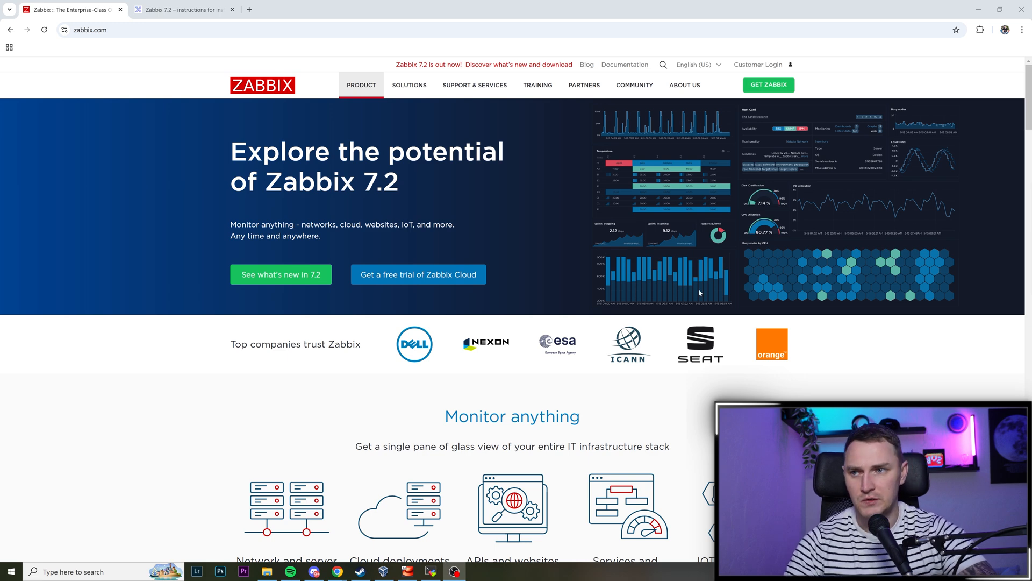
mouse_move(703, 305)
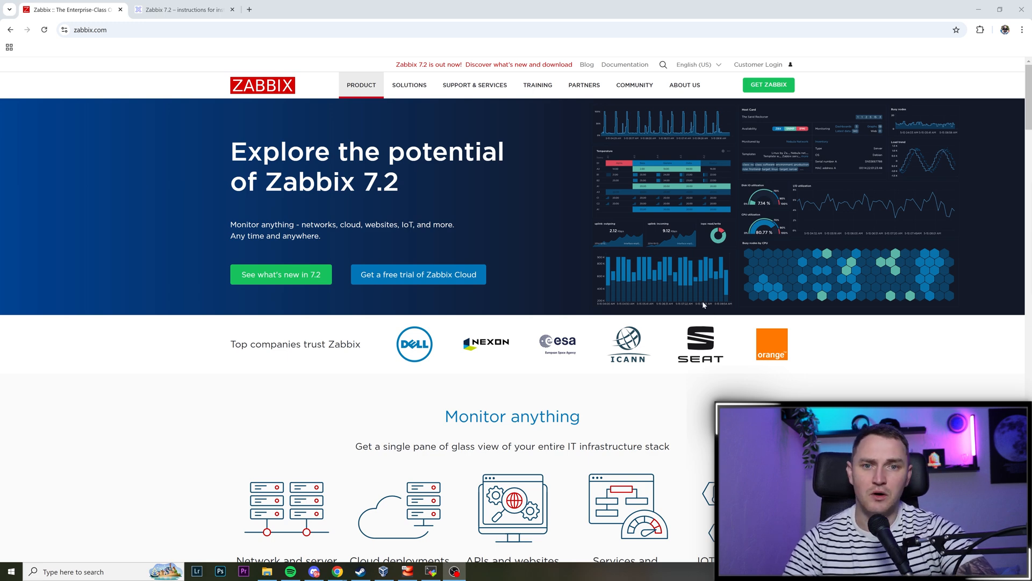
Step: Scroll through the initMAX Wiki guide's overview before switching guides
scroll(down, 3)
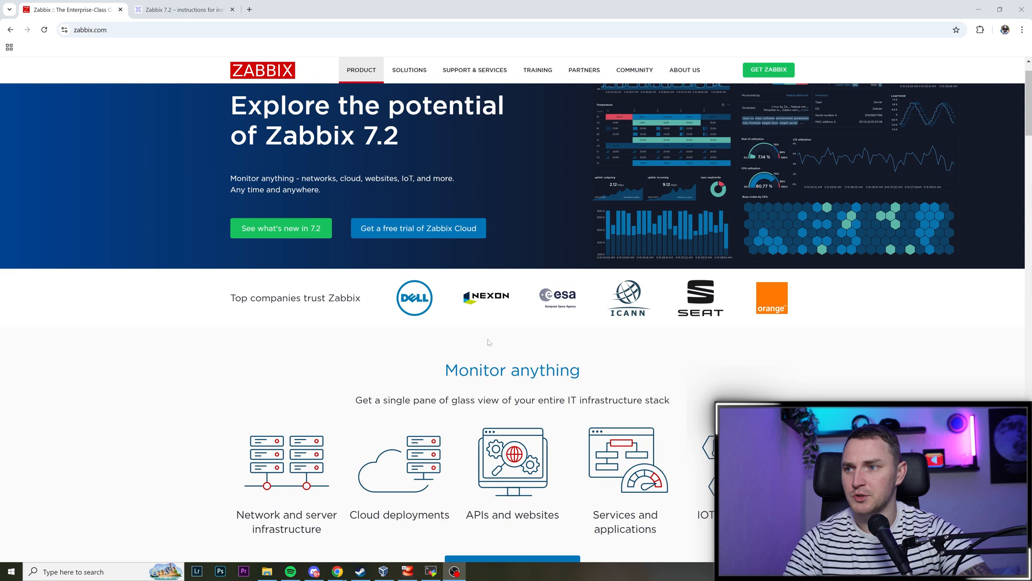
scroll(down, 3)
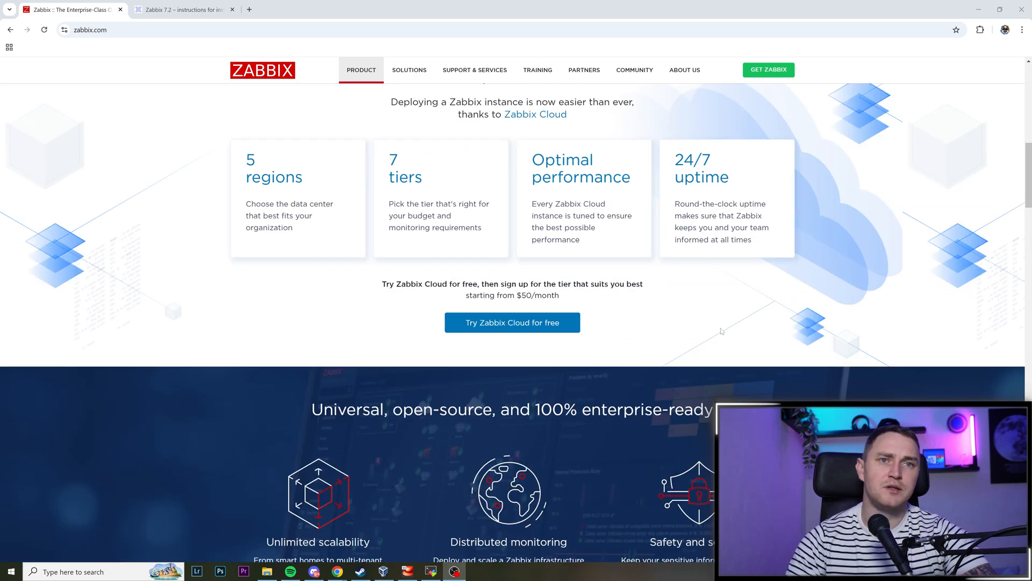
mouse_move(707, 334)
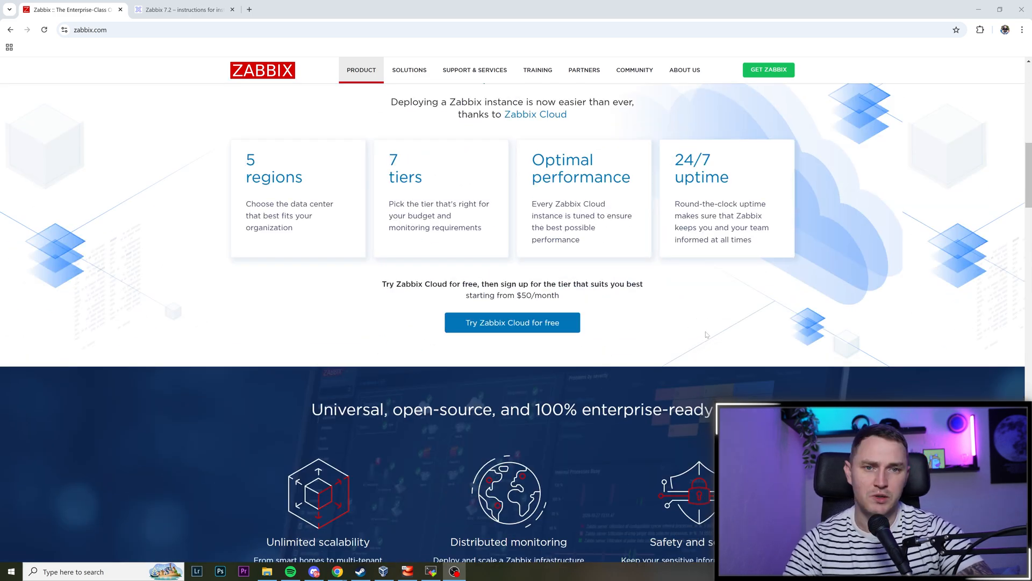
mouse_move(854, 304)
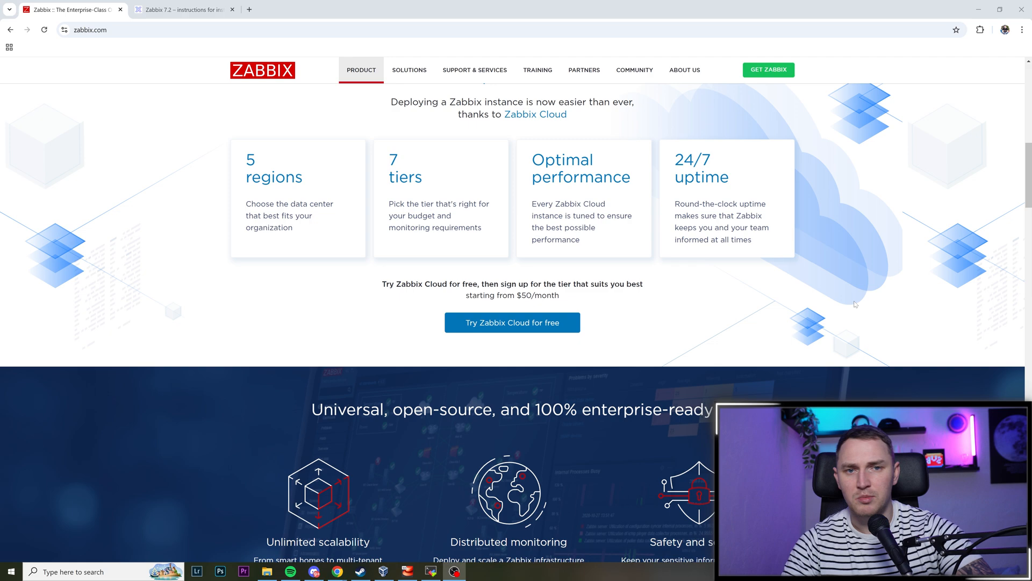
scroll(up, 3)
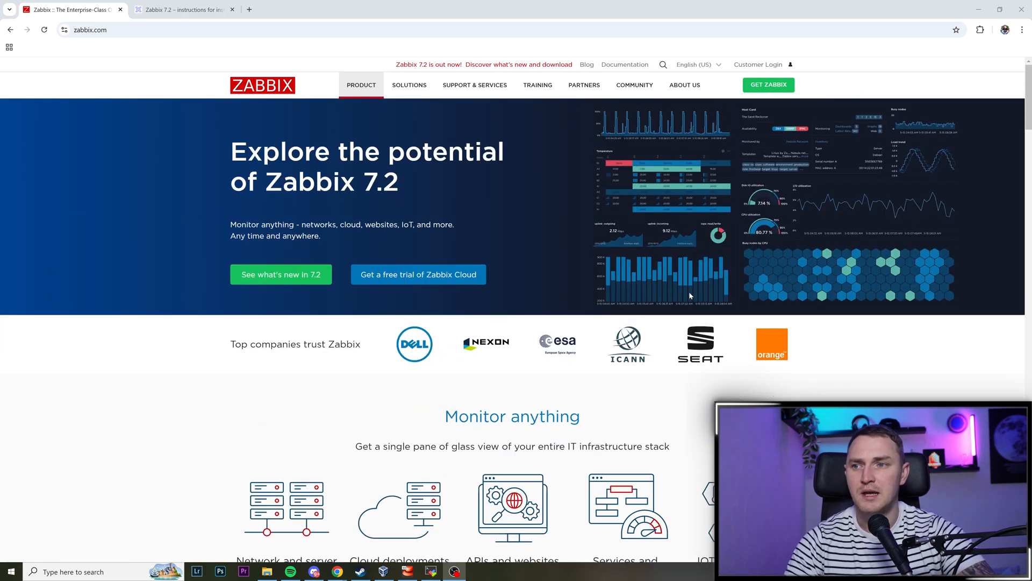
mouse_move(797, 275)
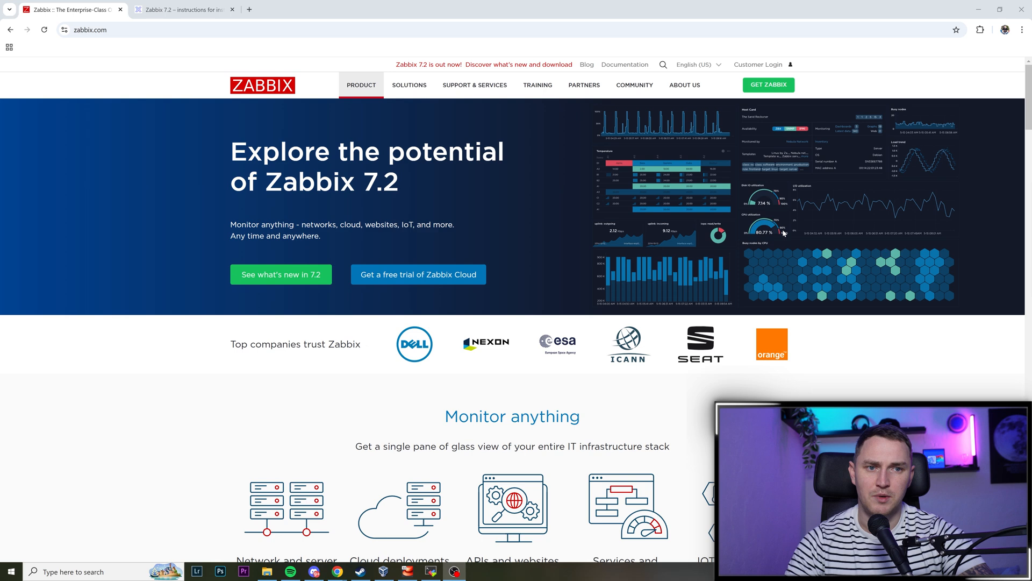
scroll(down, 3)
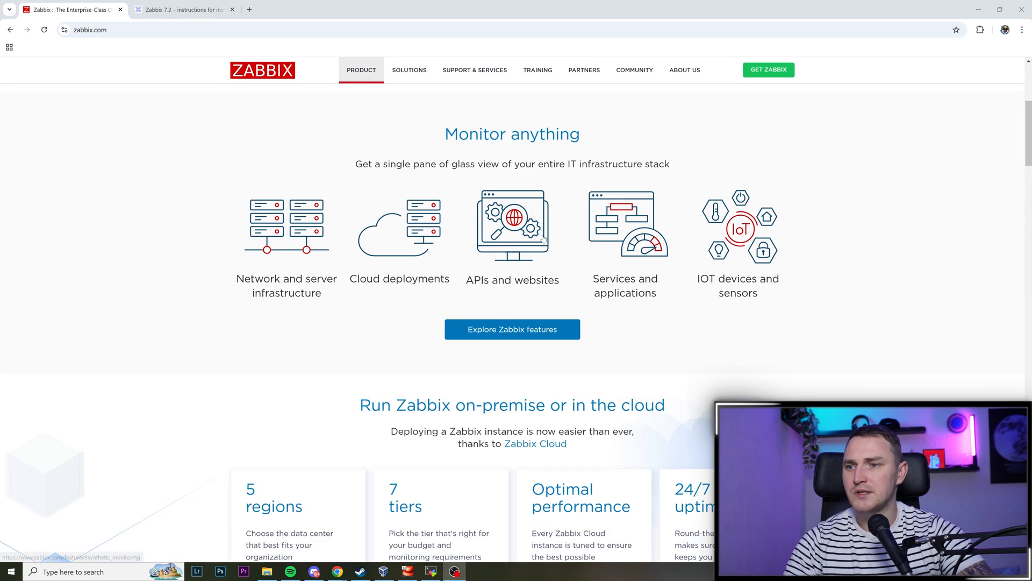
scroll(down, 3)
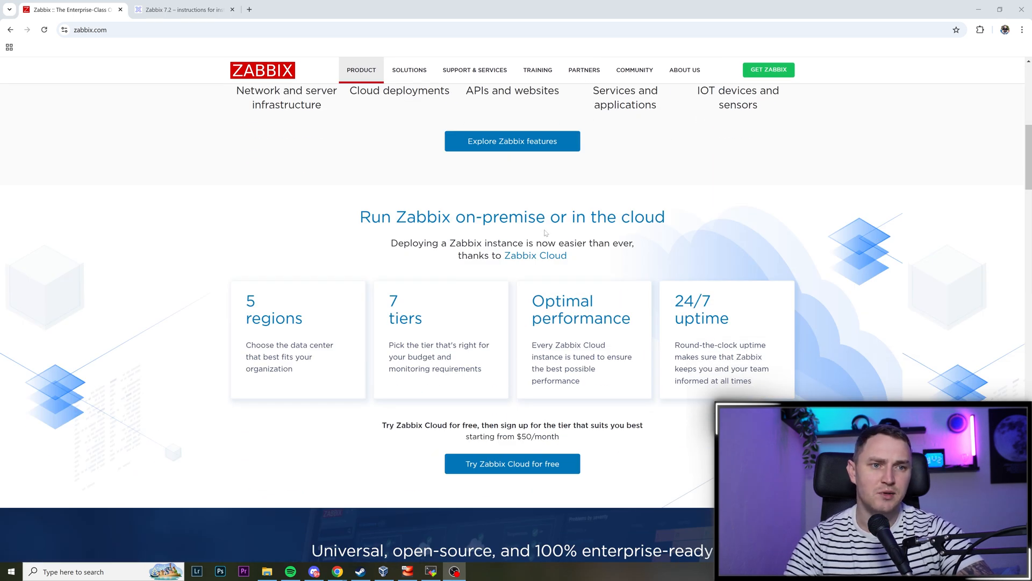
mouse_move(704, 252)
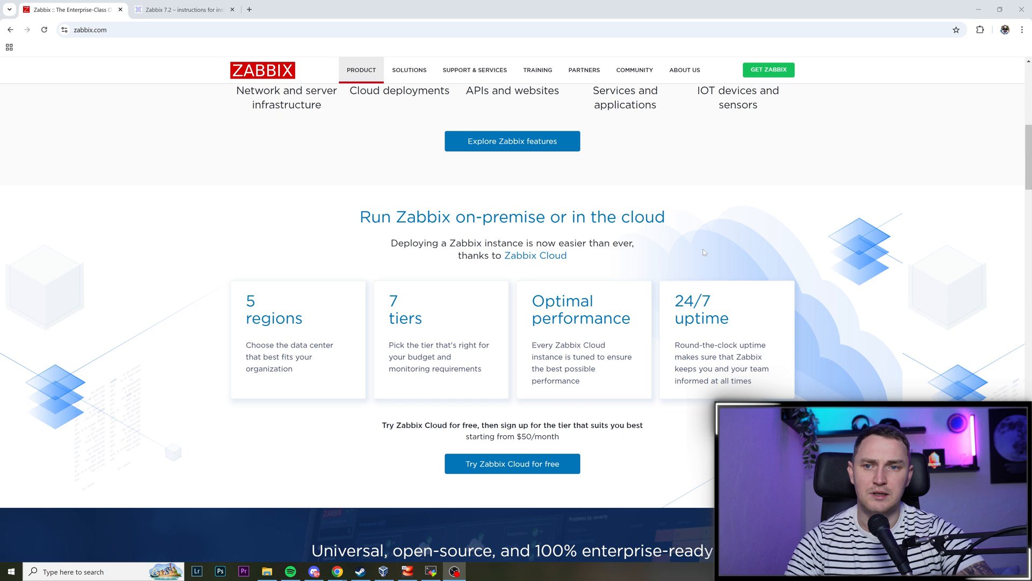
scroll(up, 3)
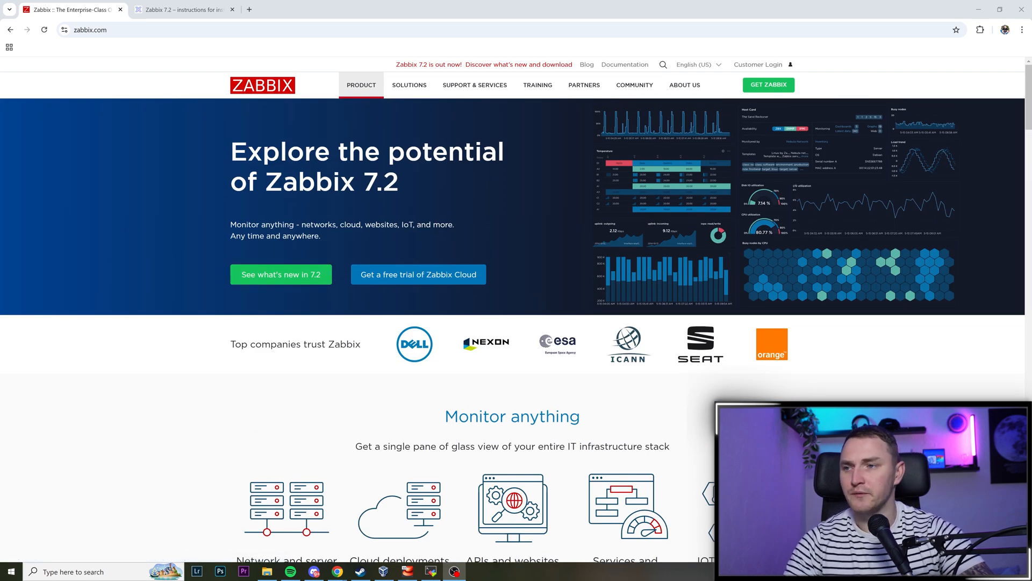
scroll(down, 3)
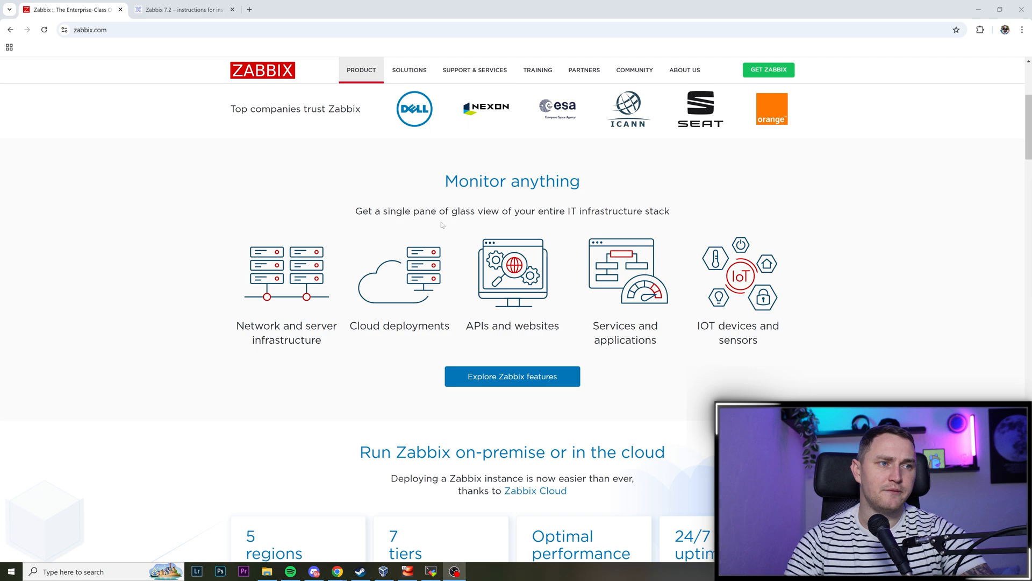
scroll(down, 3)
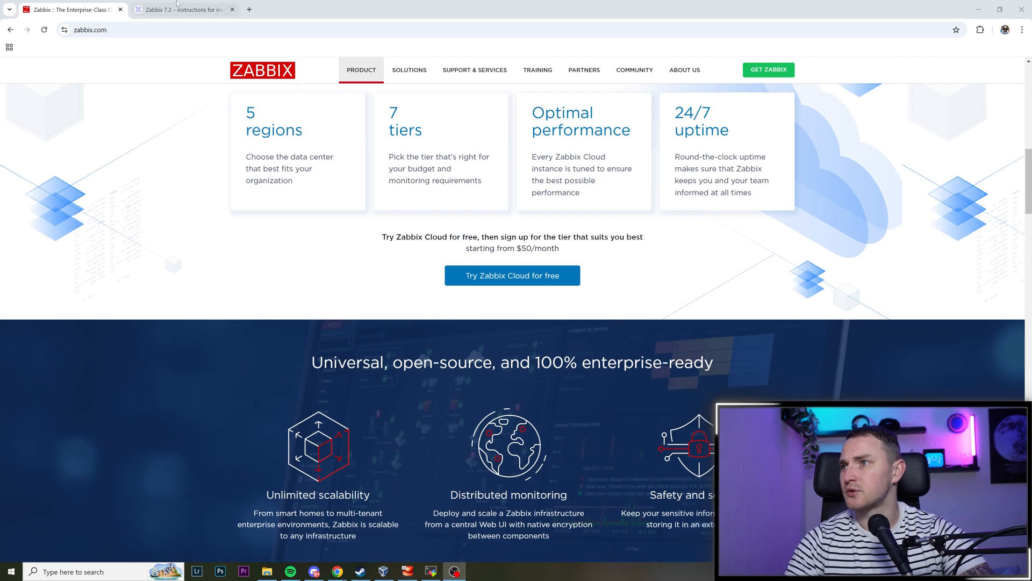
Step: Switch to the Zabbix 7.2 installation guide and read down to the OS selection section
click(183, 10)
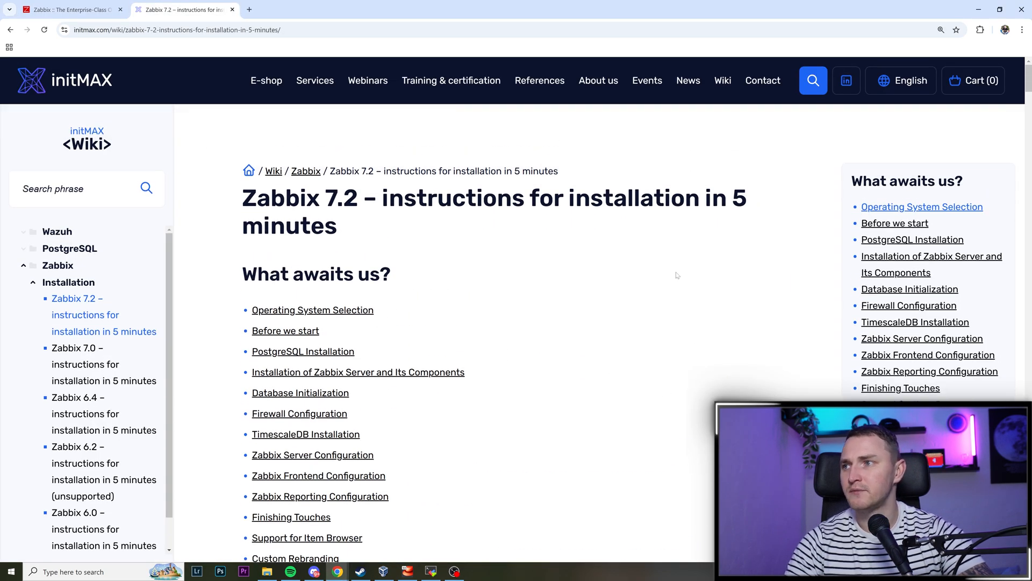
scroll(down, 3)
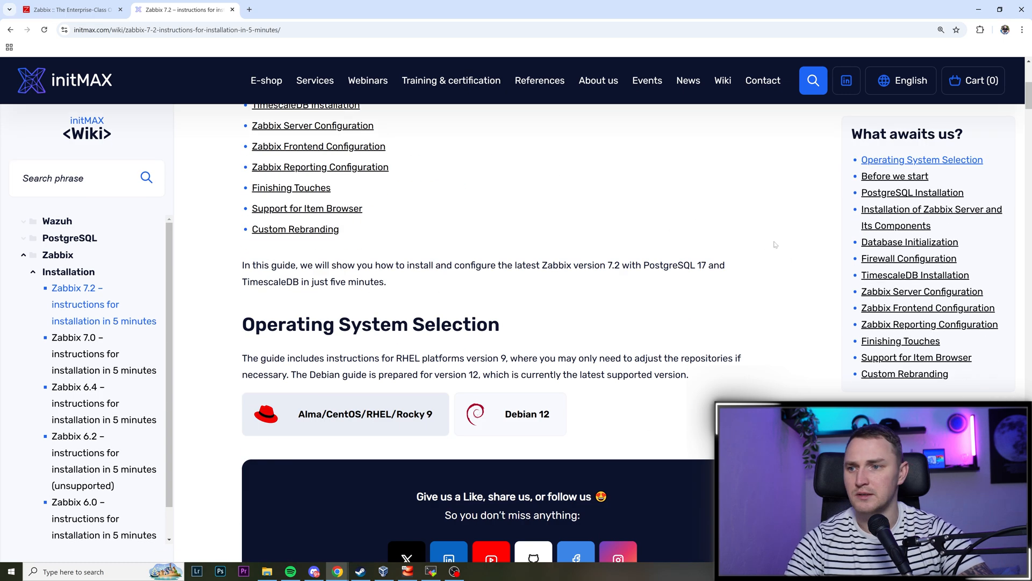
mouse_move(695, 246)
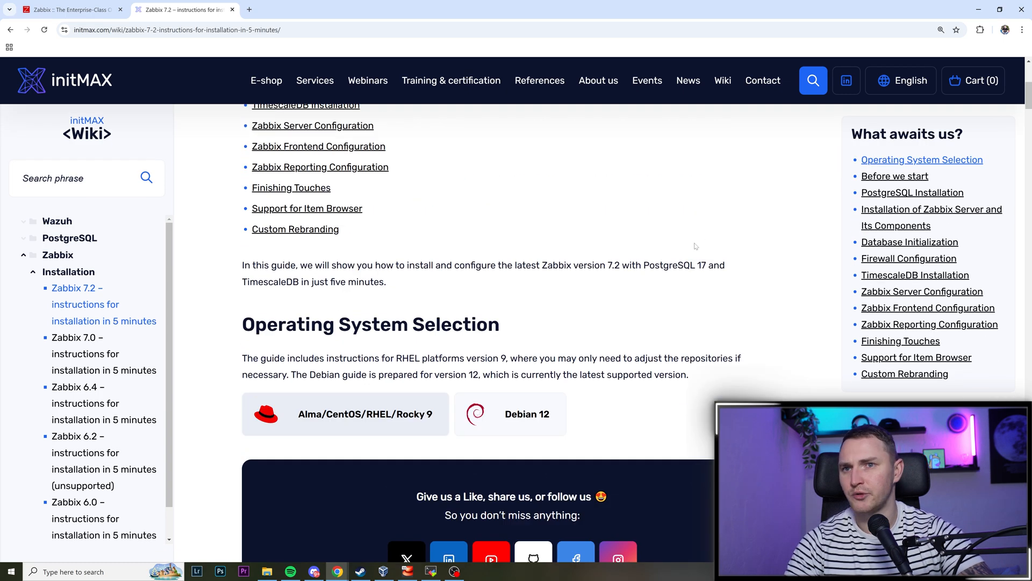
scroll(down, 3)
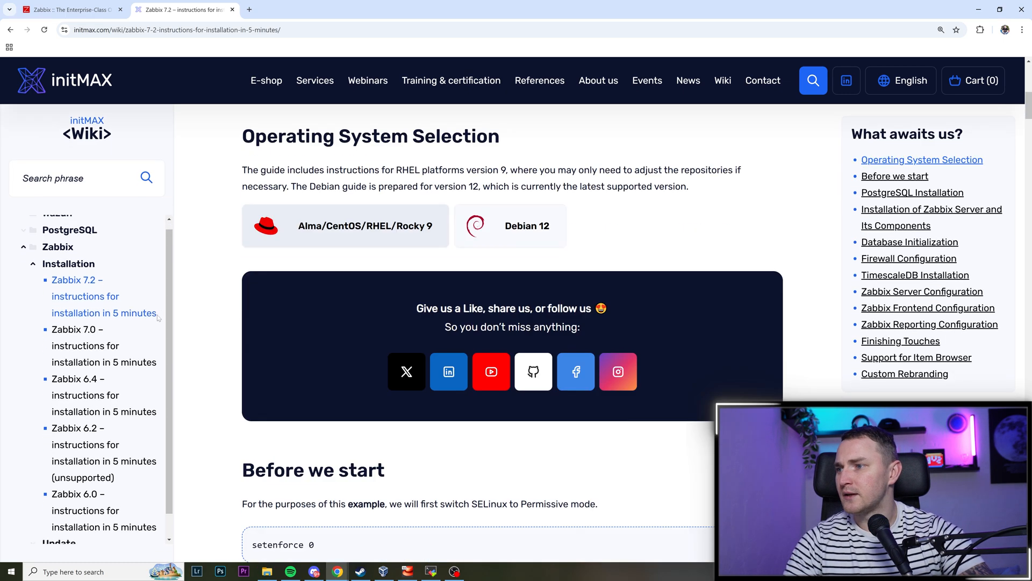
scroll(down, 3)
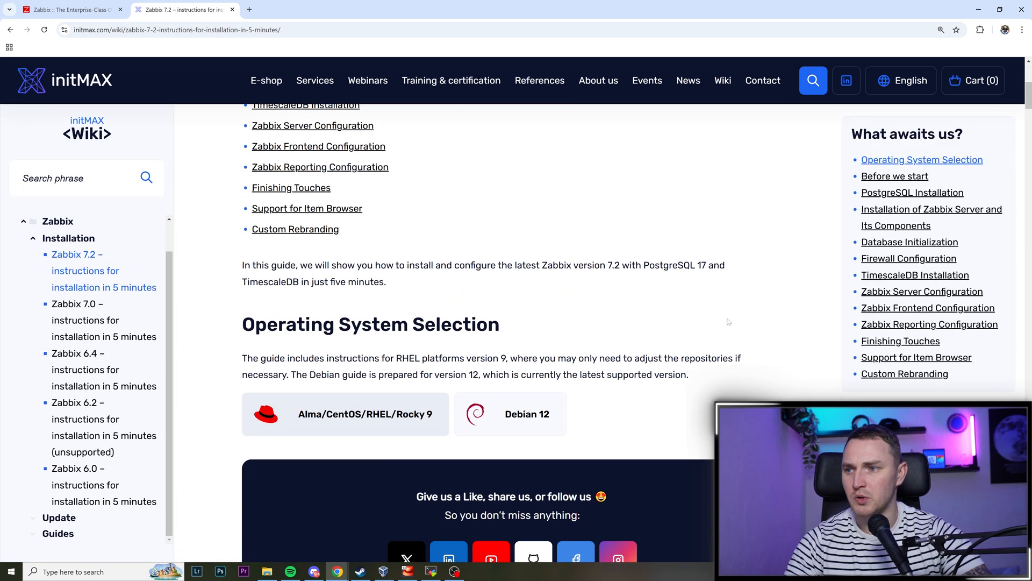
scroll(down, 3)
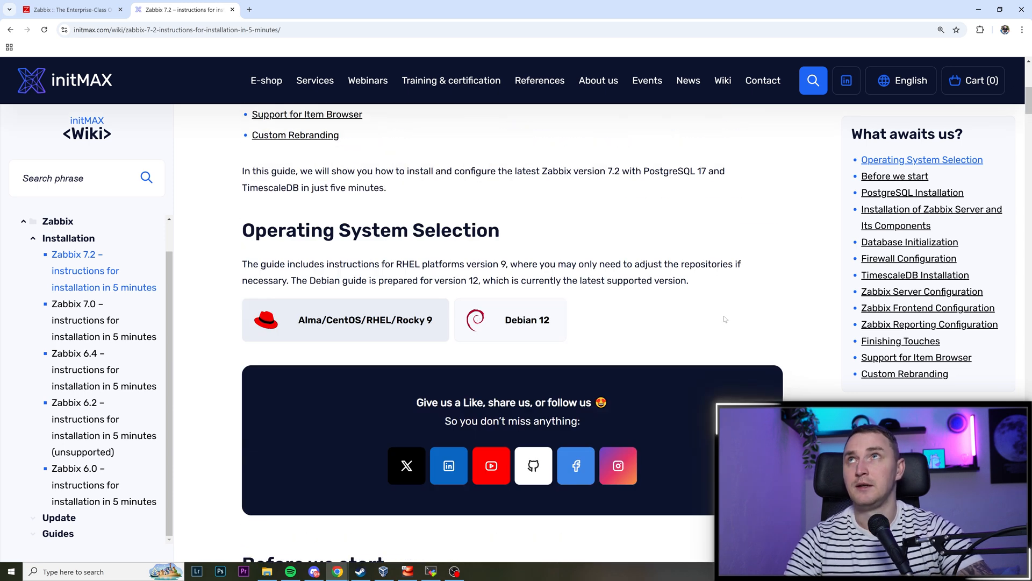
scroll(up, 3)
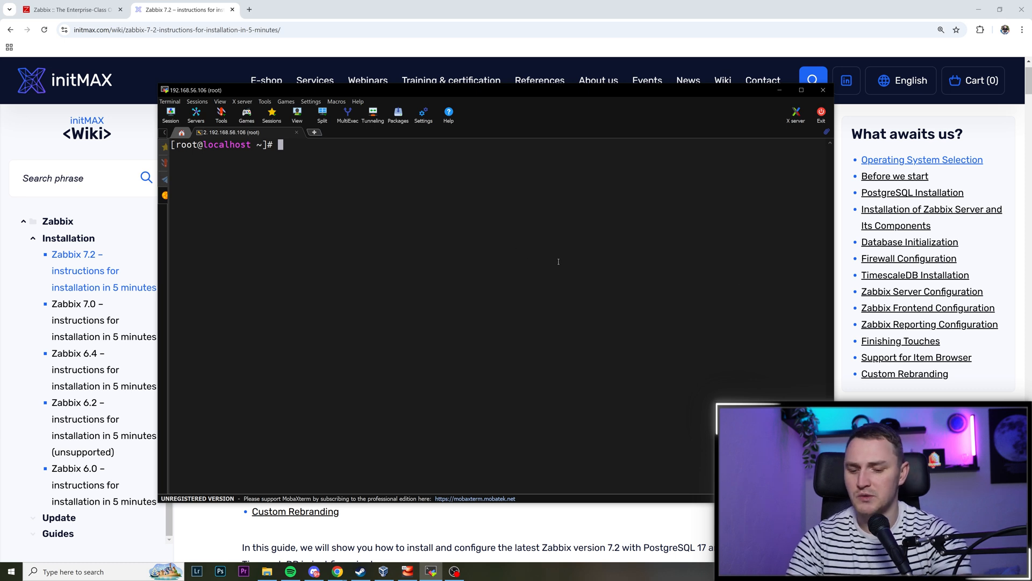
Step: Start a cat /etc/zab command in the root terminal before returning to the guide
text(cat /etc/zab)
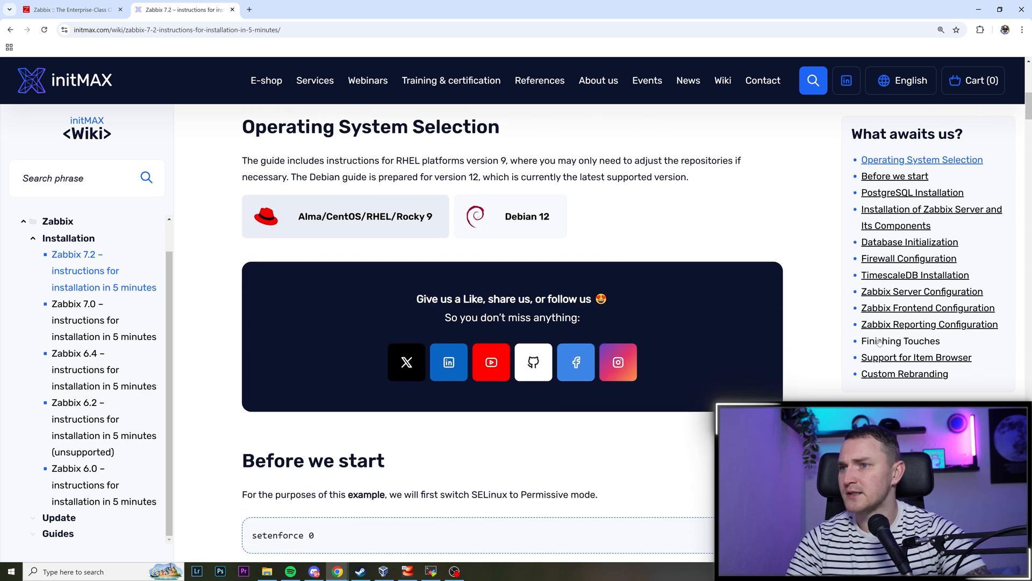
mouse_move(570, 245)
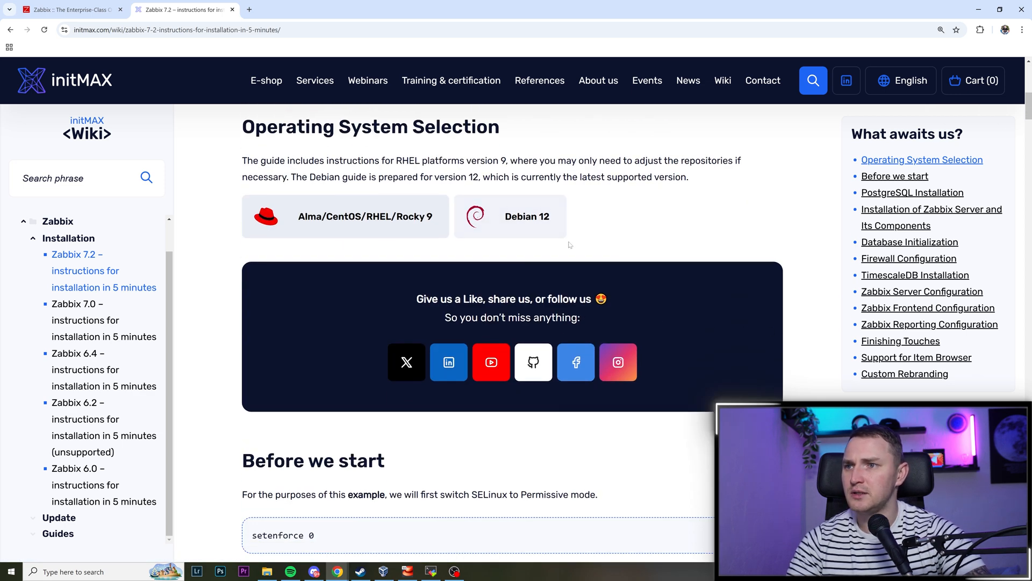
Step: Select the setenforce 0 command from the 'Before we start' section and scroll toward PostgreSQL Installation
drag(316, 177, 550, 221)
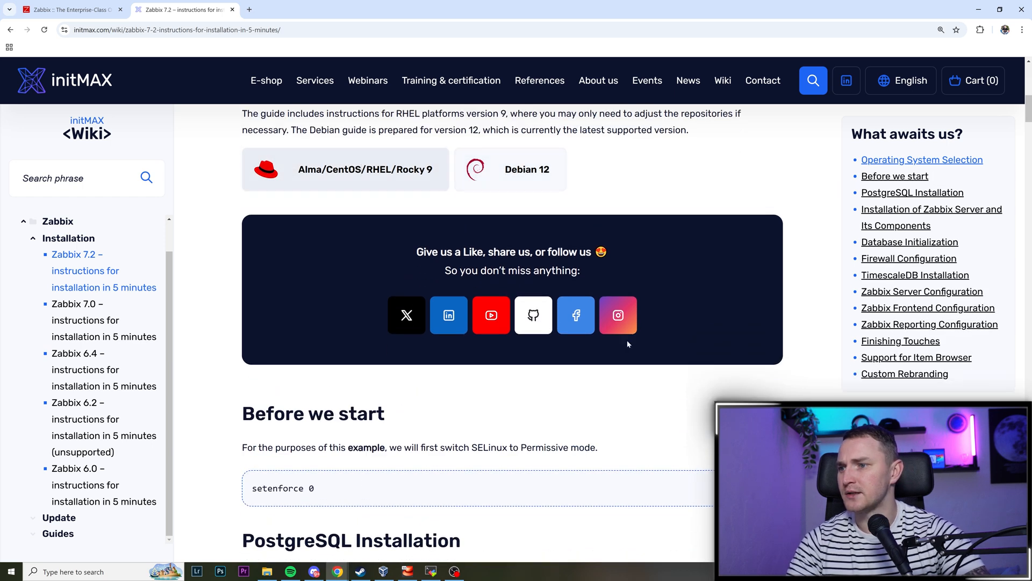
mouse_move(291, 163)
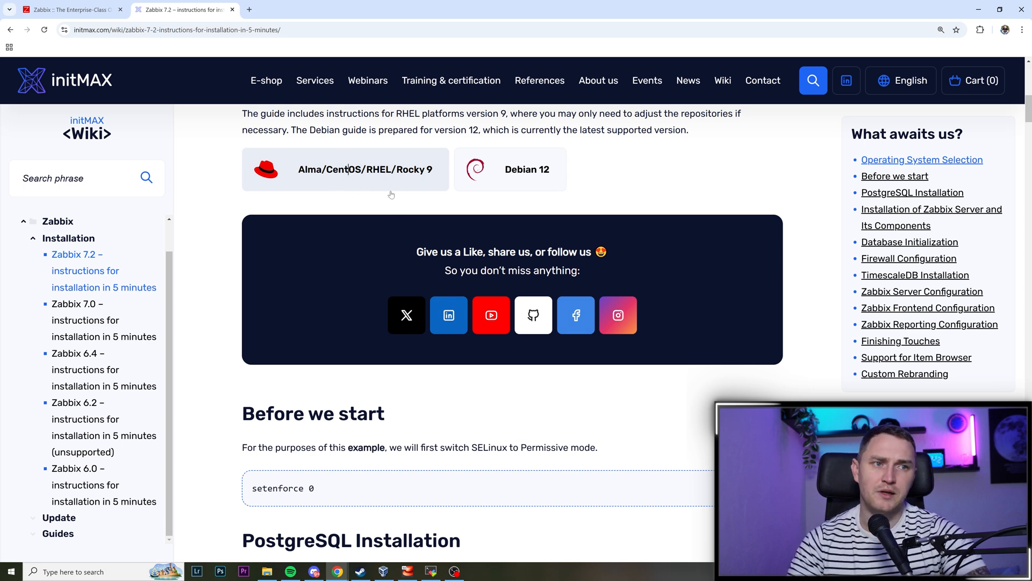
scroll(down, 3)
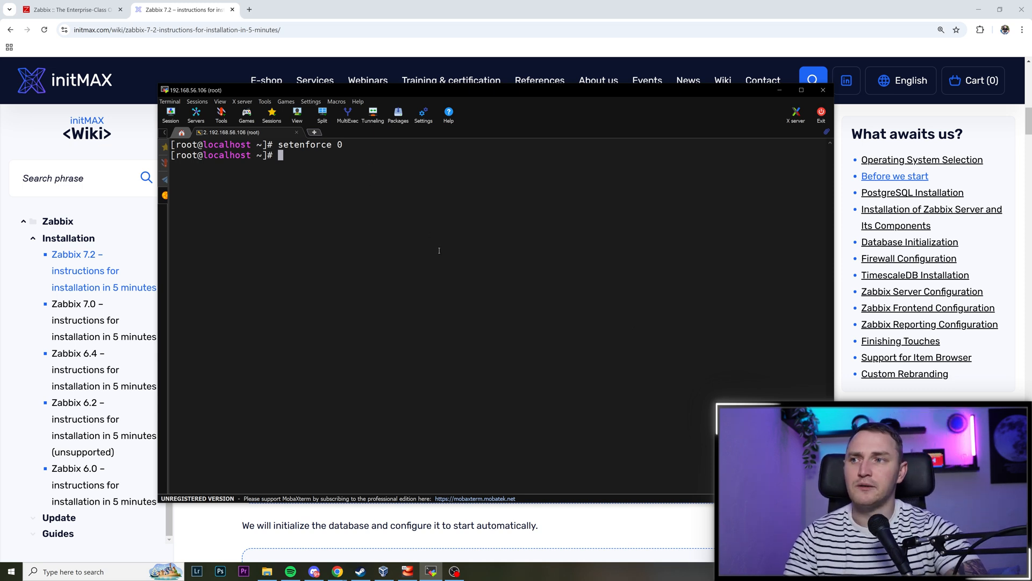
mouse_move(451, 255)
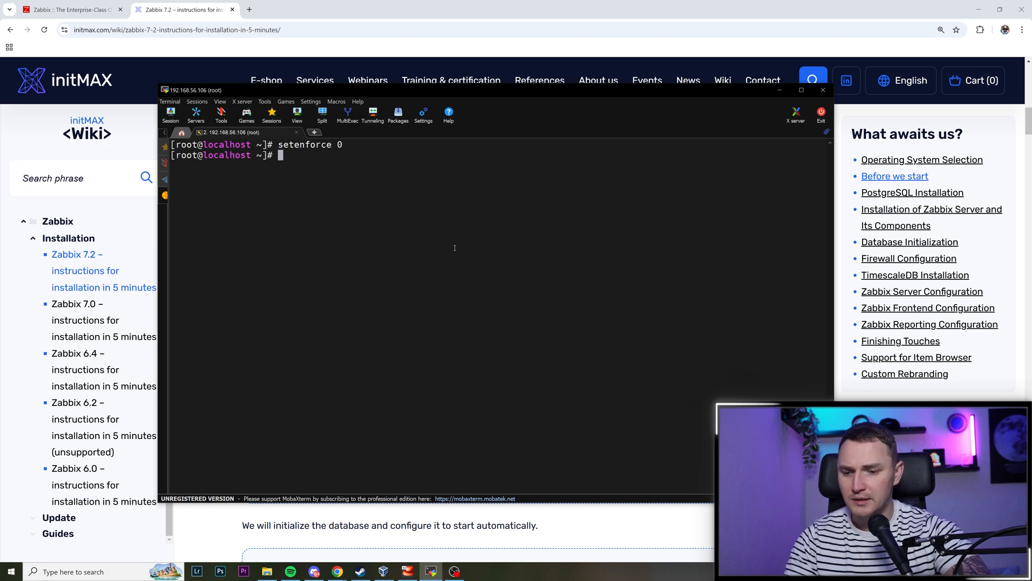
mouse_move(469, 256)
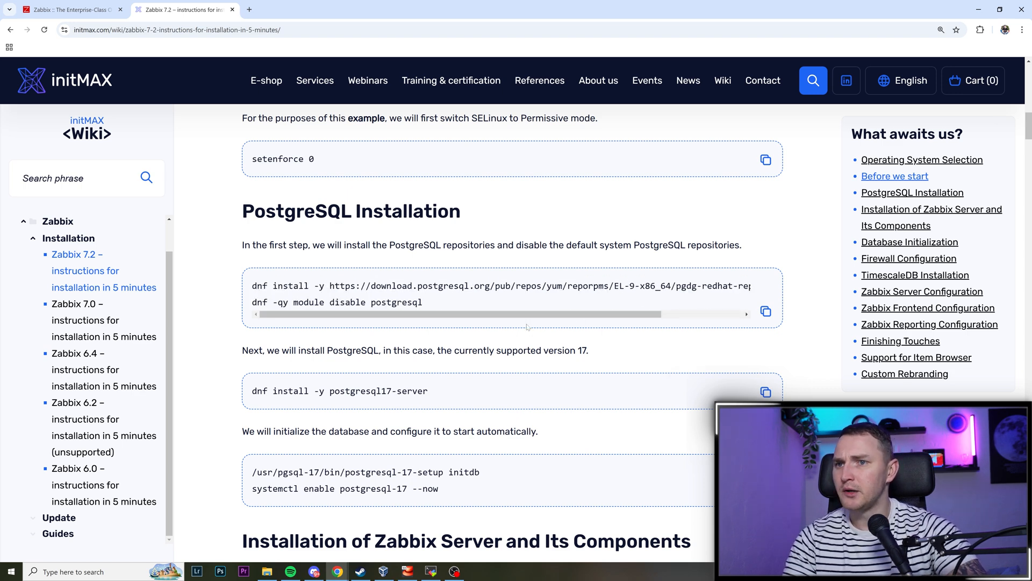
Step: Highlight the PostgreSQL repositories sentence, scroll the section, and begin a mysql command in the terminal
drag(260, 246, 535, 245)
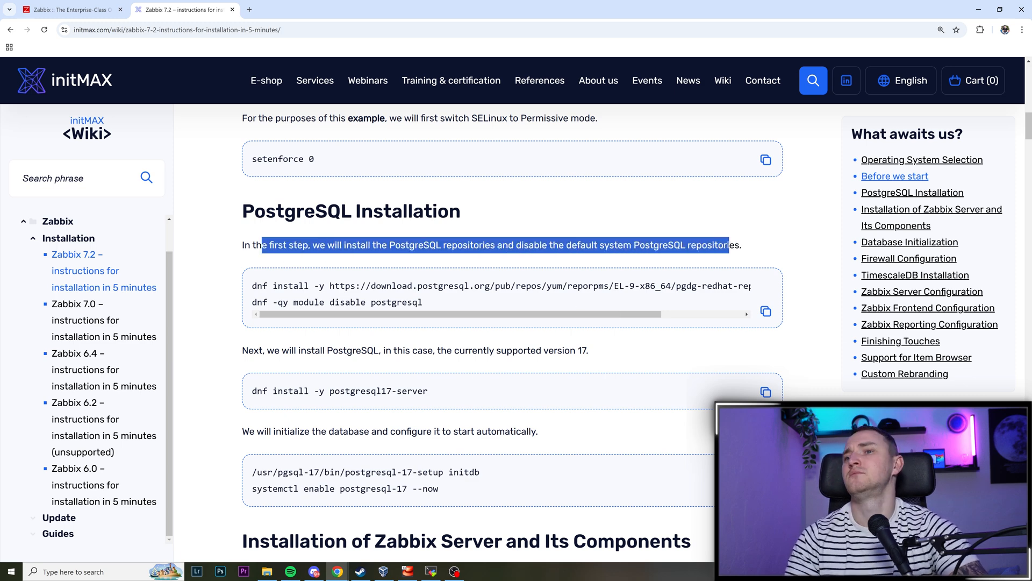
click(253, 286)
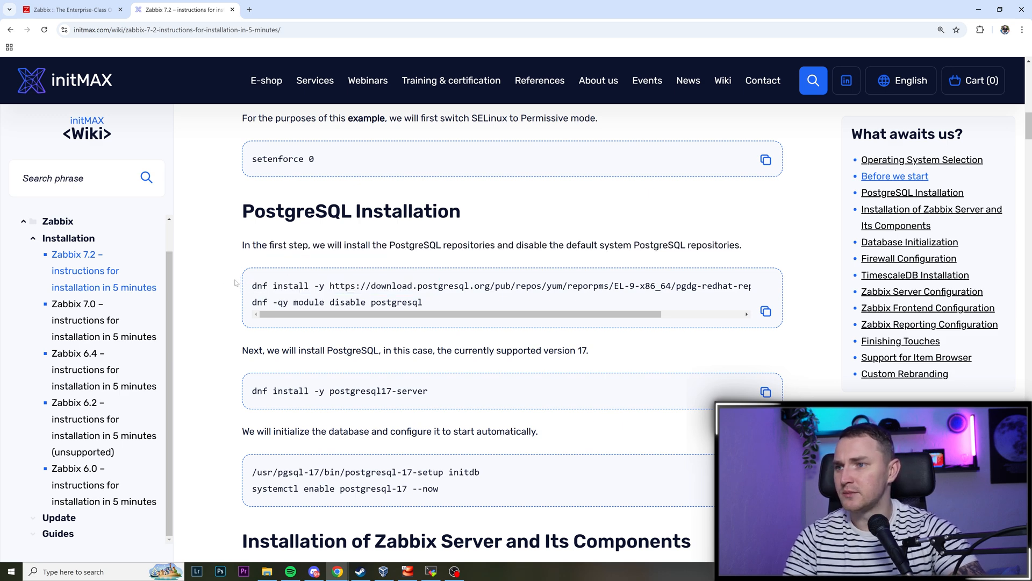
scroll(down, 3)
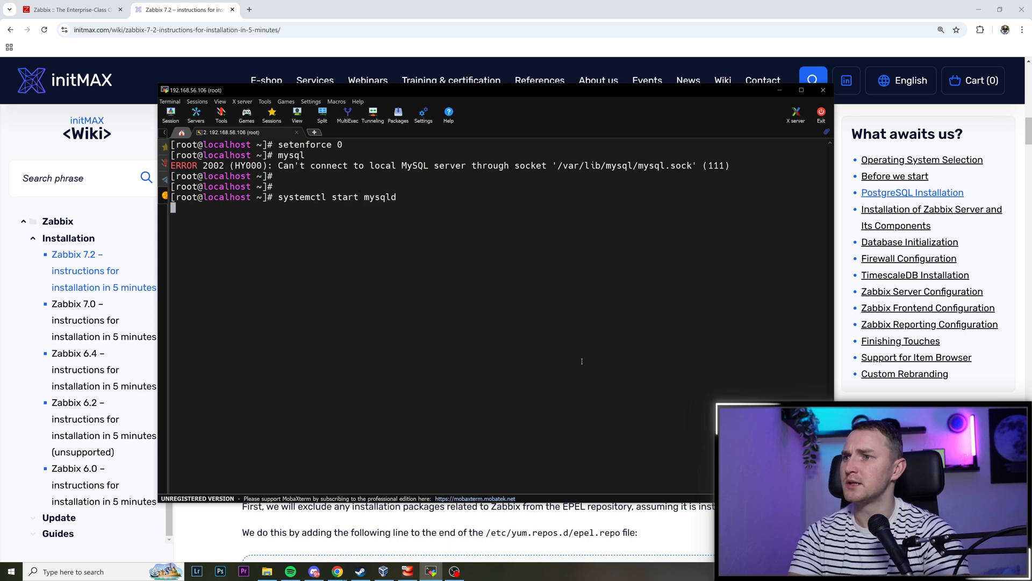
text(my)
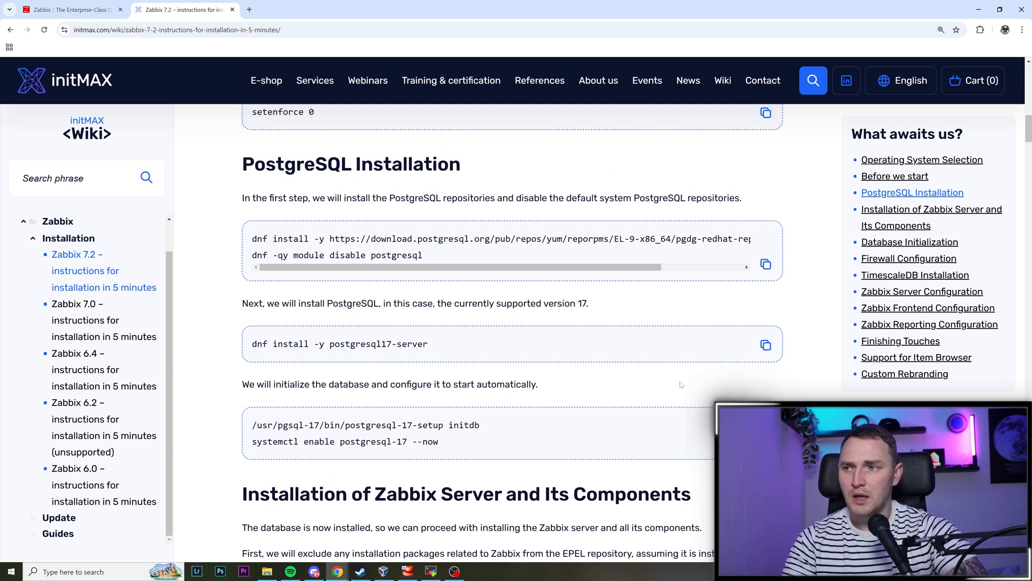
mouse_move(727, 365)
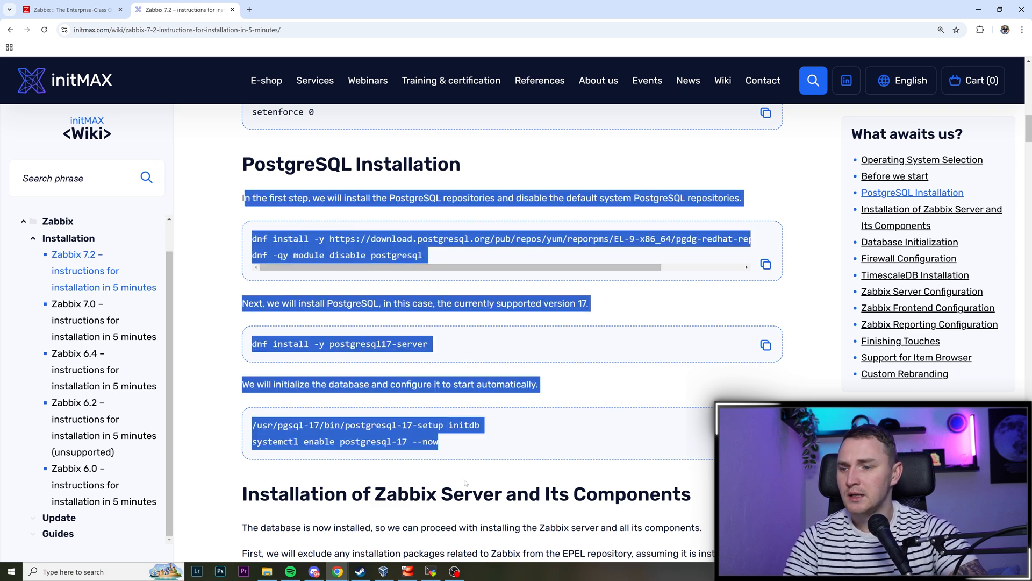
Step: Run rpm -Uvh for the Zabbix 7.2 Rocky 9 zabbix-release-latest repository package
scroll(down, 3)
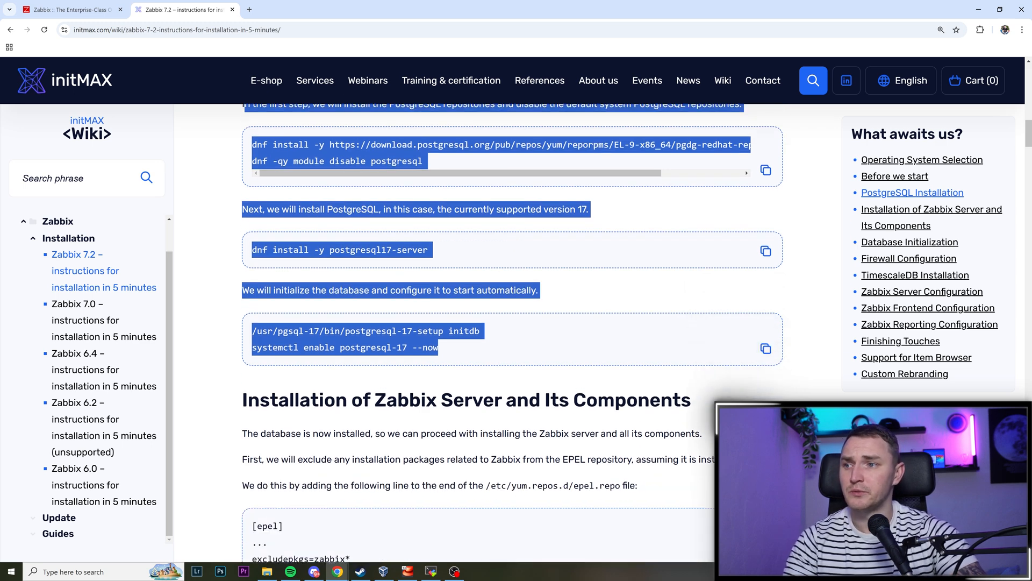
scroll(down, 3)
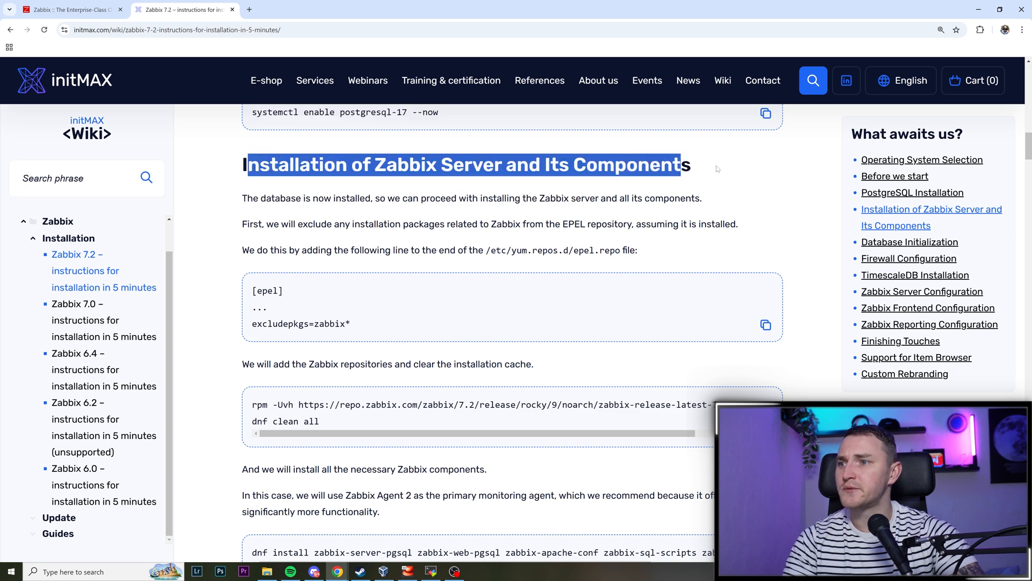
scroll(down, 3)
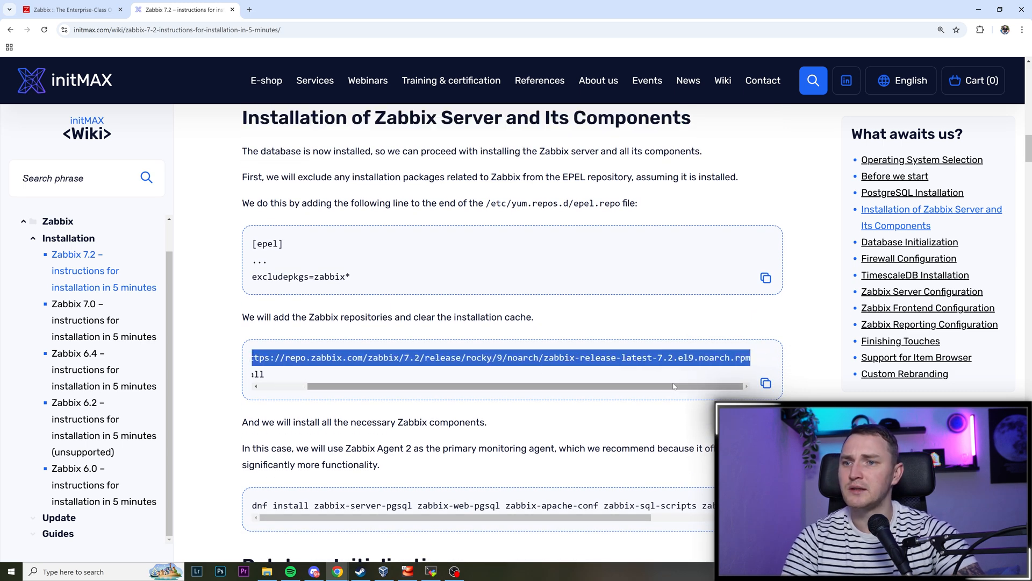
mouse_move(646, 383)
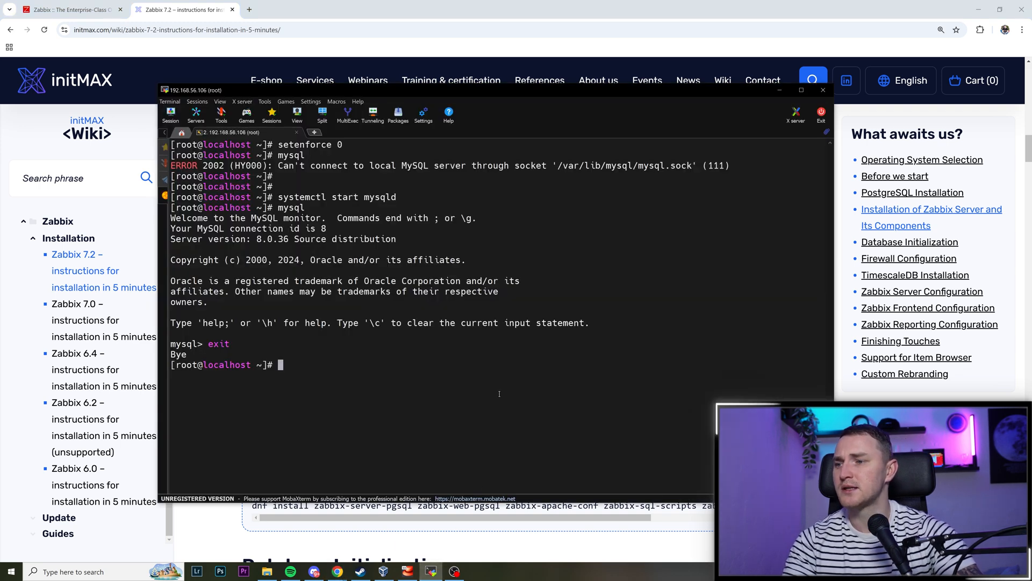
text(rpm -Uvh https://repo.zabbix.com/zabbix/7.2/release/rocky/9/noarch/zabbix-release-latest-7.2.el9.noarch.rpm)
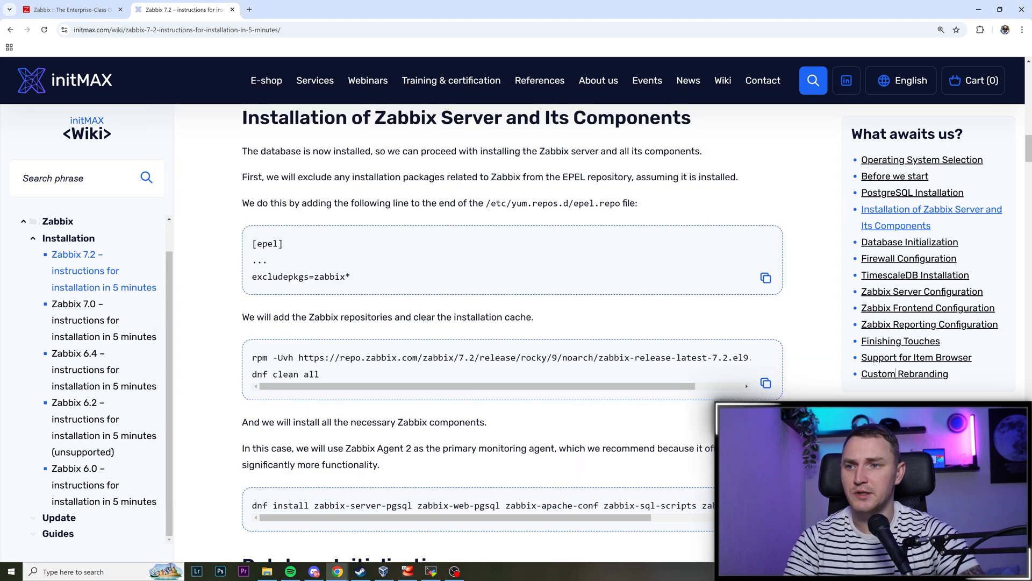
scroll(down, 3)
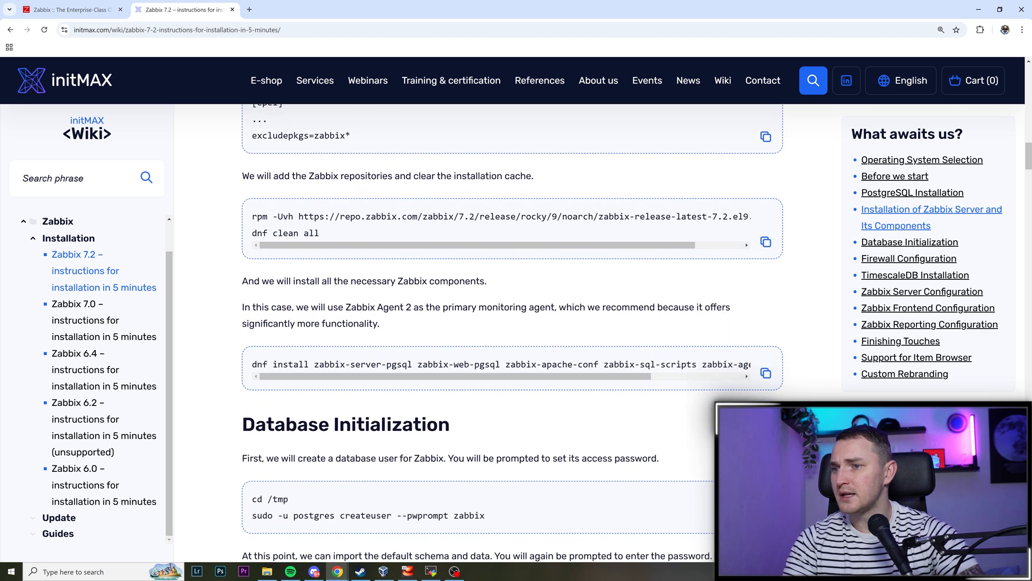
double_click(286, 425)
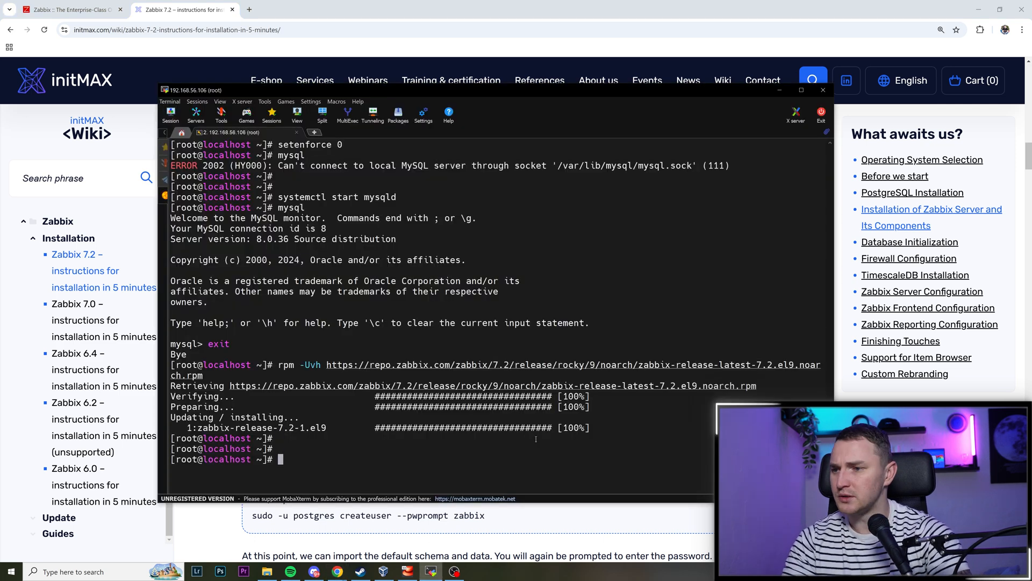
Step: Run dnf install of the Zabbix server, web, apache-conf and sql-scripts packages, then start a yum install zabbix-web-mysql retry
text(dnf install zabbix-server-pgsql zabbix-web-pgsql zabbix-apache-conf zabbix-sql-scripts zabbix-agent2 zabbix-web-service)
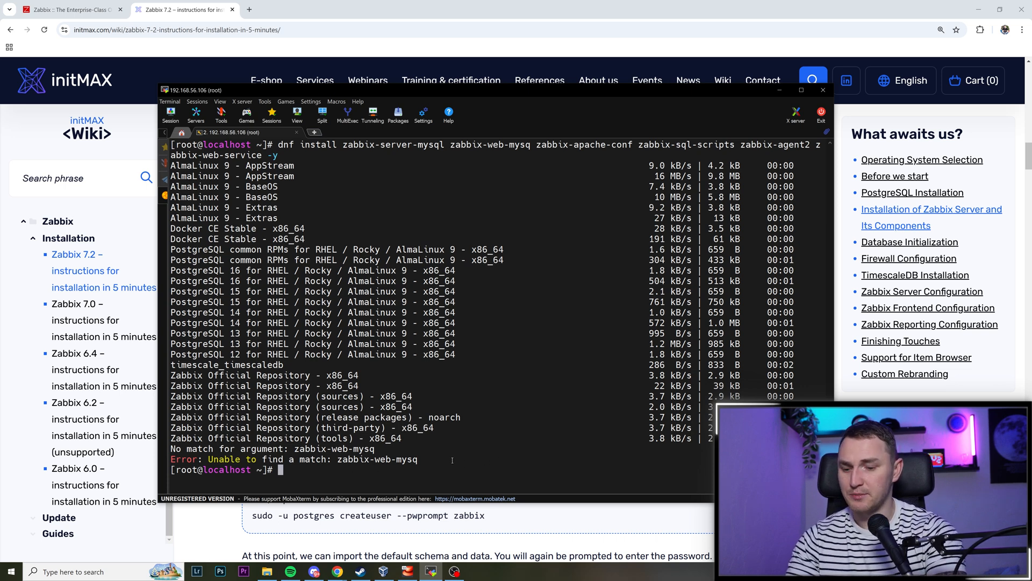
text(yum)
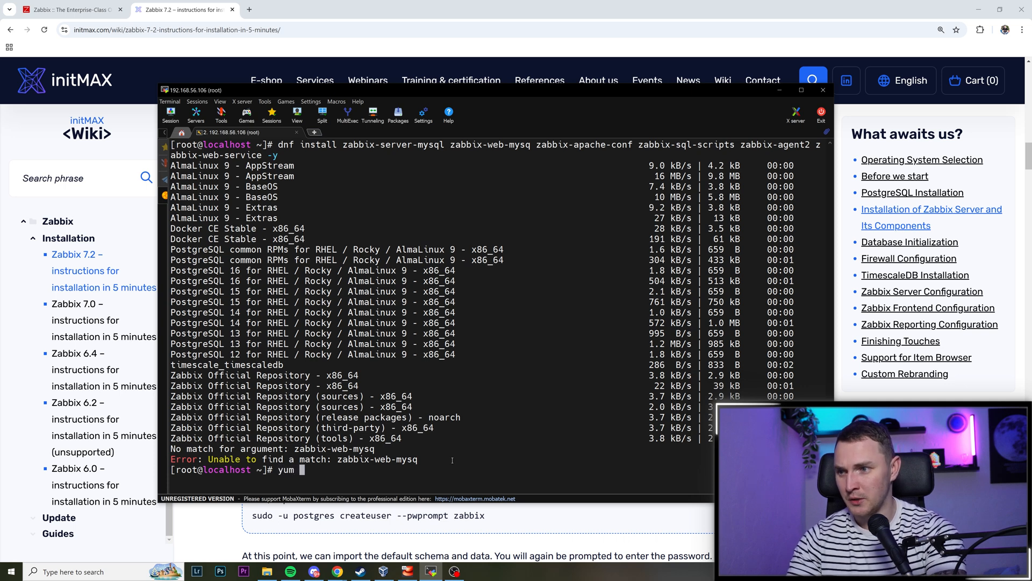
text(install)
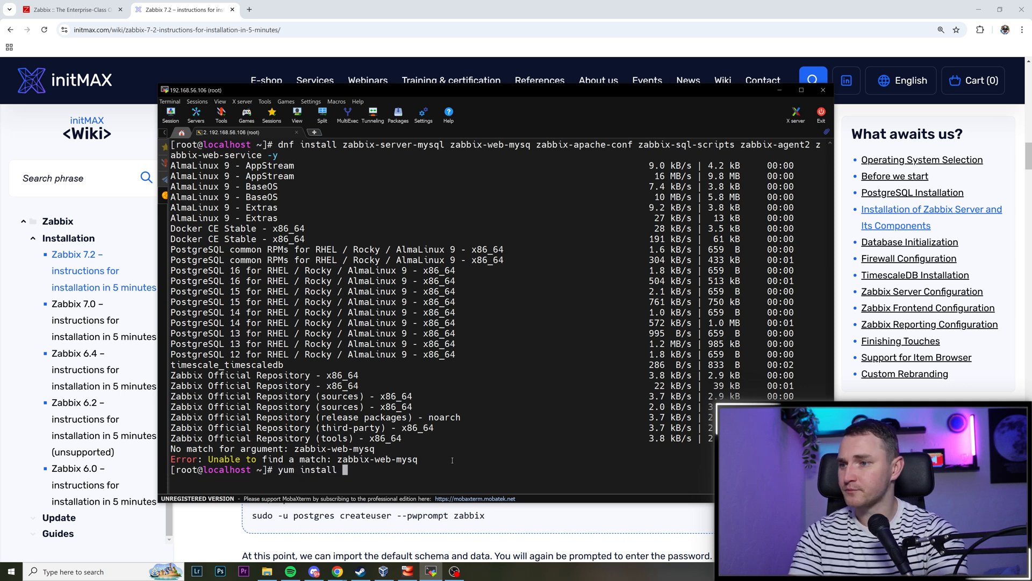
text(zabbix-web-mys)
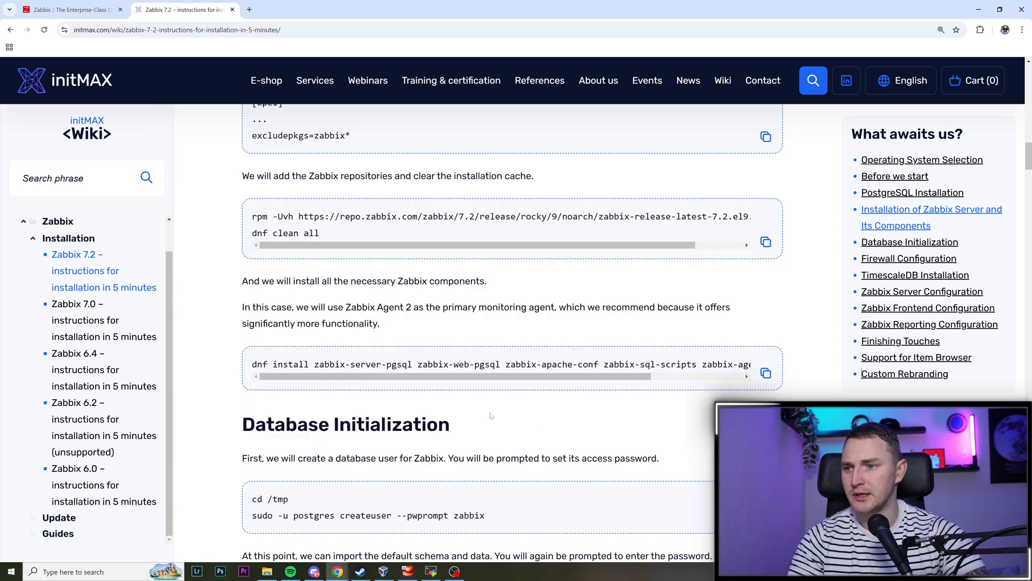
Step: Select the download page's install instructions and scroll down to the 'Create initial database' commands
scroll(down, 3)
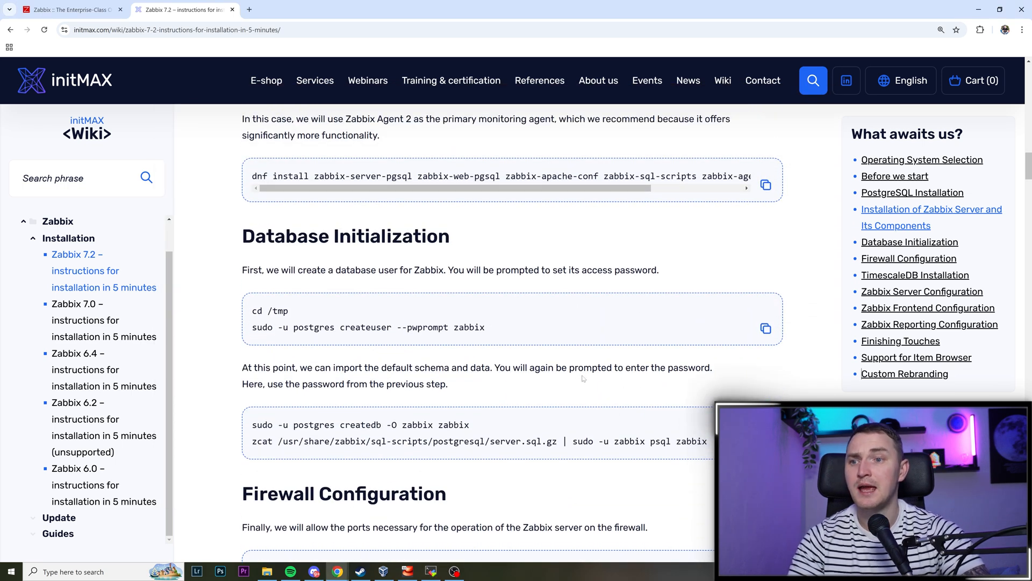
drag(252, 311, 708, 441)
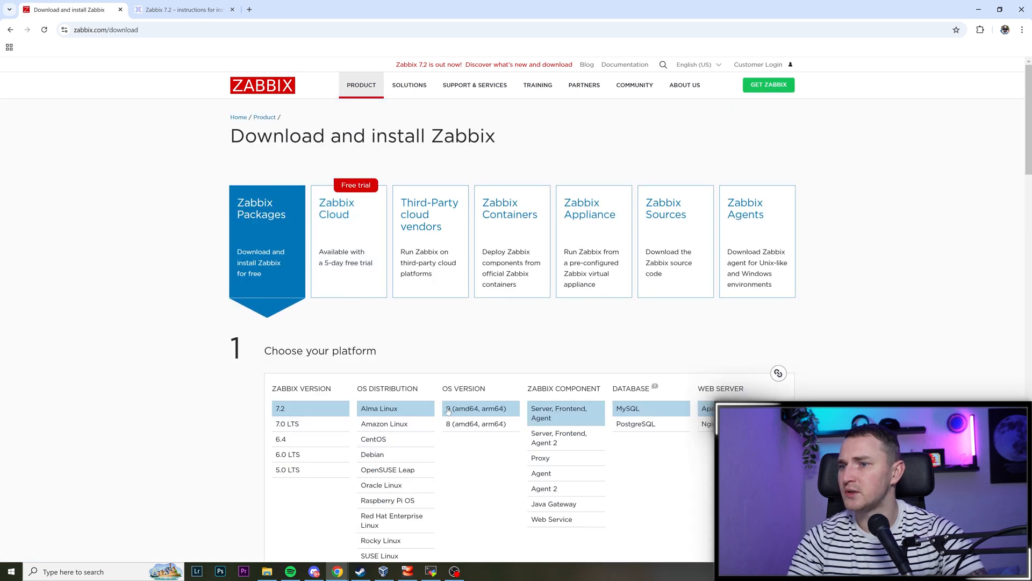
scroll(down, 3)
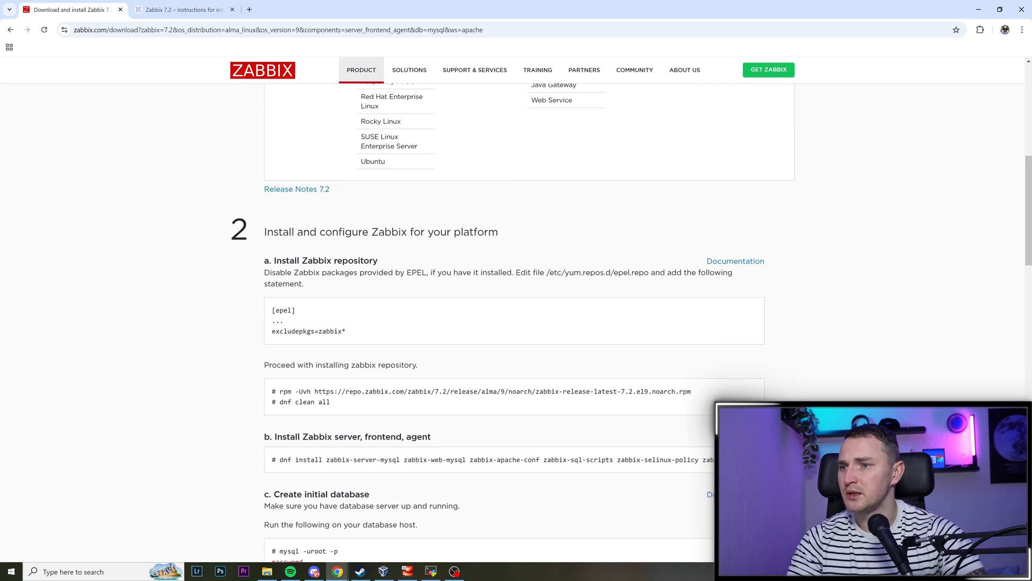
scroll(down, 3)
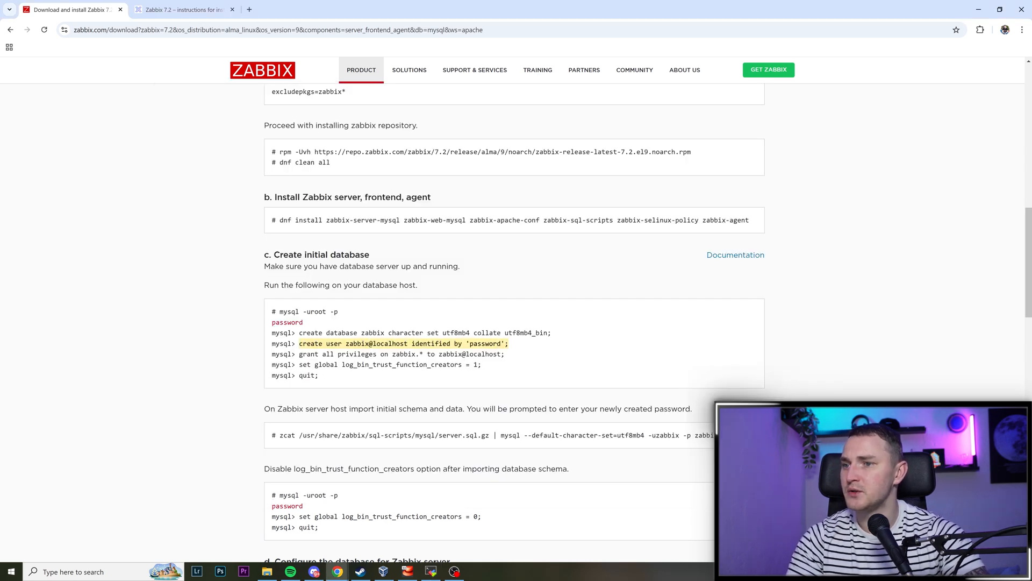
right_click(496, 421)
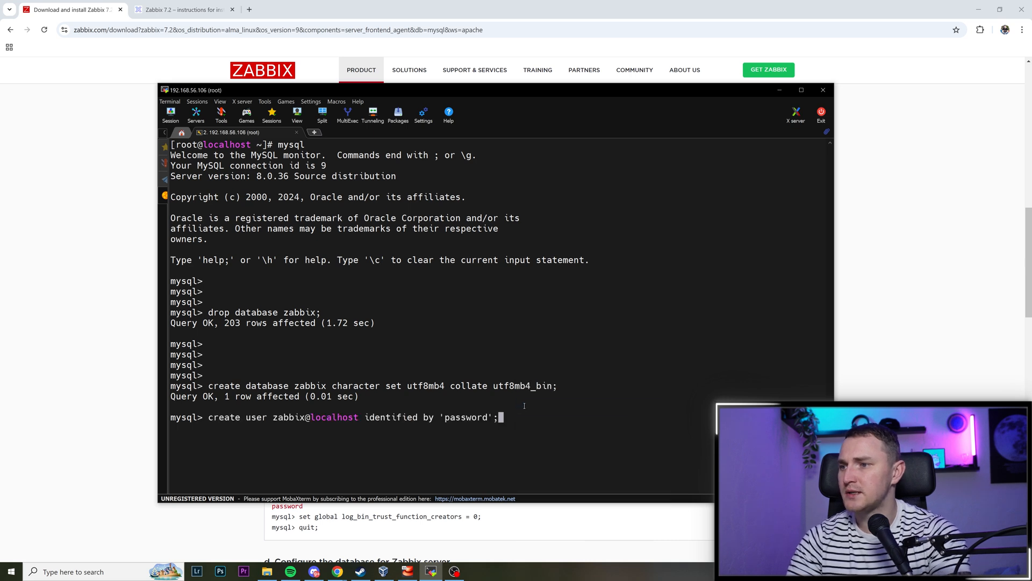
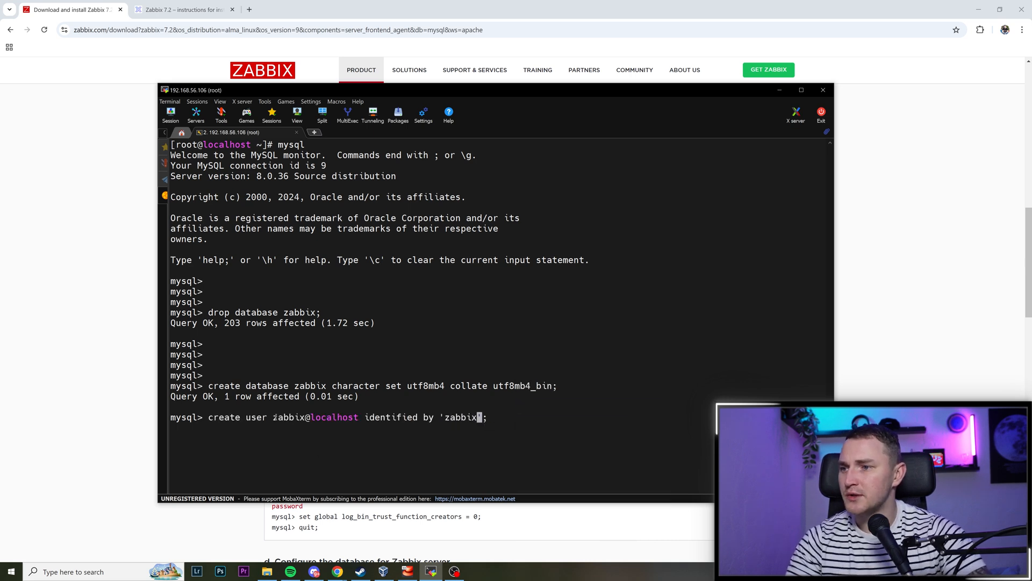
double_click(288, 417)
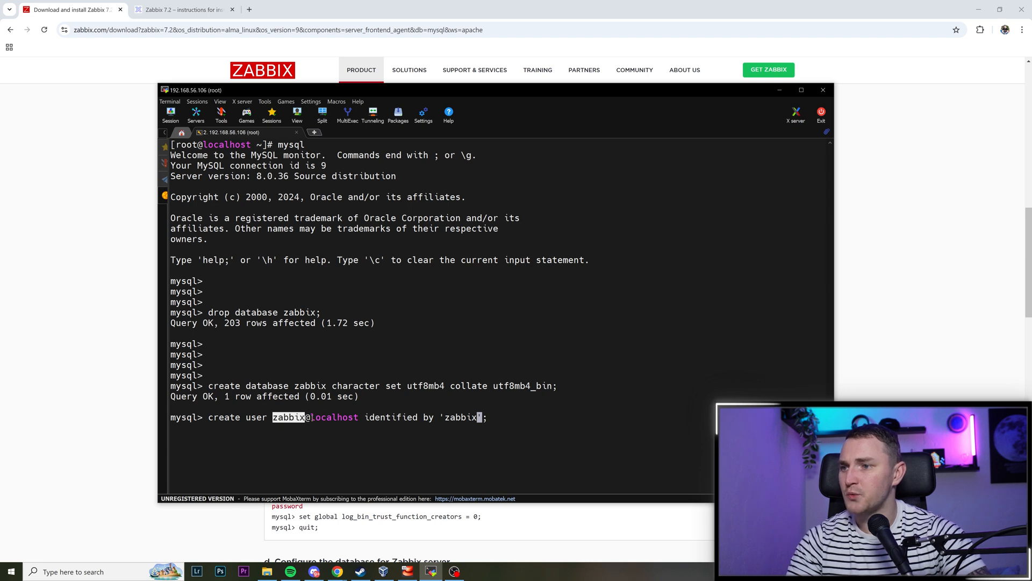
double_click(331, 417)
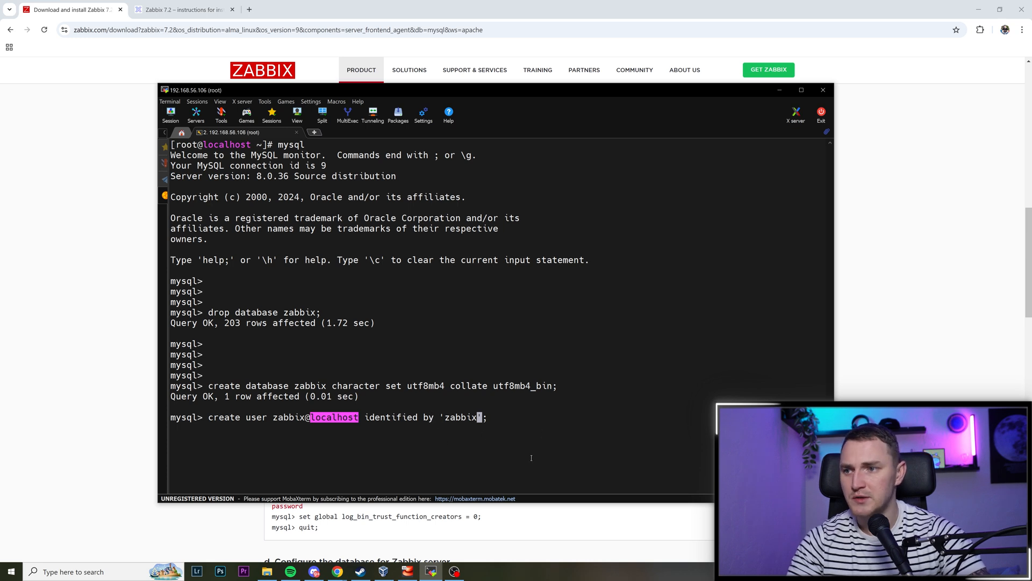
double_click(461, 417)
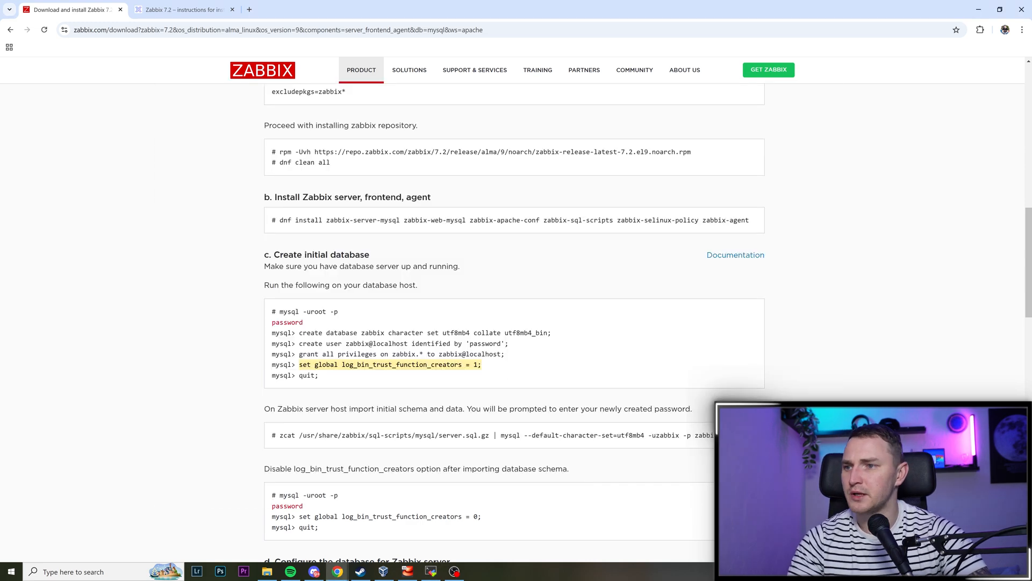
click(404, 571)
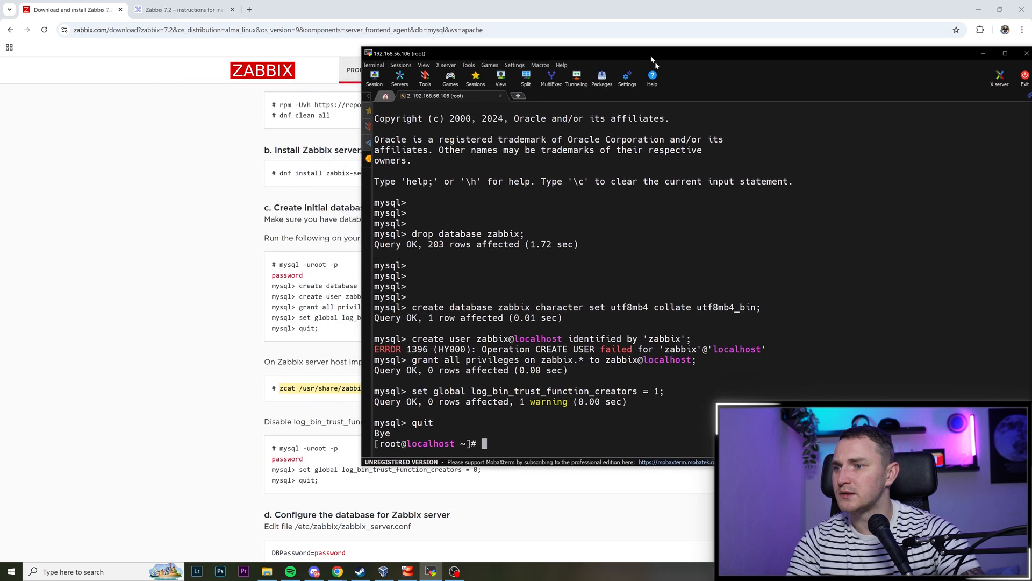
Step: Search under /usr/share/zabbix for the server.sql.gz schema file
drag(651, 54, 590, 182)
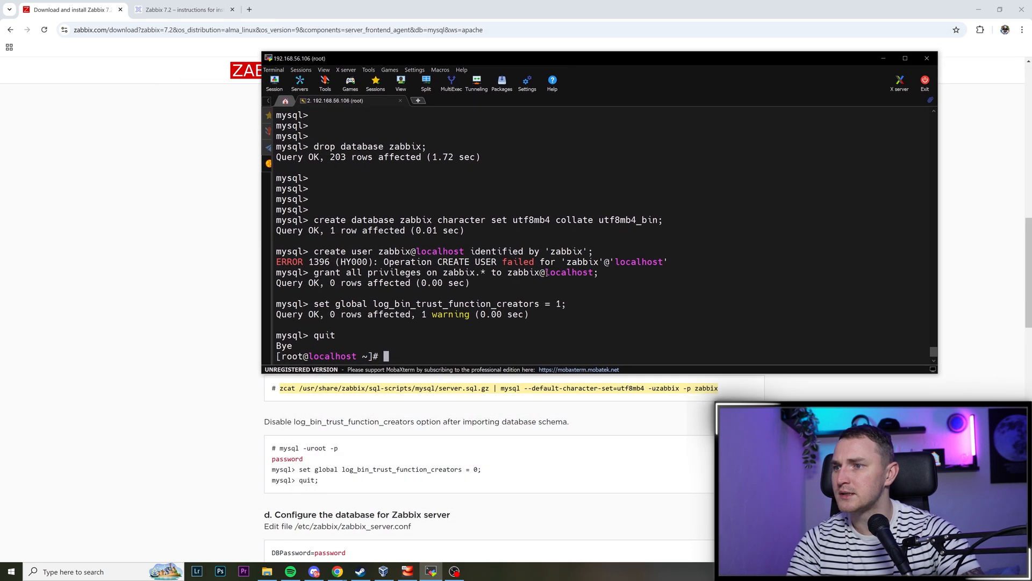
text(cd /usr/share/)
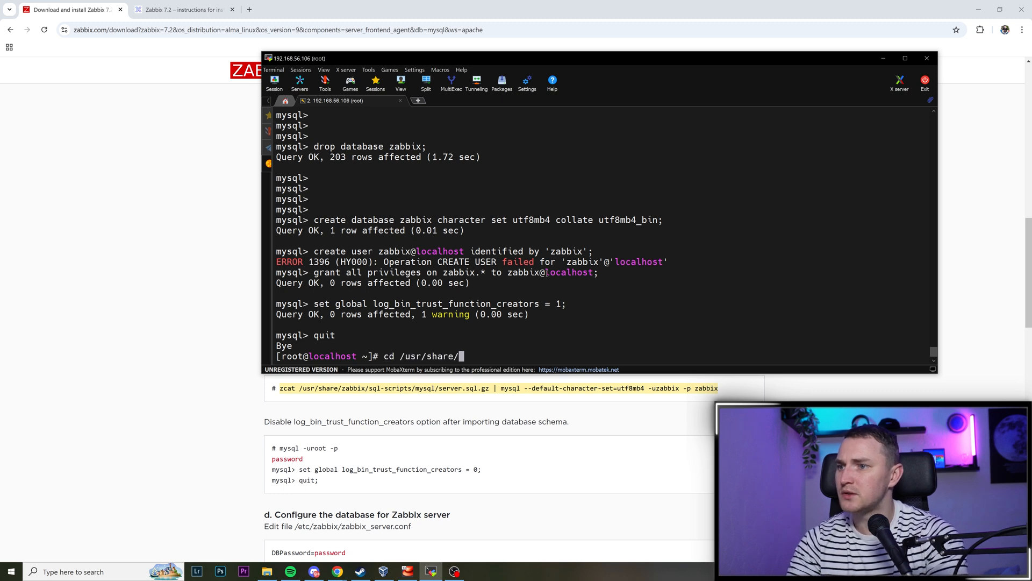
text(zabbix/za)
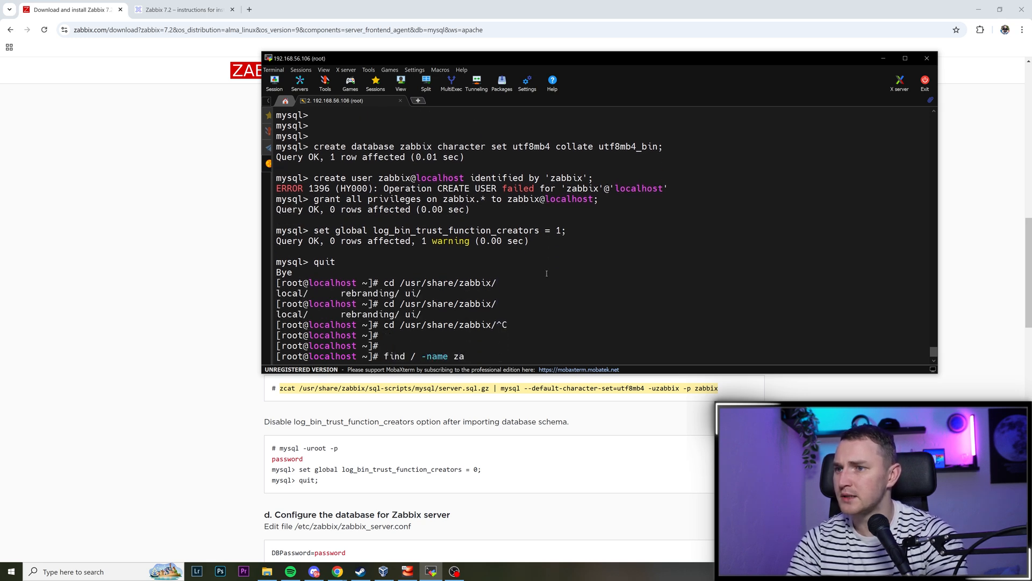
key(BackSpace)
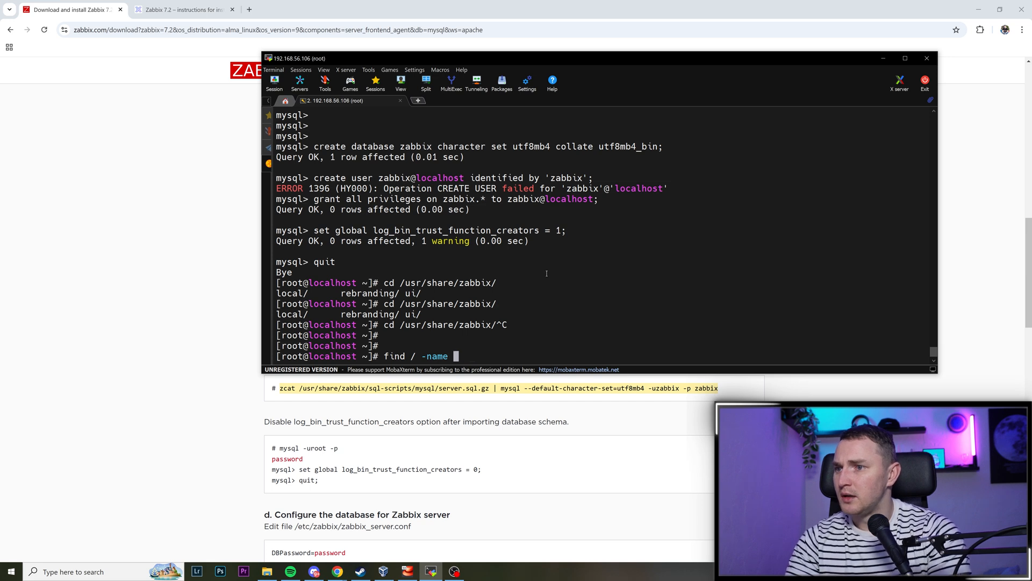
text(server.sql.gz)
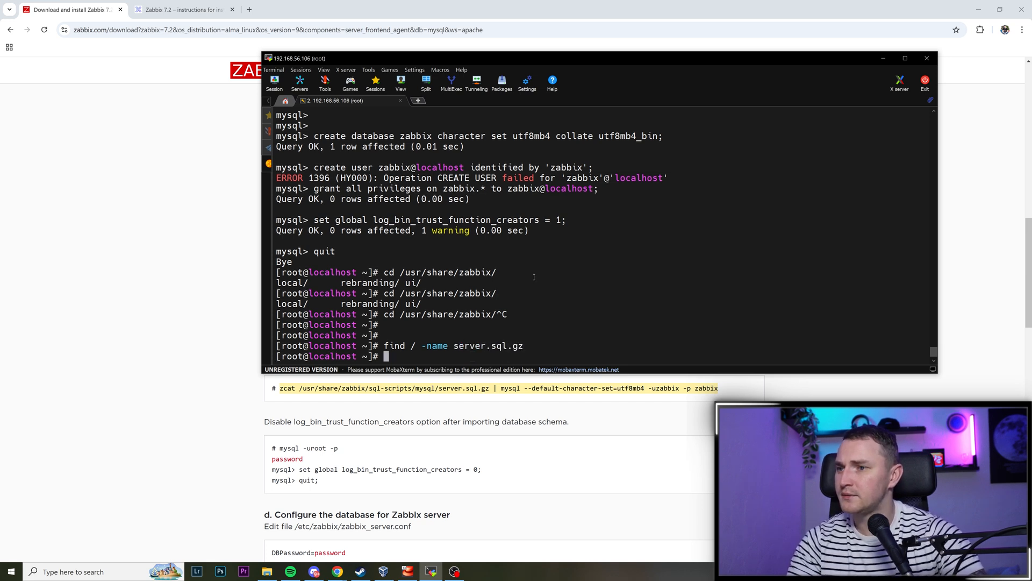
click(183, 9)
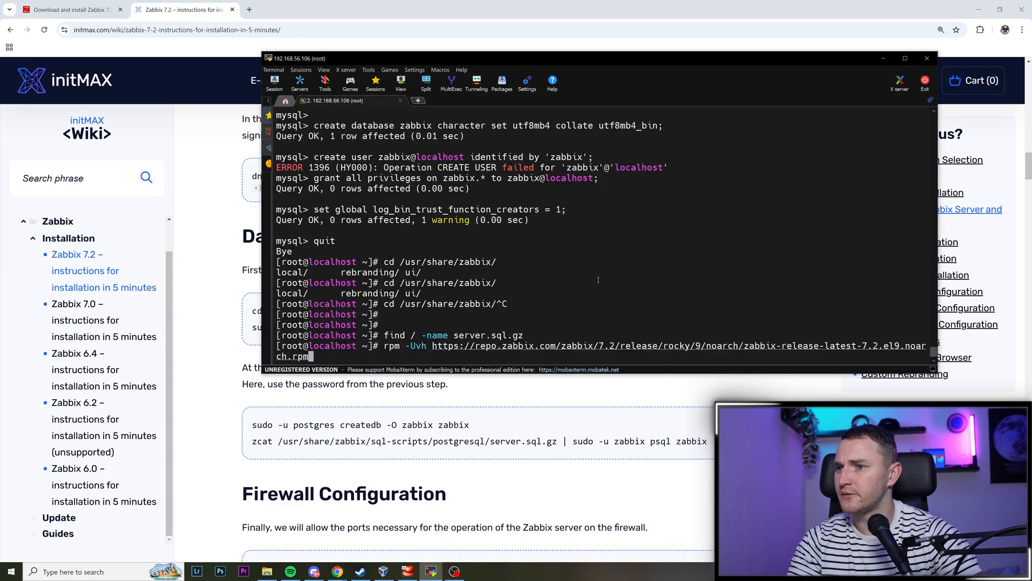
Step: Install zabbix-server-mysql, zabbix-web-mysql, zabbix-apache-conf and zabbix-sql-scripts, then change into the sql-scripts mysql folder
text(dnf install zabbix-server-mysql zabbix-web-mysql zabbix-apache-conf zabbix-sql-scripts zabbix-agent2 zabbix-web-service -y)
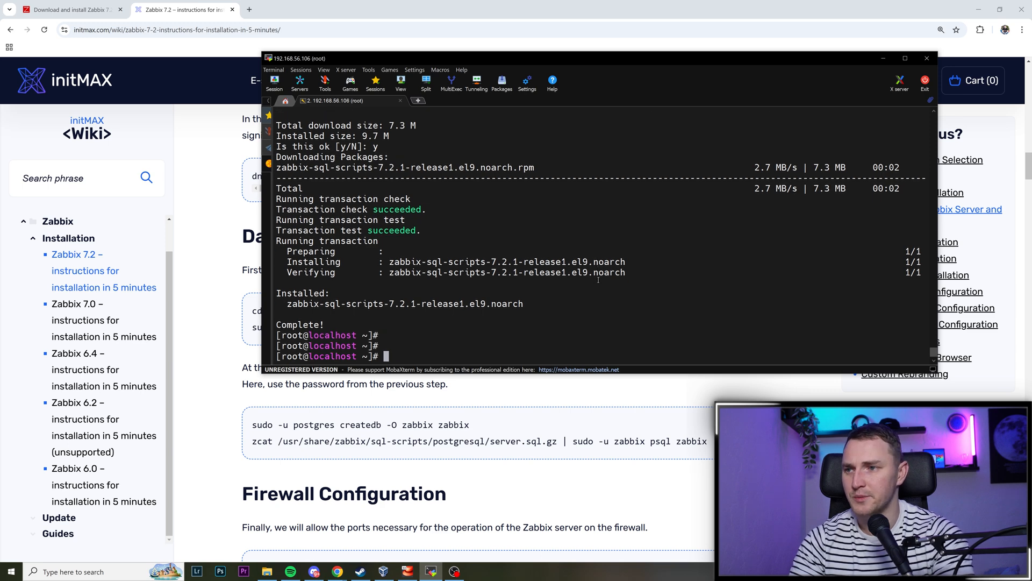
text(cd /usr/sa)
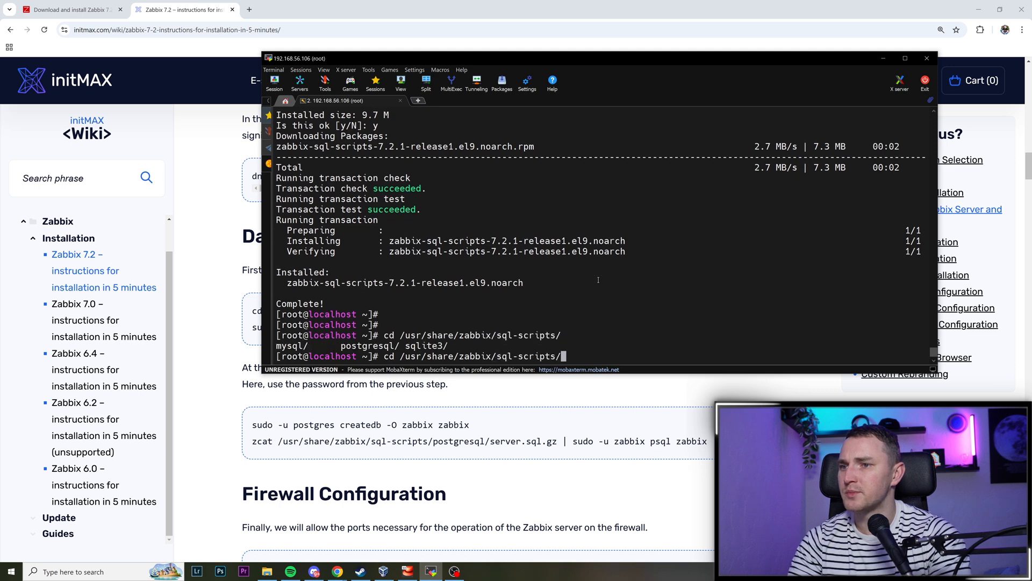
key(Enter)
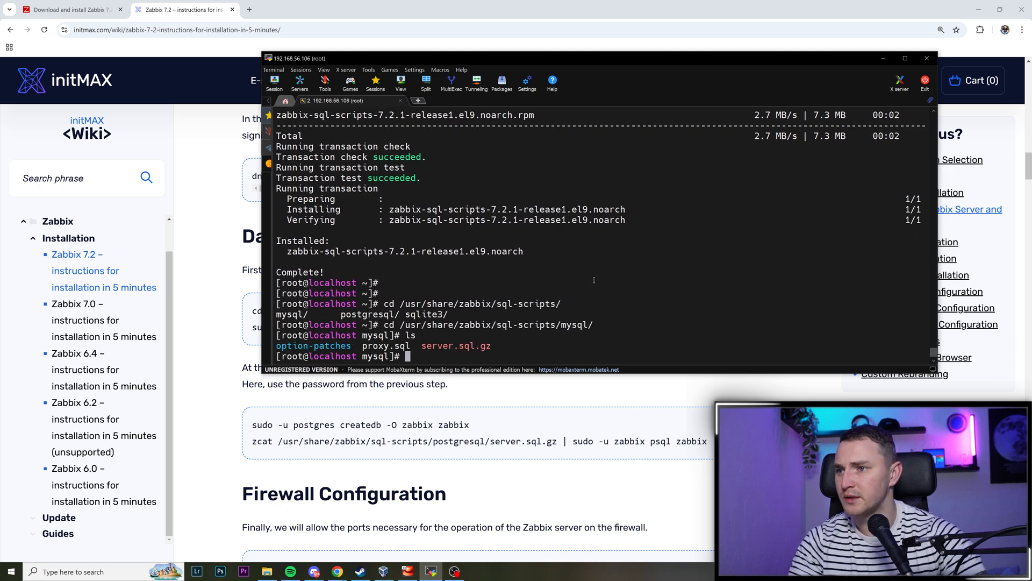
click(70, 10)
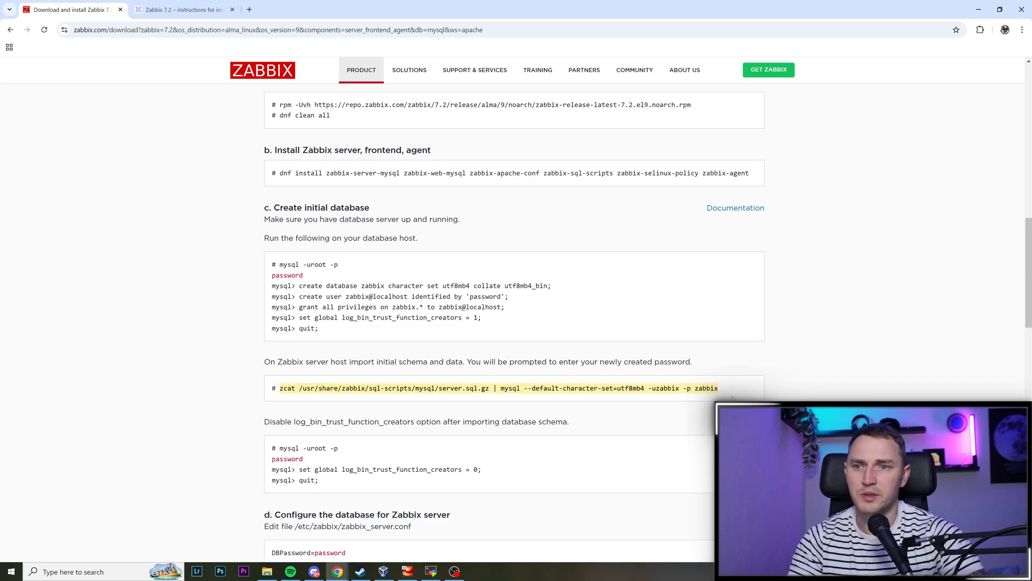
Step: Run the zcat server.sql.gz | mysql import as the zabbix user, reaching the password prompt
click(431, 570)
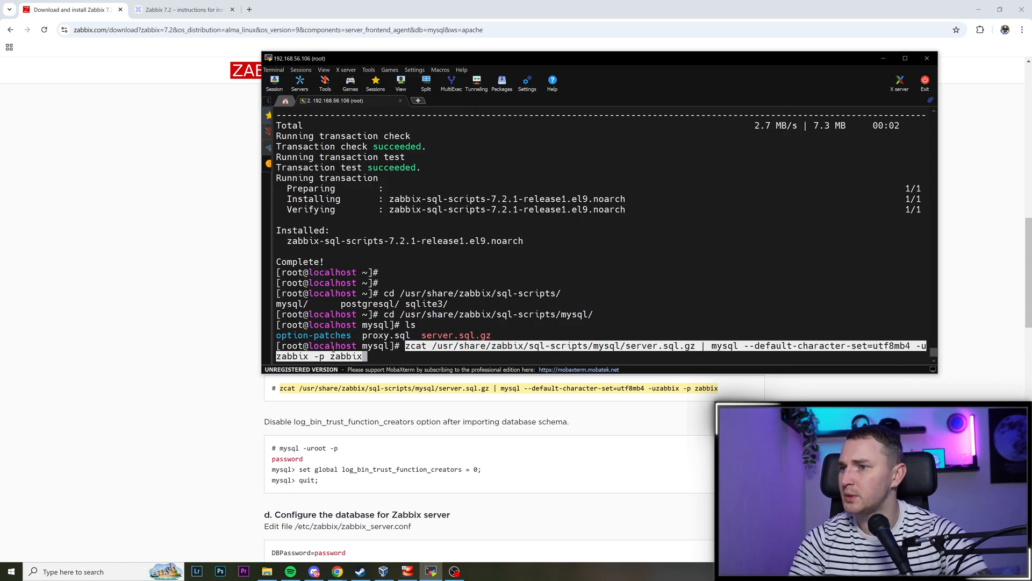
key(Return)
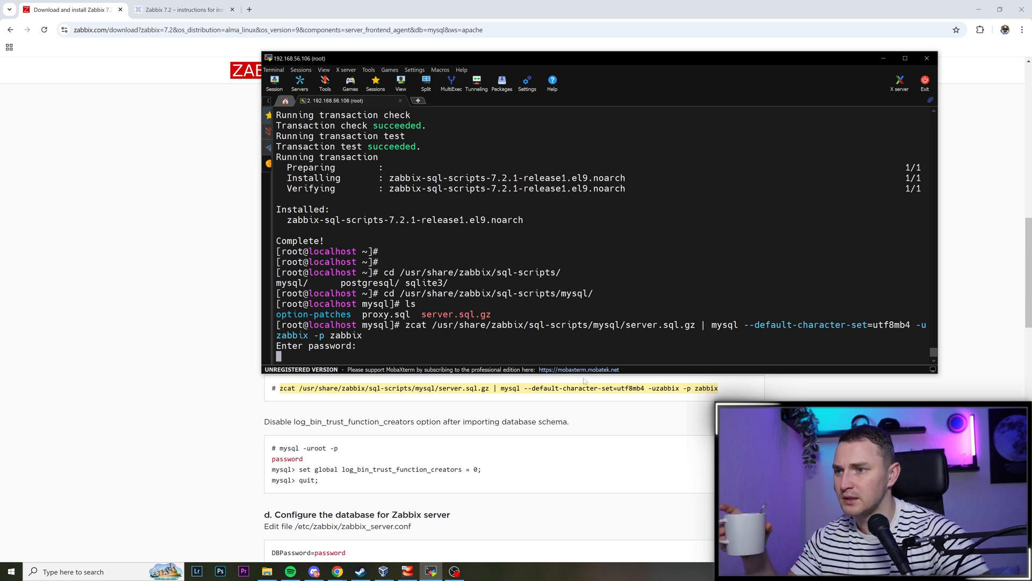
mouse_move(593, 372)
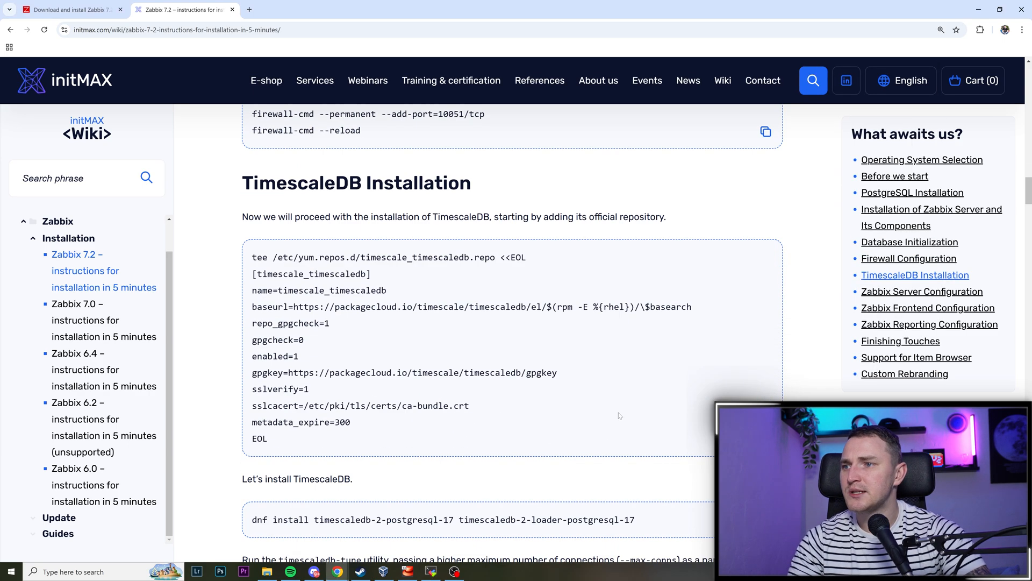
Step: Allow HTTP and port 10051/tcp through firewalld and reload the firewall rules
scroll(down, 3)
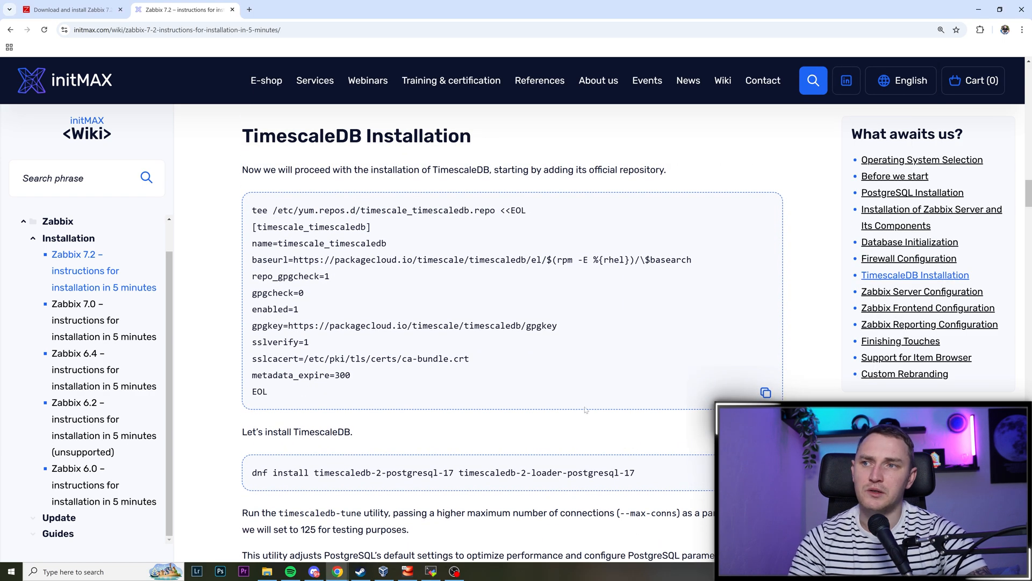
mouse_move(606, 377)
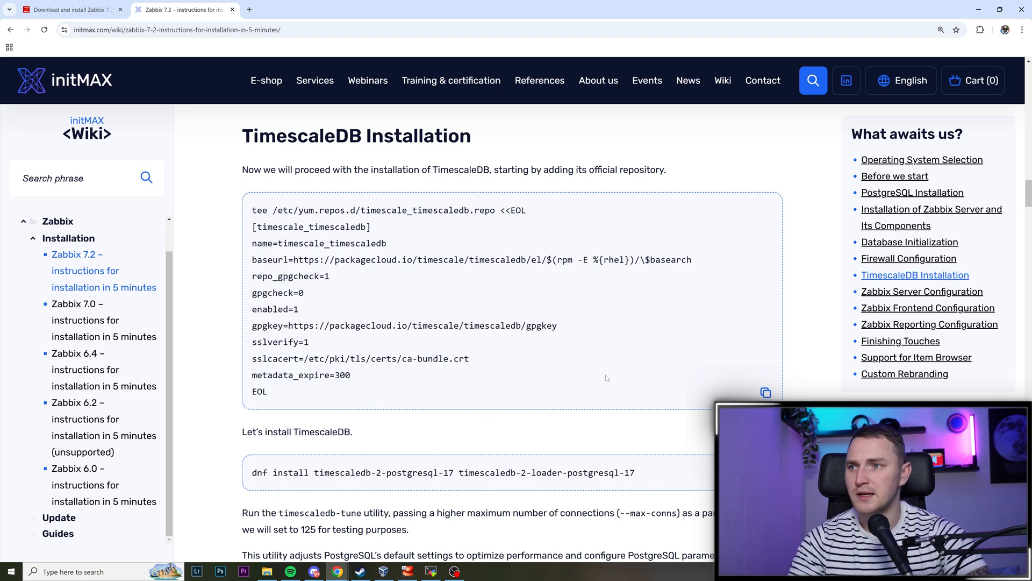
scroll(up, 3)
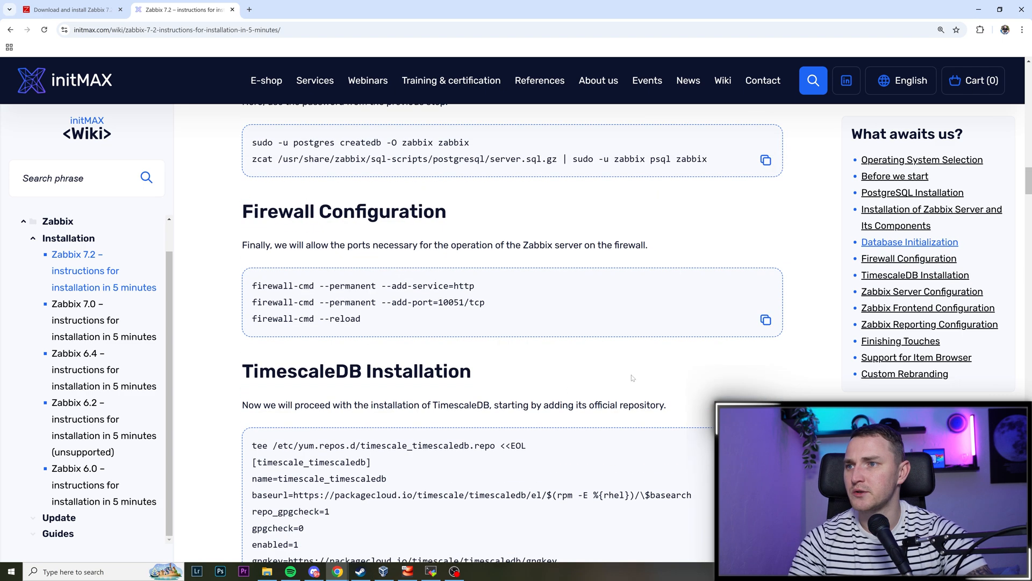
scroll(down, 3)
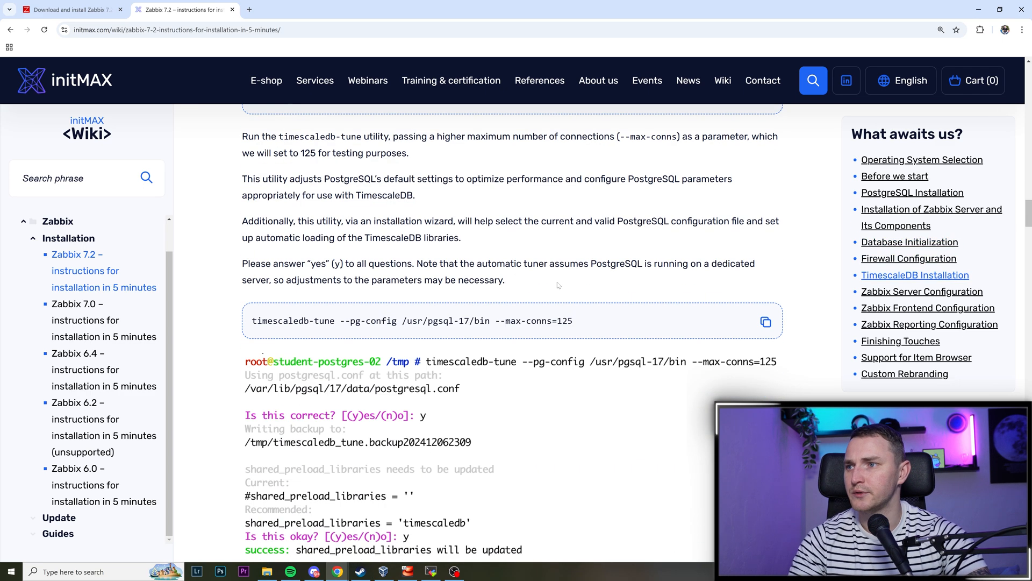
scroll(down, 3)
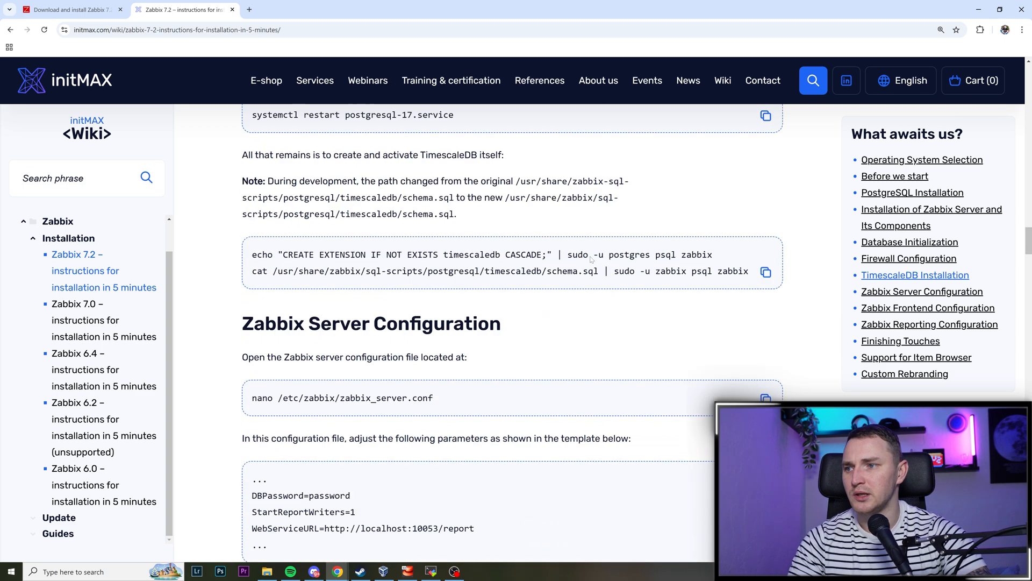
scroll(down, 3)
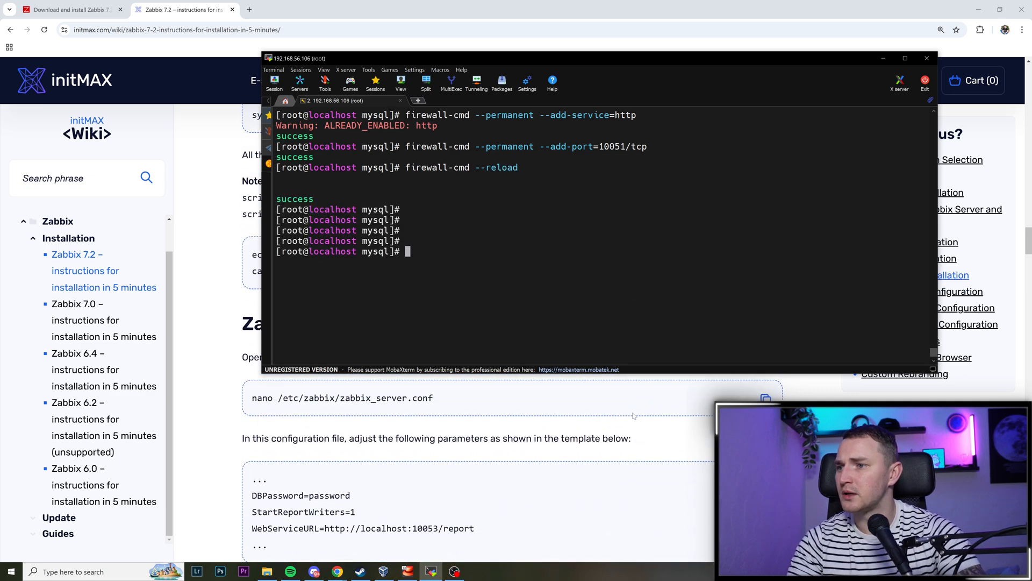
Step: Install the zabbix-server-mysql package with yum
text(vi)
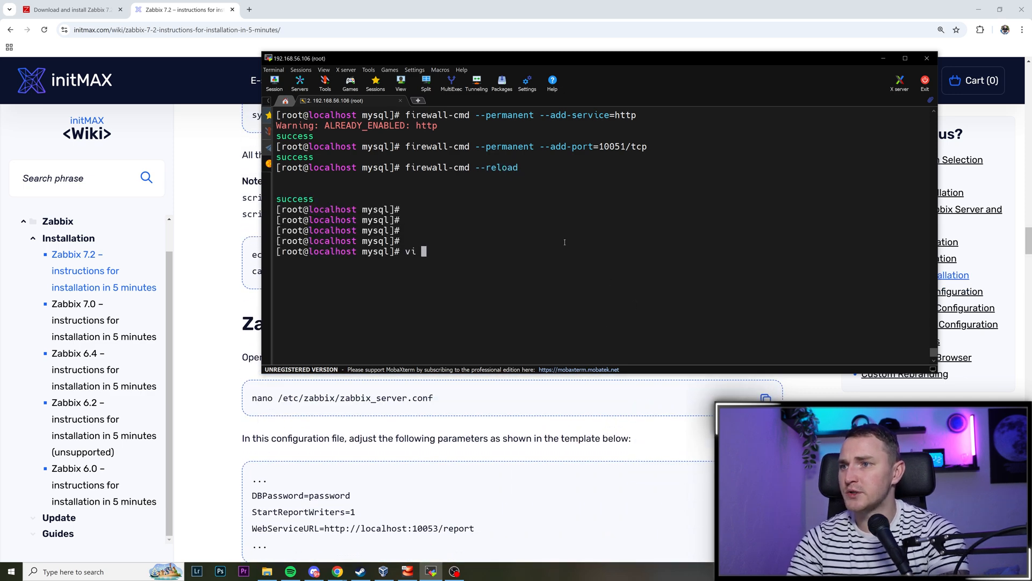
text(/etc/zabbix/zs)
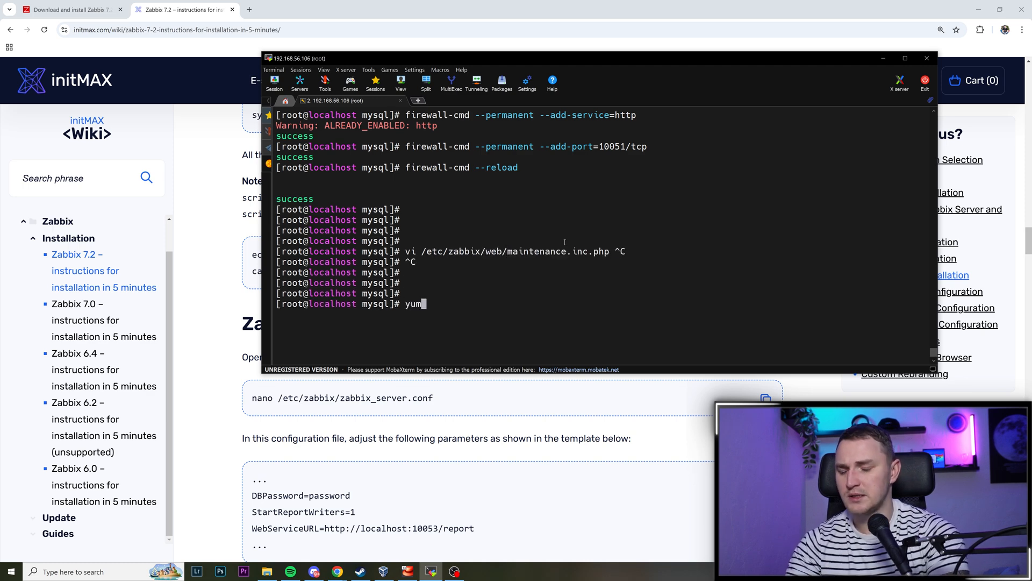
text(install zabbix-serv)
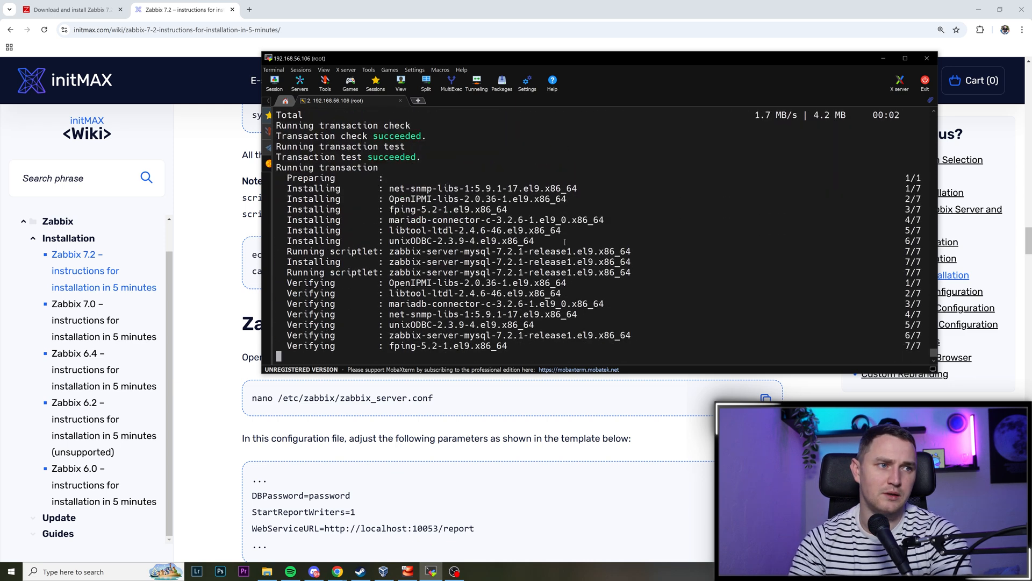
Step: Open /etc/zabbix/zabbix_server.conf in vi
text(vi)
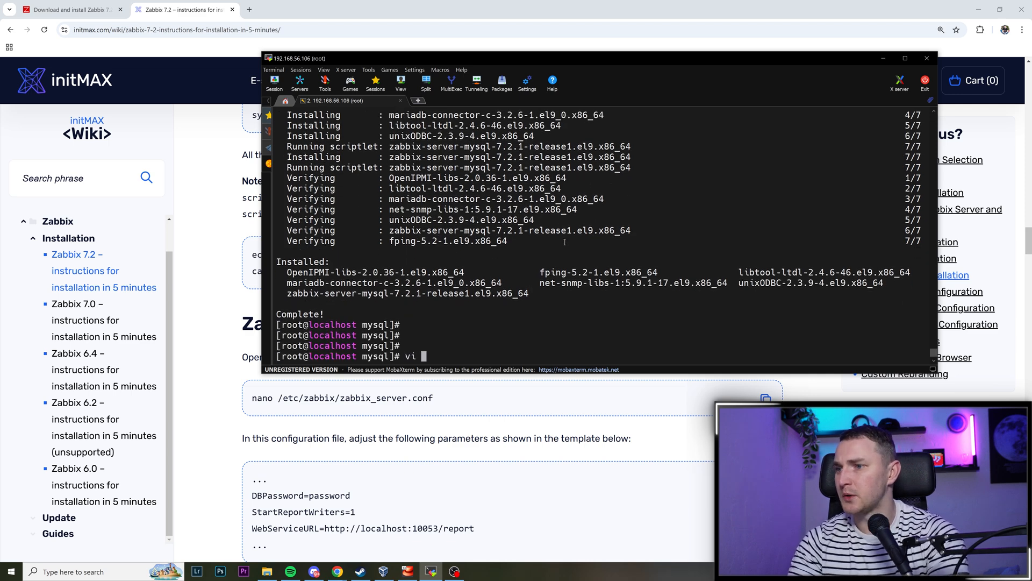
text(/etc/zabbix/)
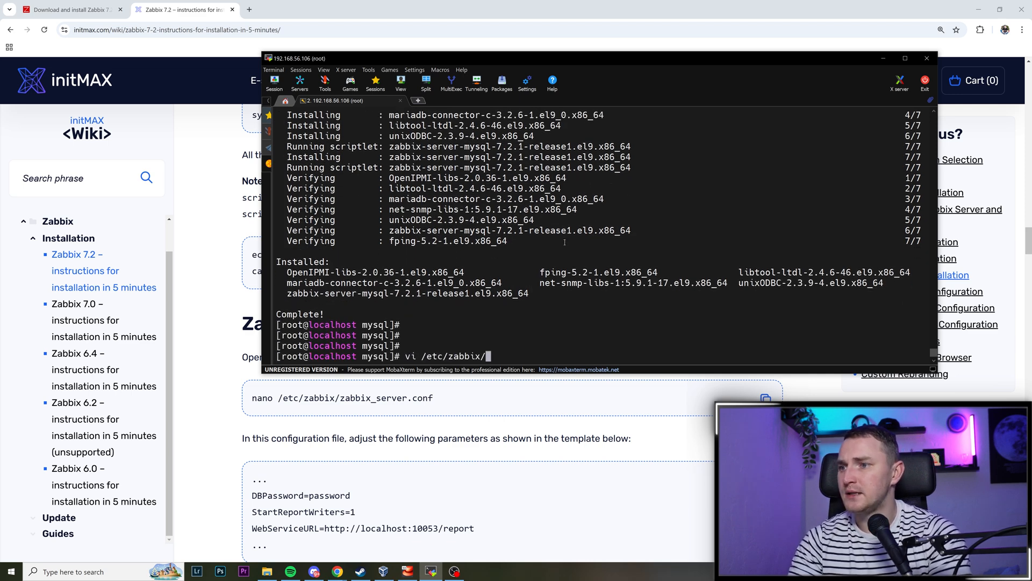
text(zabbix_server.conf)
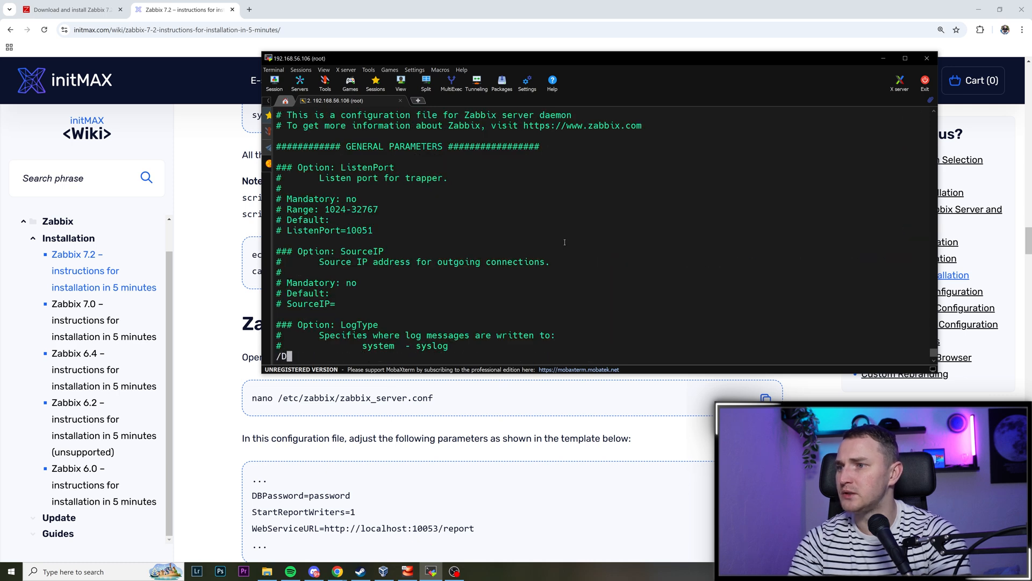
scroll(down, 3)
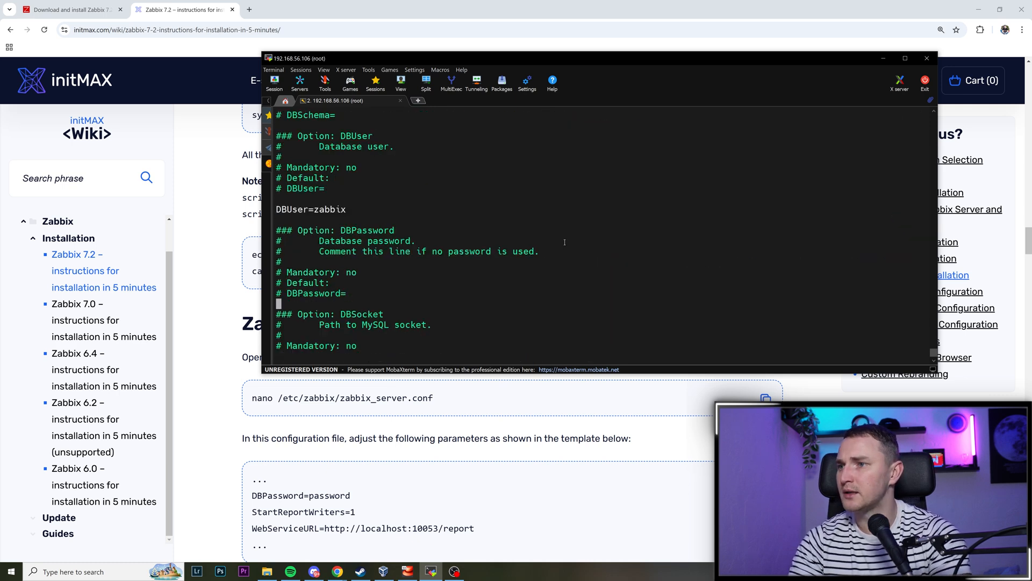
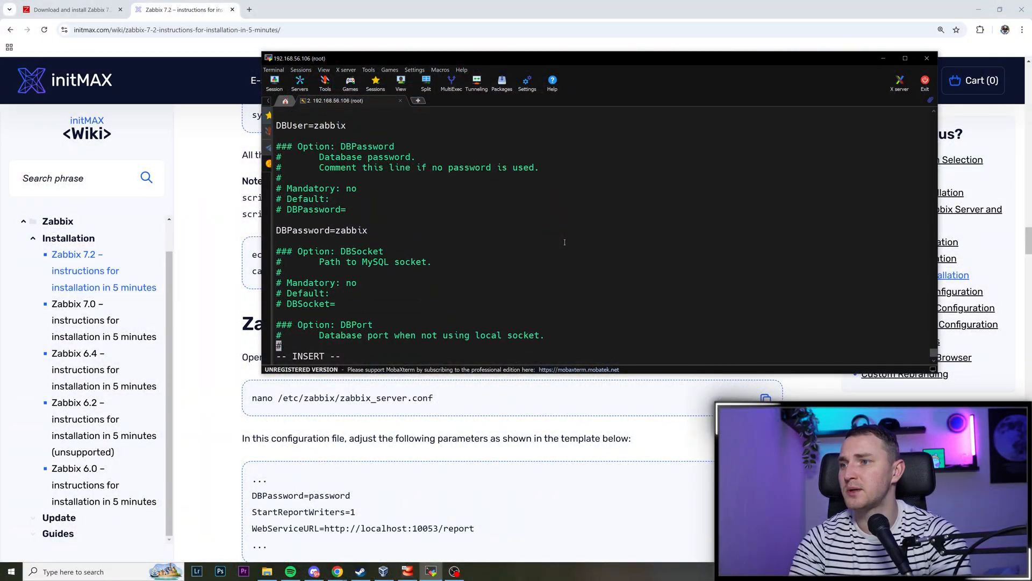
scroll(down, 3)
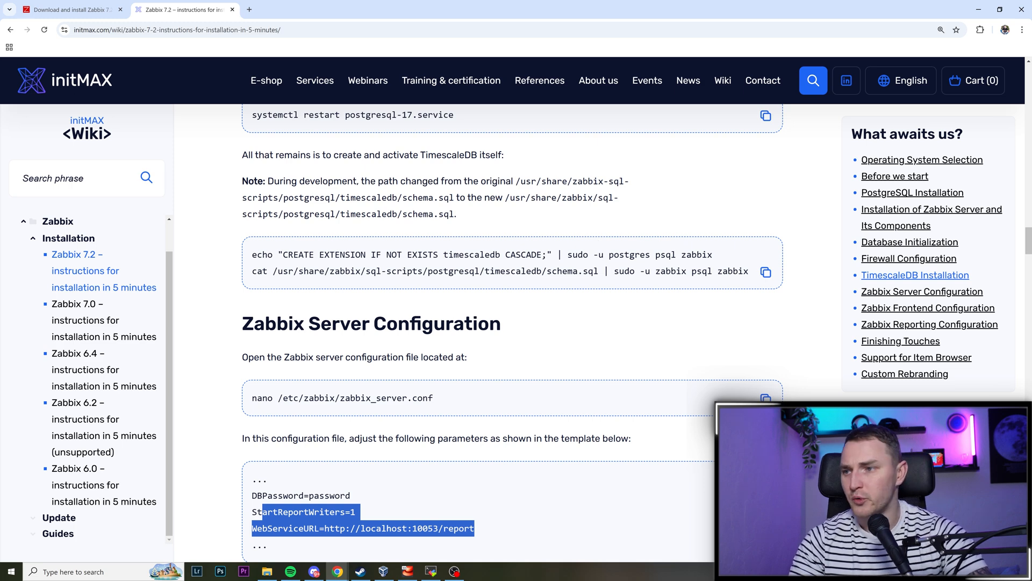
scroll(down, 3)
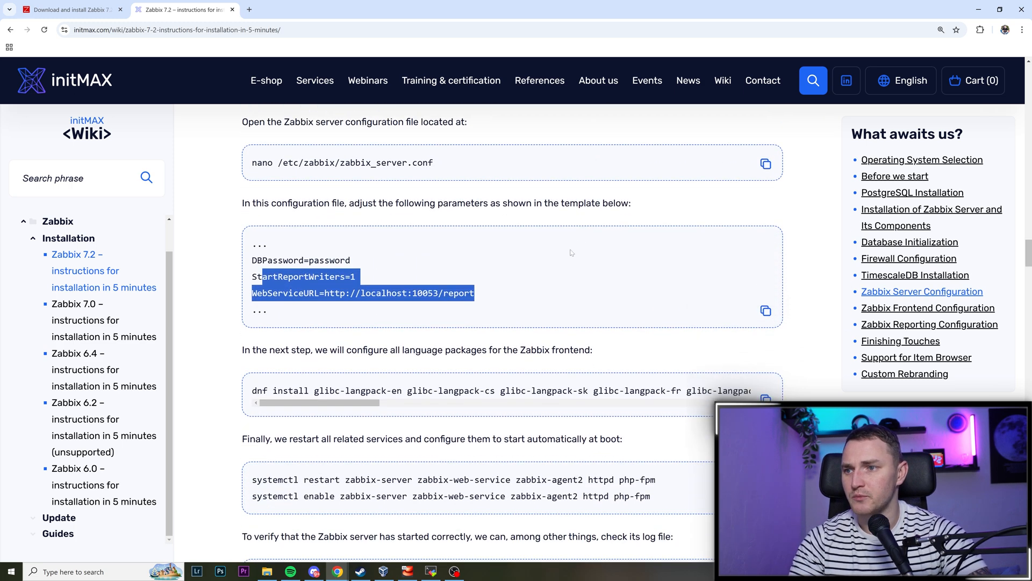
mouse_move(433, 372)
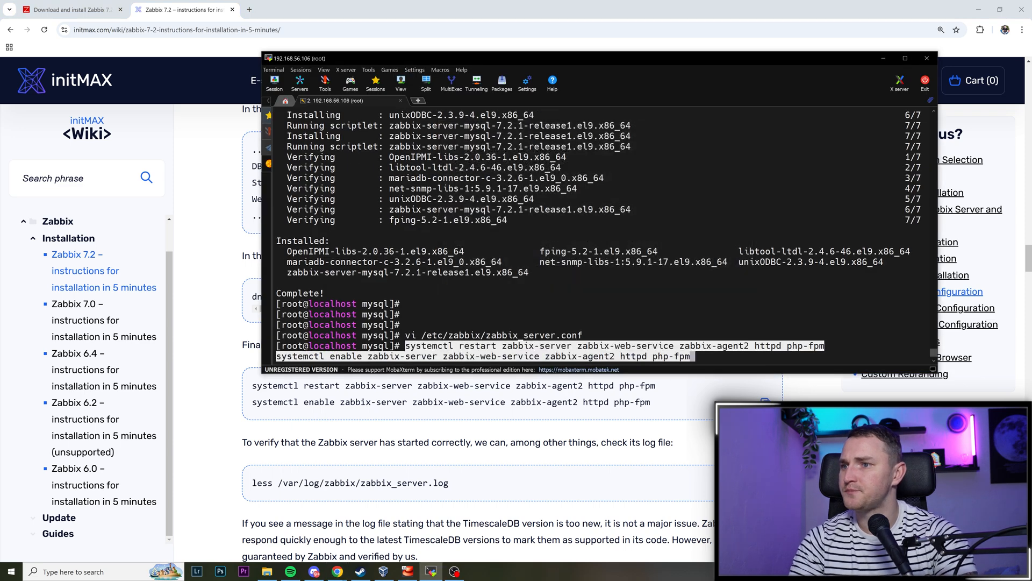
Step: Restart and enable the Zabbix services, then run yum install zabbix-web-mysql, which reports already installed
key(Return)
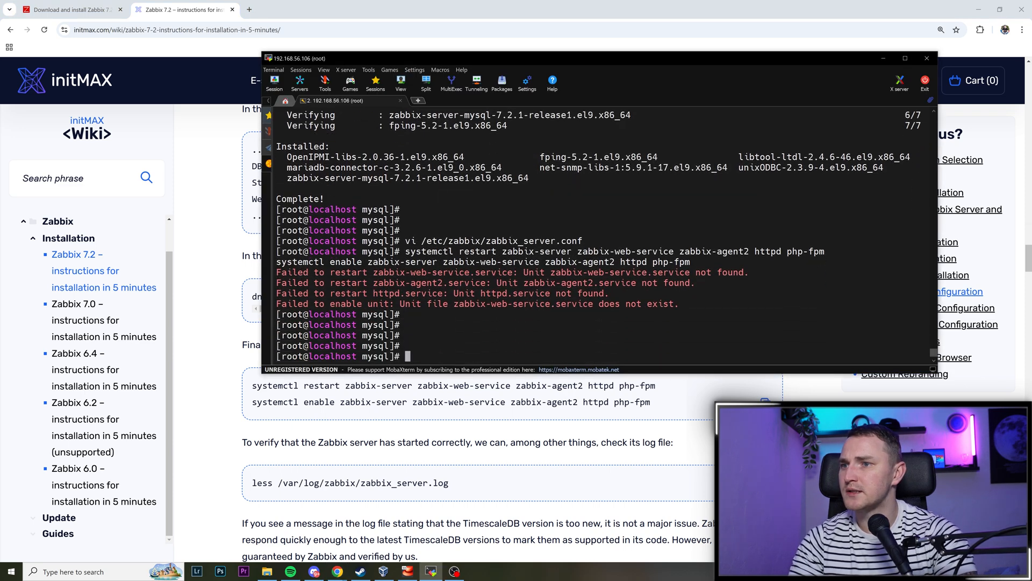
text(yum)
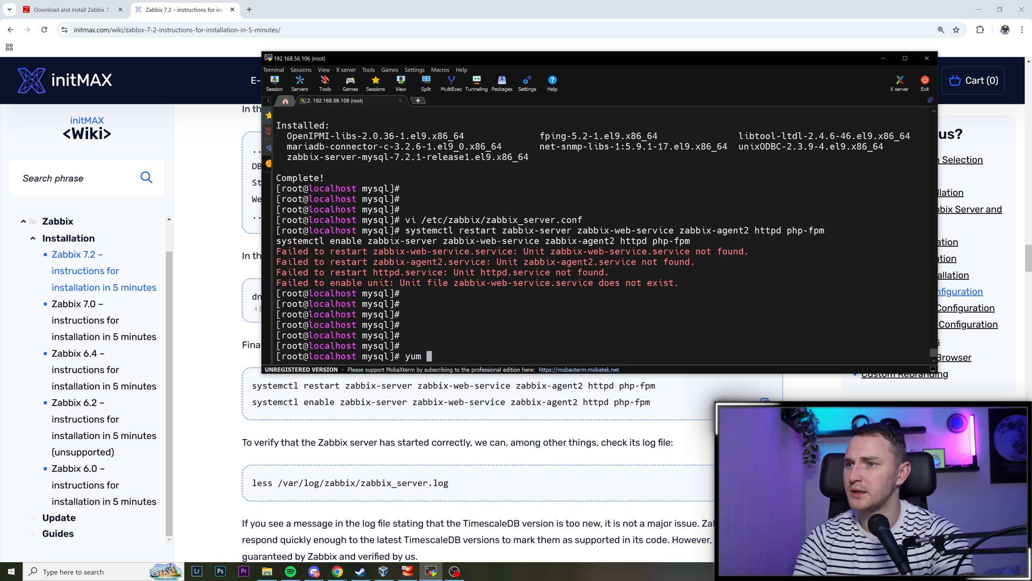
text(install)
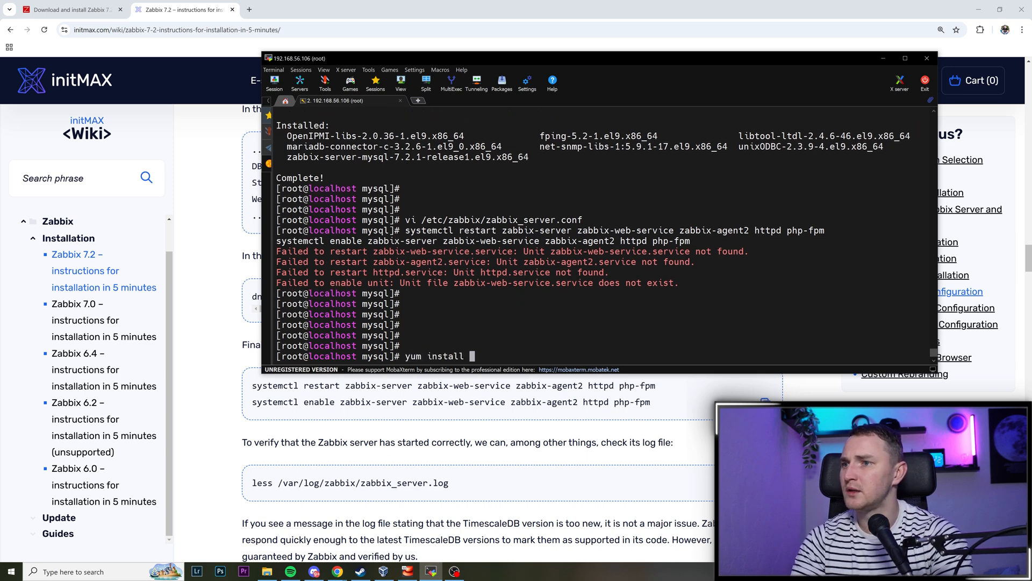
text(zabbix-web-mysql -y)
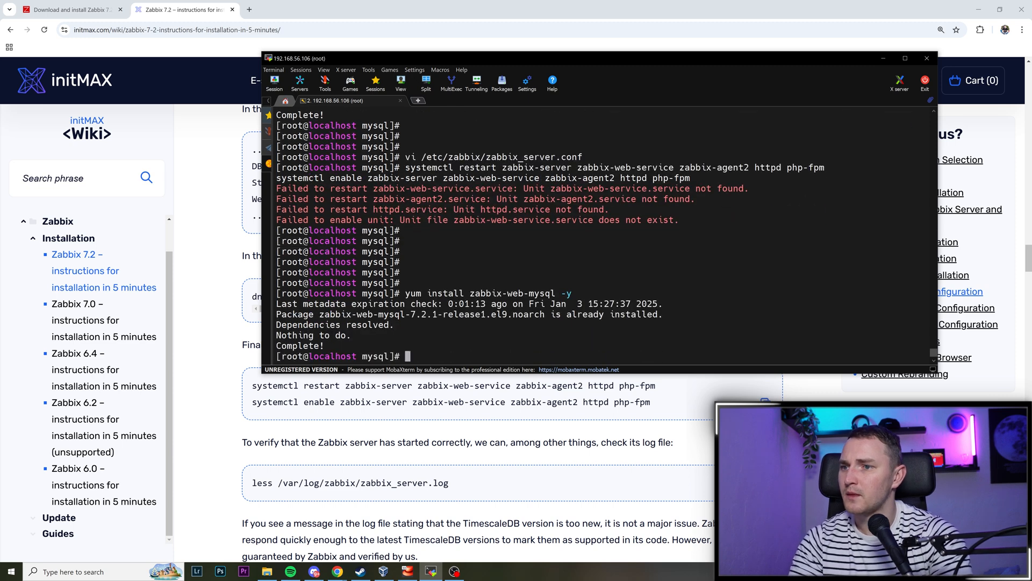
text(systemctl restart htt)
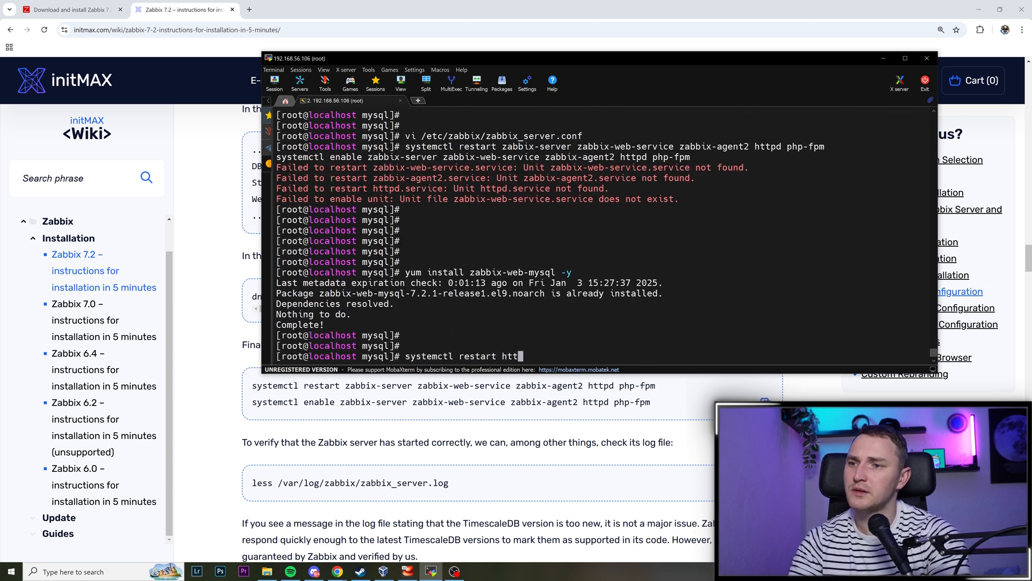
text(d)
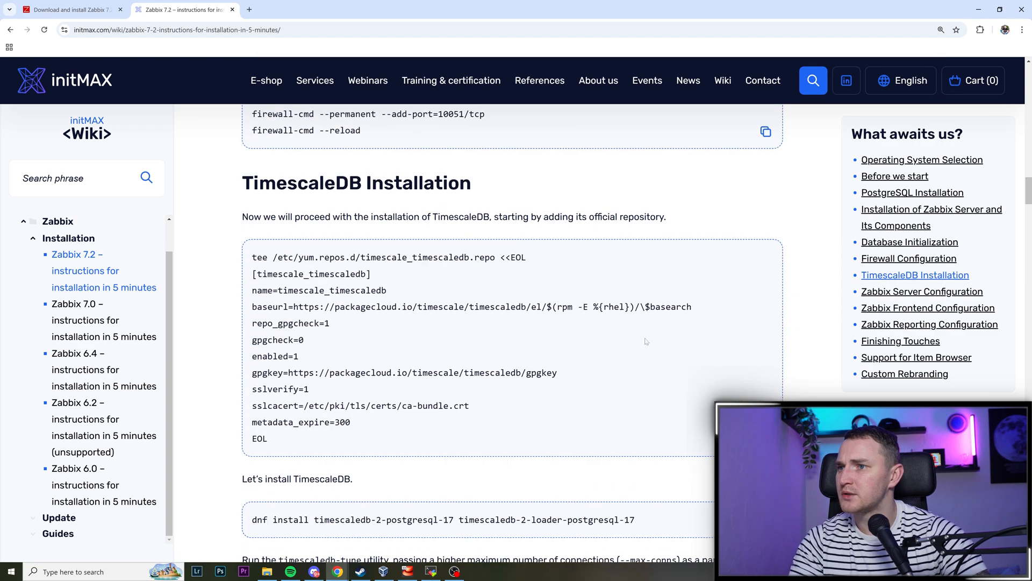
Step: Run the Zabbix repo's dnf line to install httpd, zabbix-apache-conf, zabbix-agent and zabbix-selinux-policy
click(73, 10)
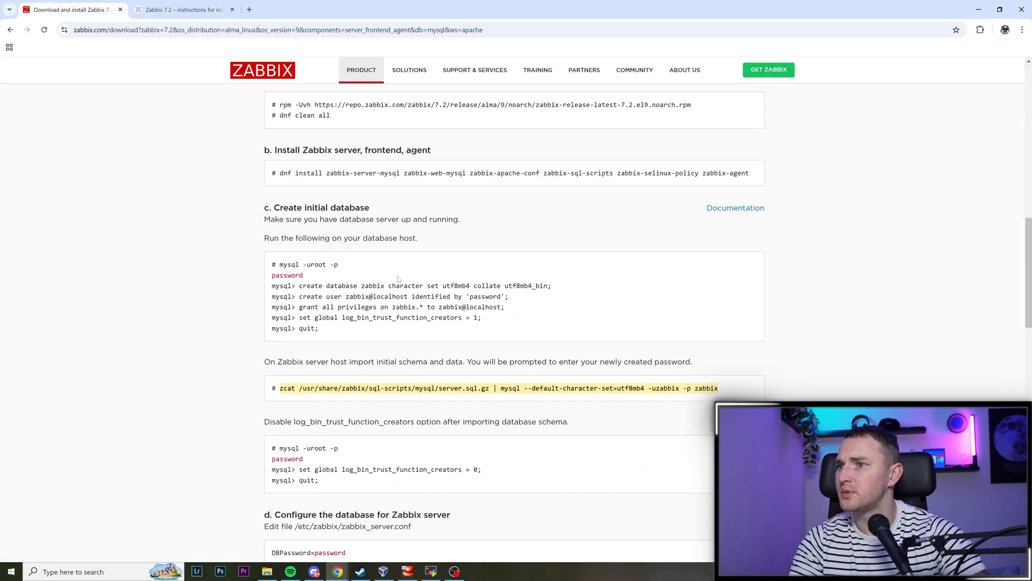
scroll(up, 3)
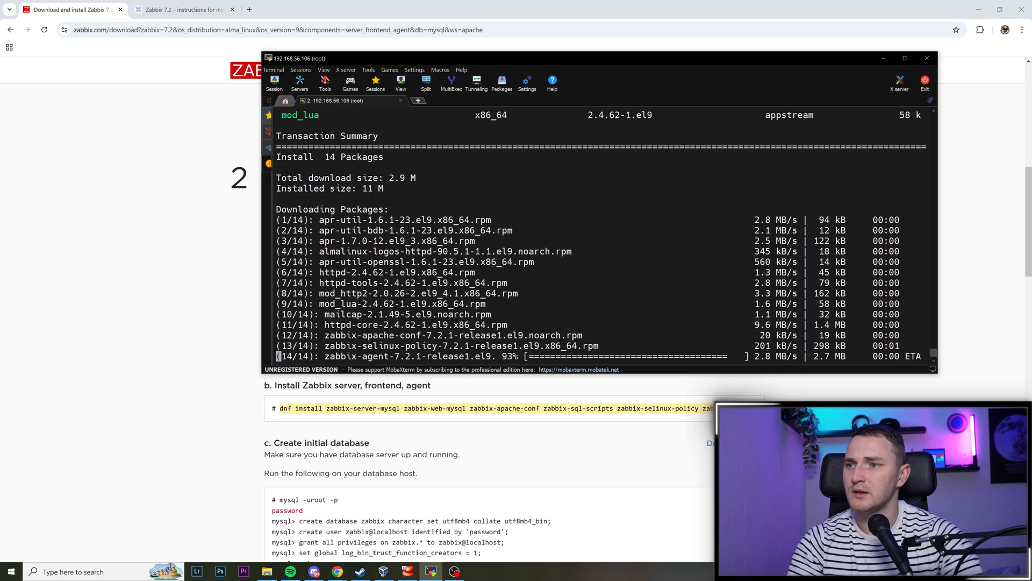
click(185, 10)
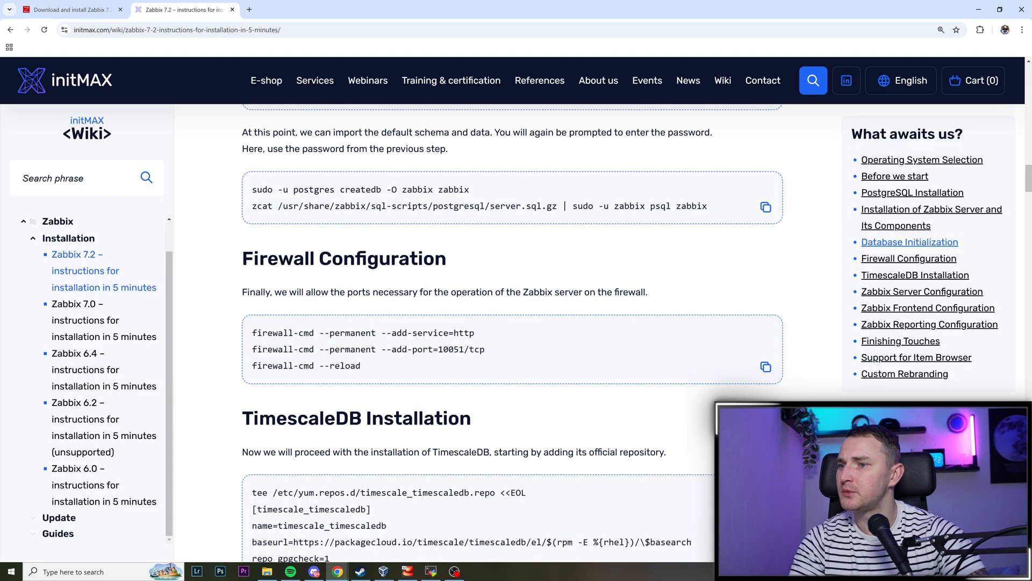
scroll(down, 3)
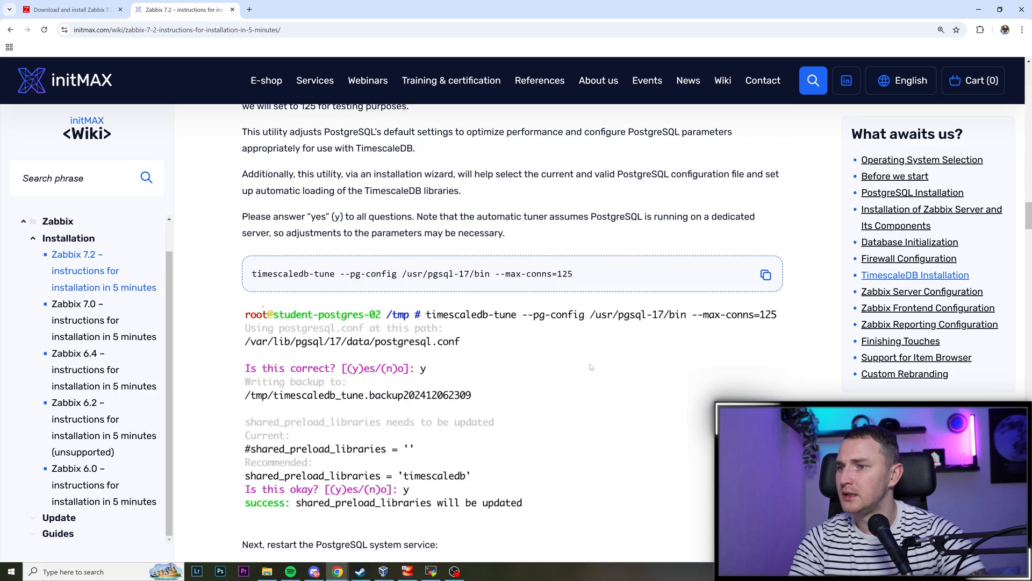
scroll(down, 3)
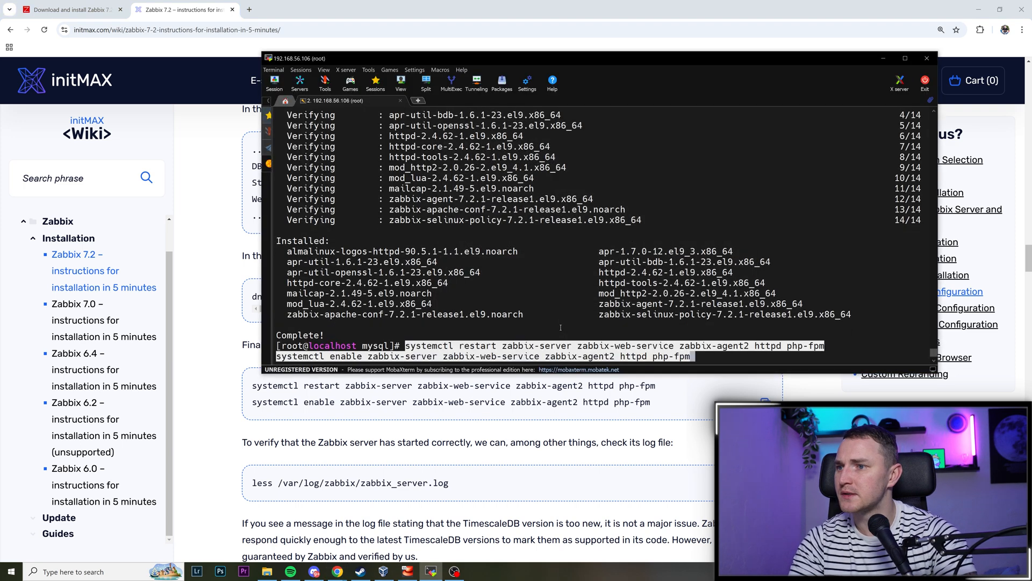
Step: Restart the services, tail /var/log/zabbix/zabbix_server.log to see workers start, then run setenforce 0
key(Return)
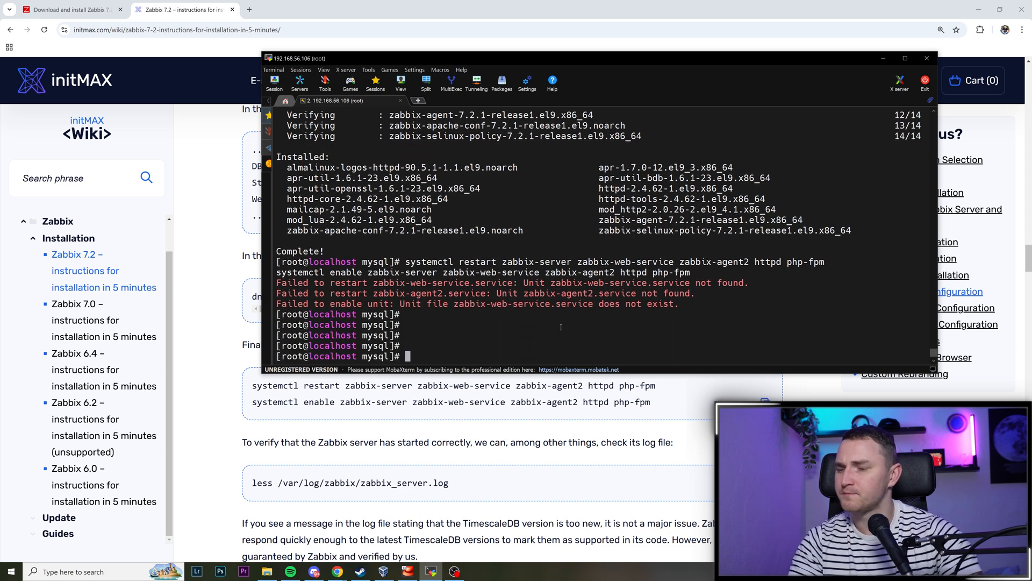
text(tail -f /var/log/zabbix/zabbix_server.log)
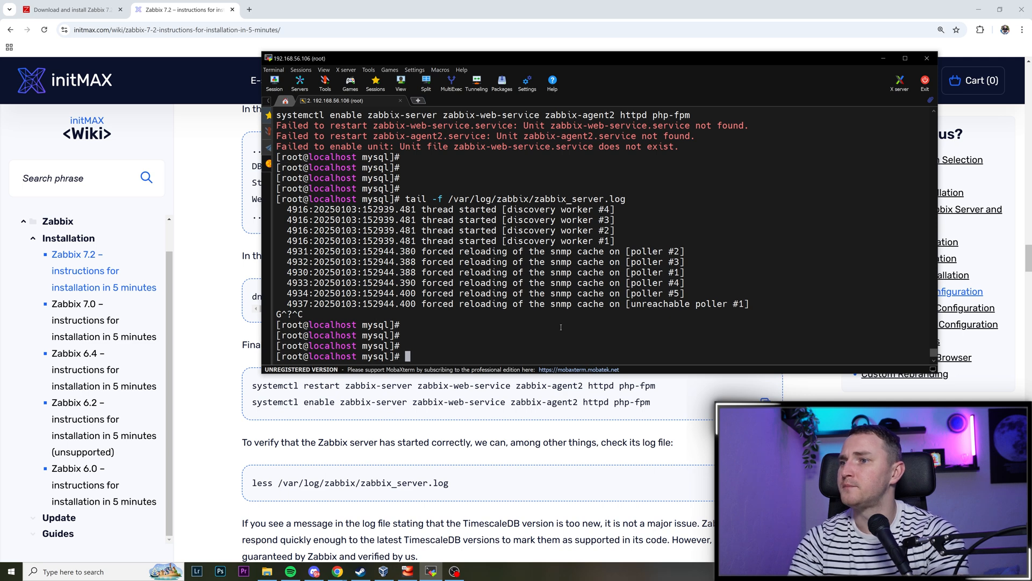
text(setenforce 0)
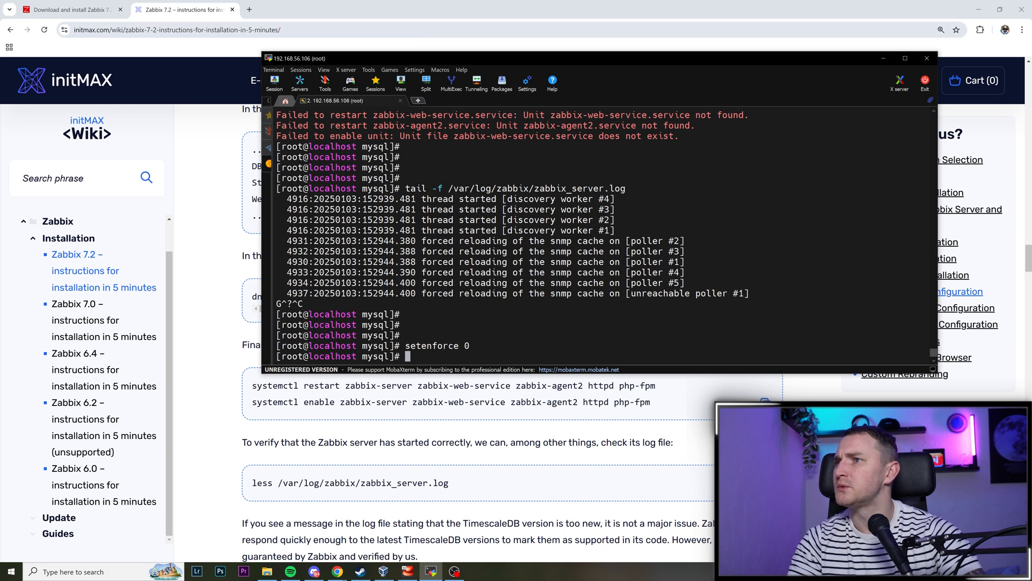
click(70, 9)
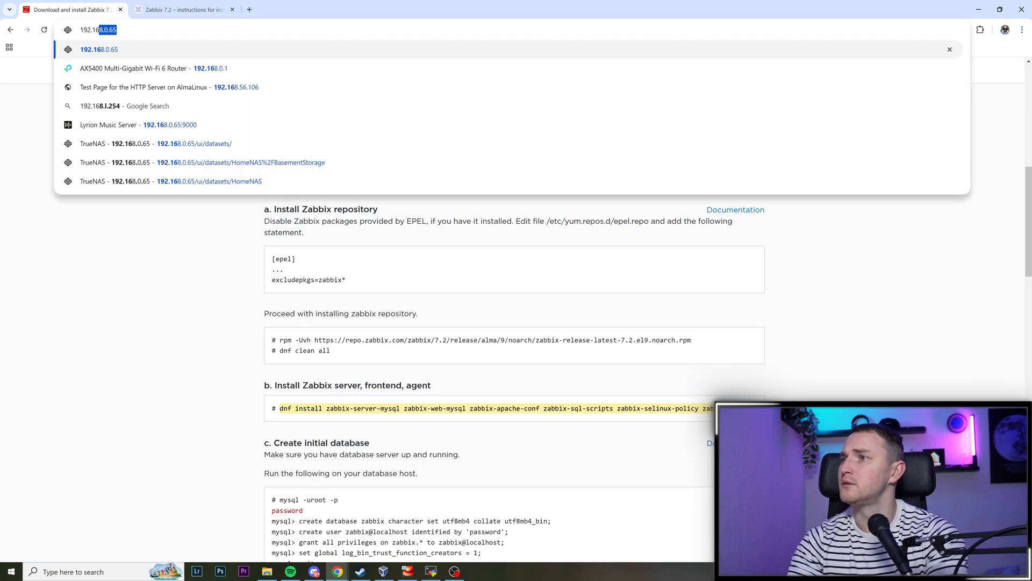
Step: Load the server IP followed by /zabbix in Chrome and advance past the installer's welcome page
click(160, 87)
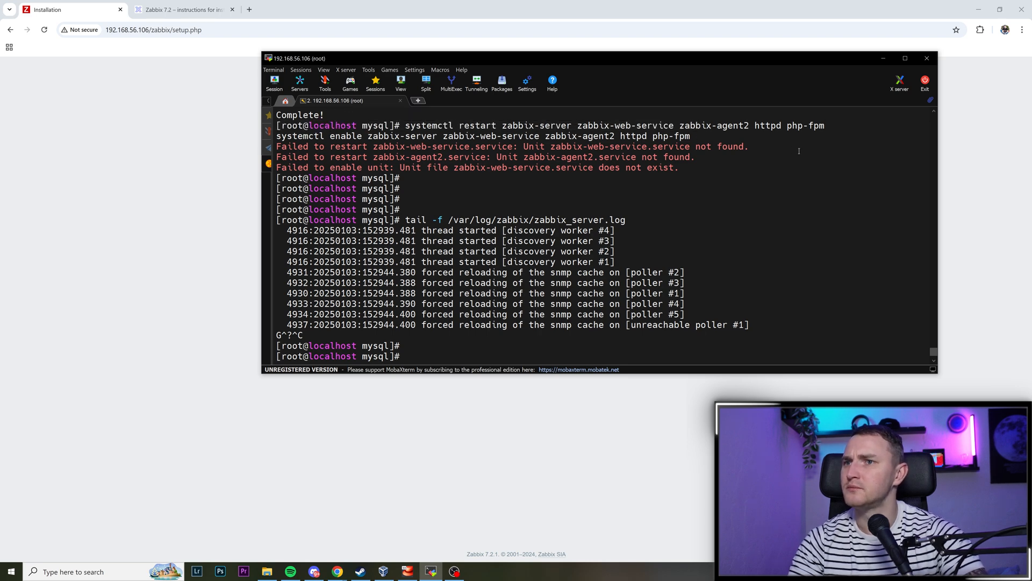
mouse_move(757, 177)
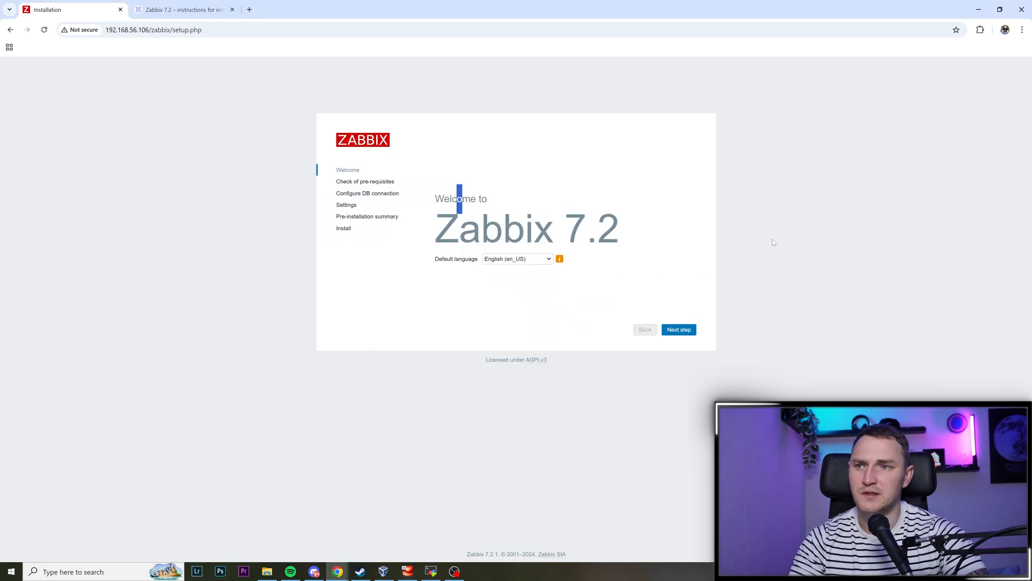
mouse_move(493, 188)
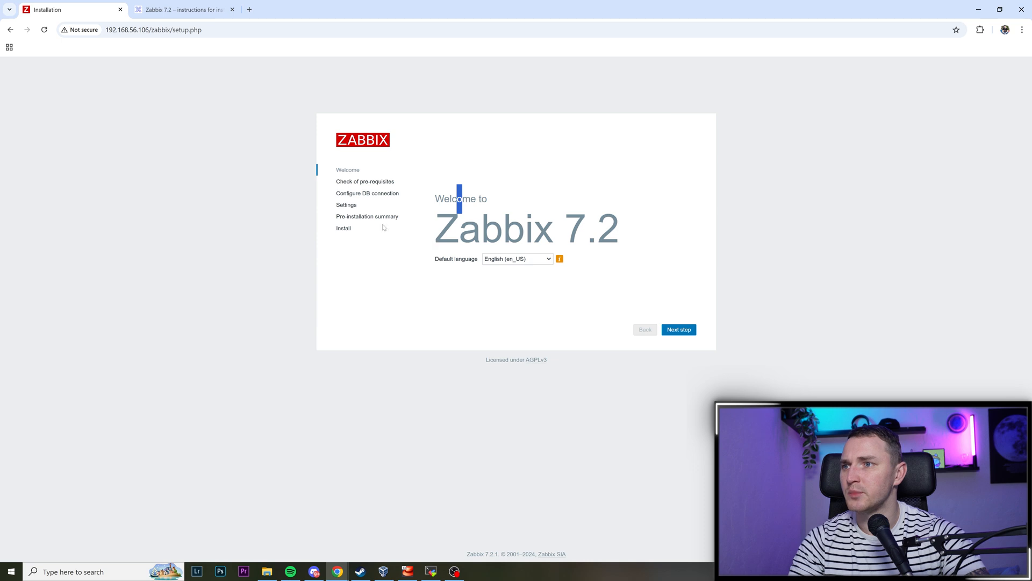
mouse_move(731, 333)
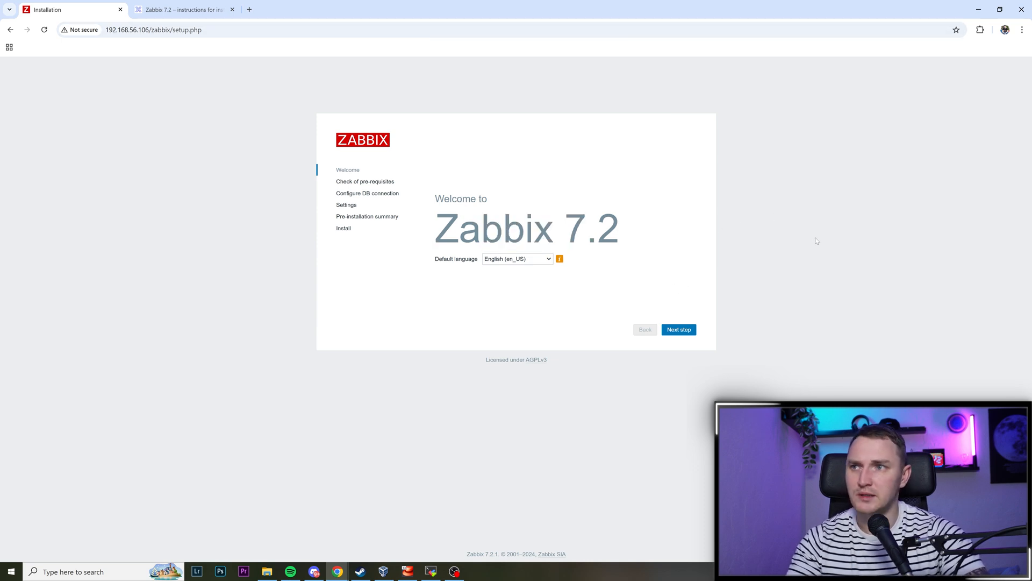
click(678, 329)
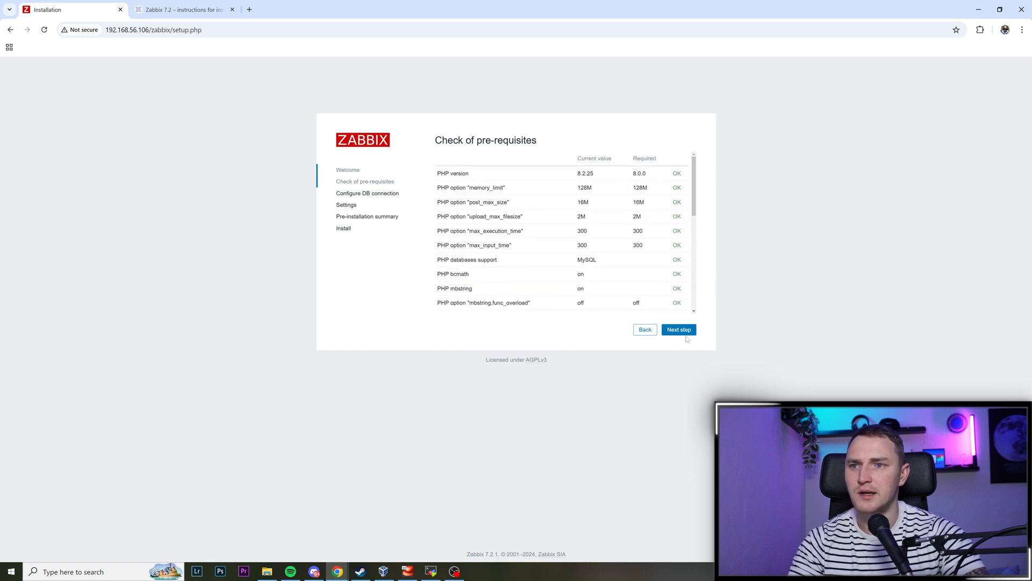
Step: Accept the pre-requisites check and keep MySQL as the database type
click(679, 330)
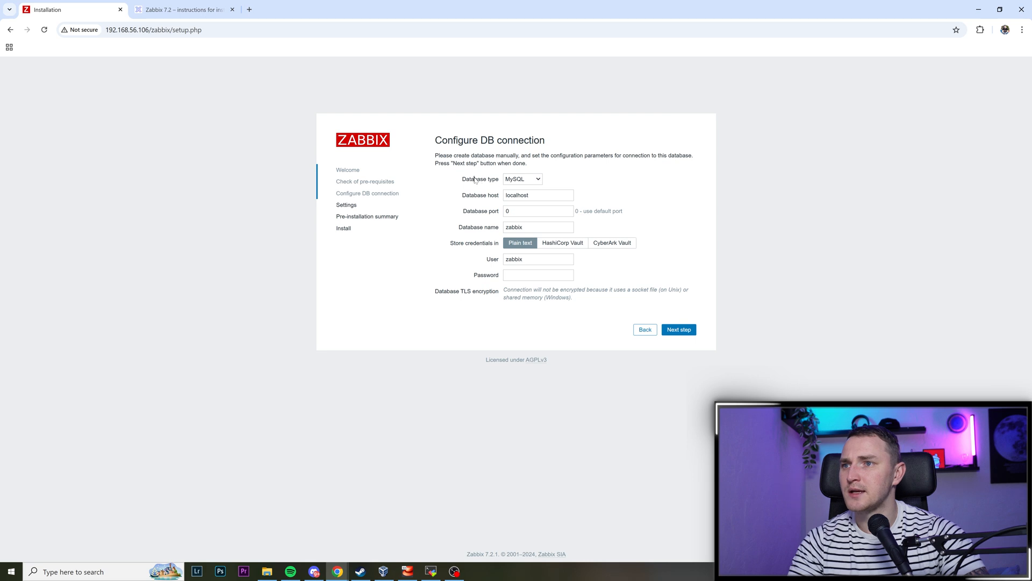
click(522, 178)
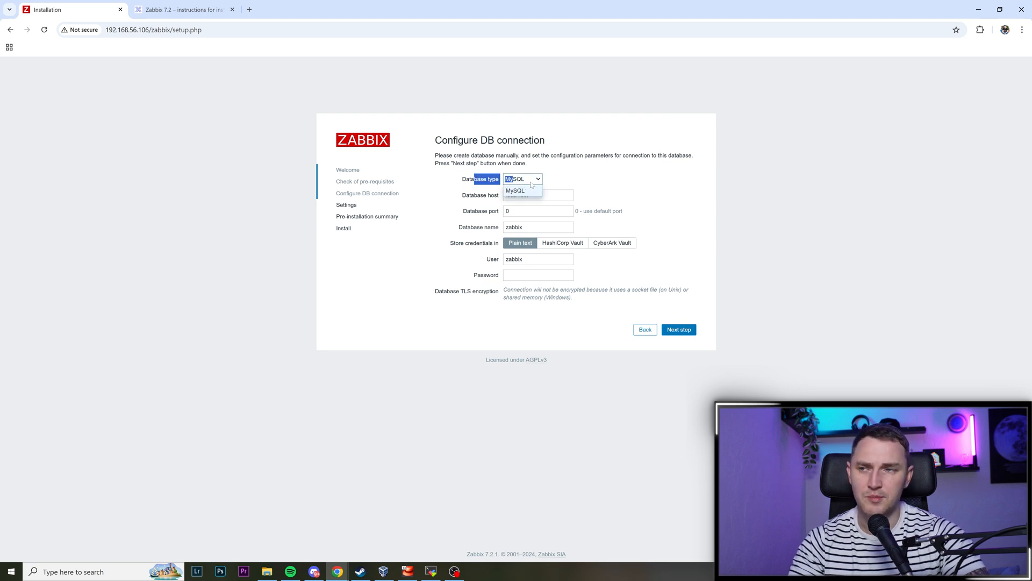
click(515, 191)
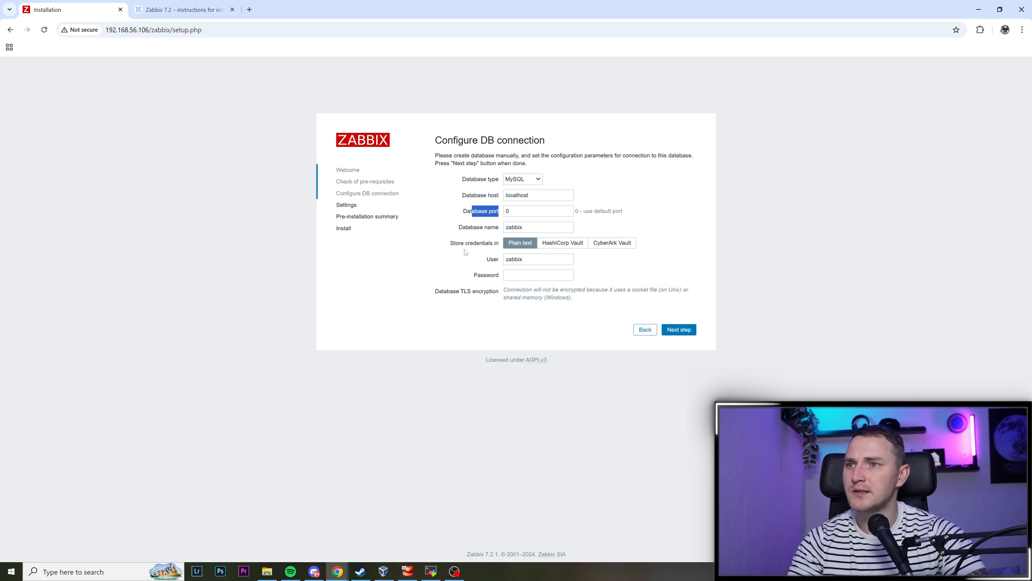
Step: Enter the zabbix database password, declining Chrome's suggestion, and continue to the Settings step
click(538, 276)
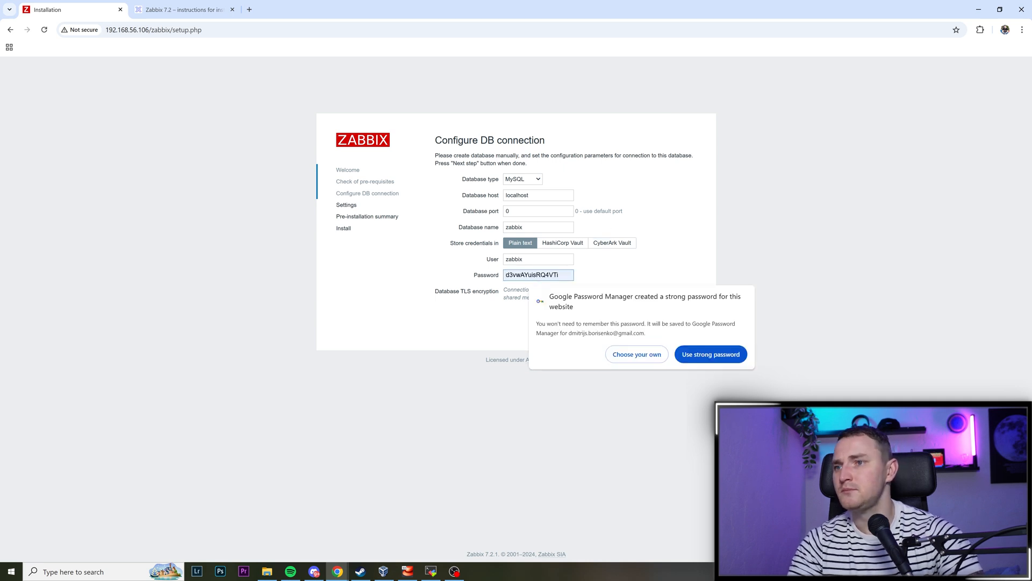
click(636, 355)
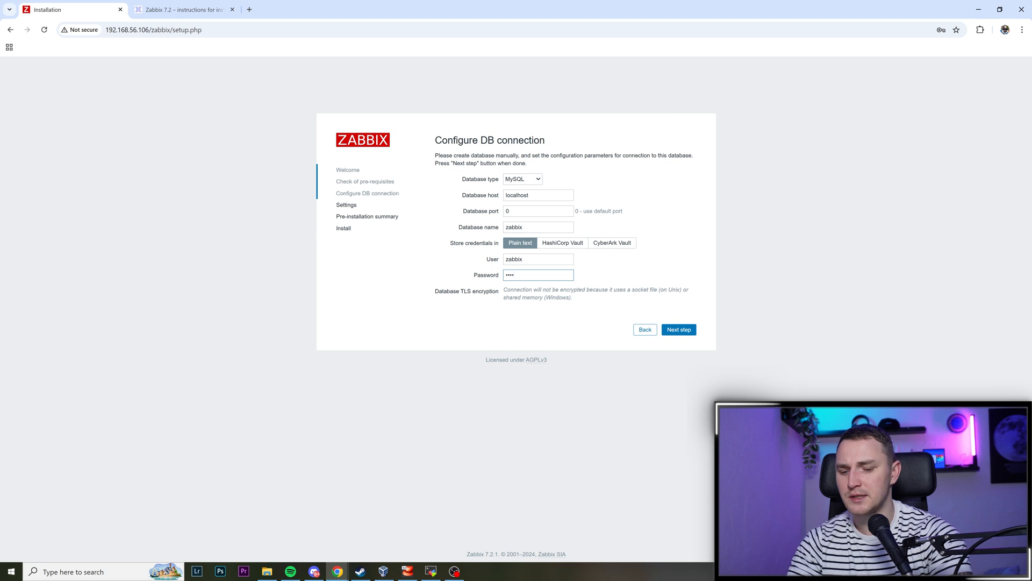
click(678, 330)
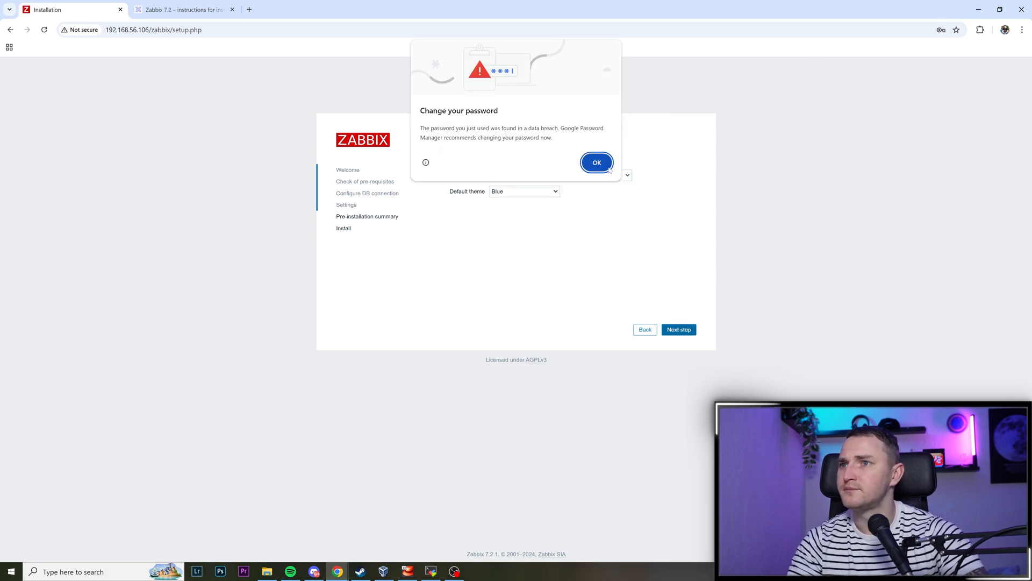
click(596, 163)
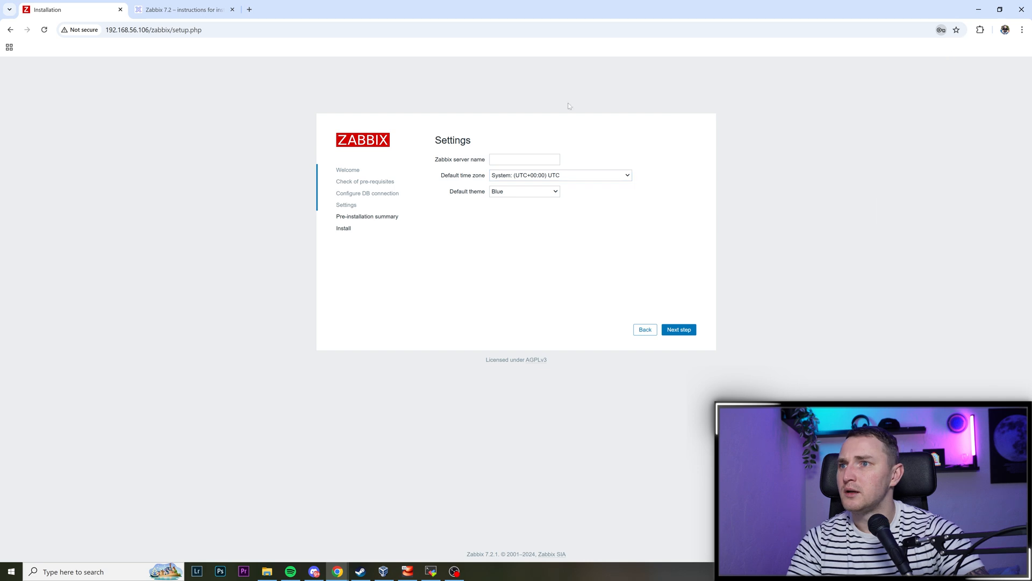
Step: Name the server Subscribe, set the default theme to Dark, confirm the summary and finish the installation
text(Subscribe)
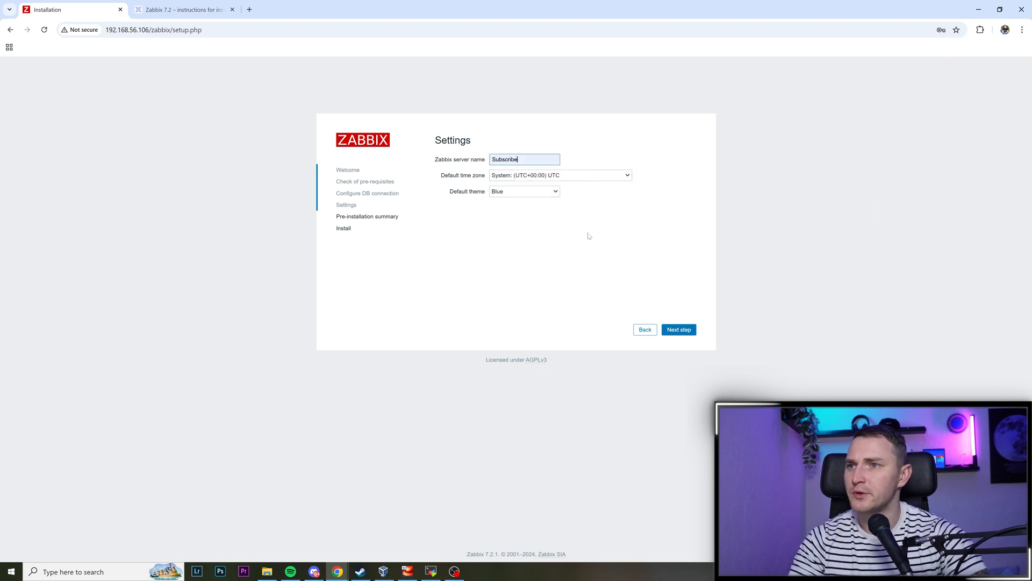
click(525, 191)
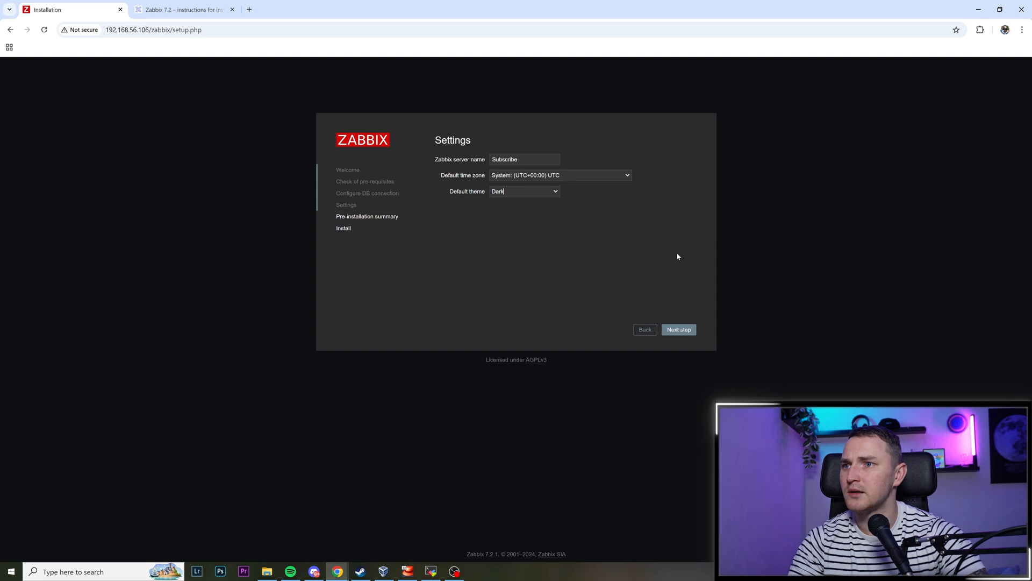
click(680, 329)
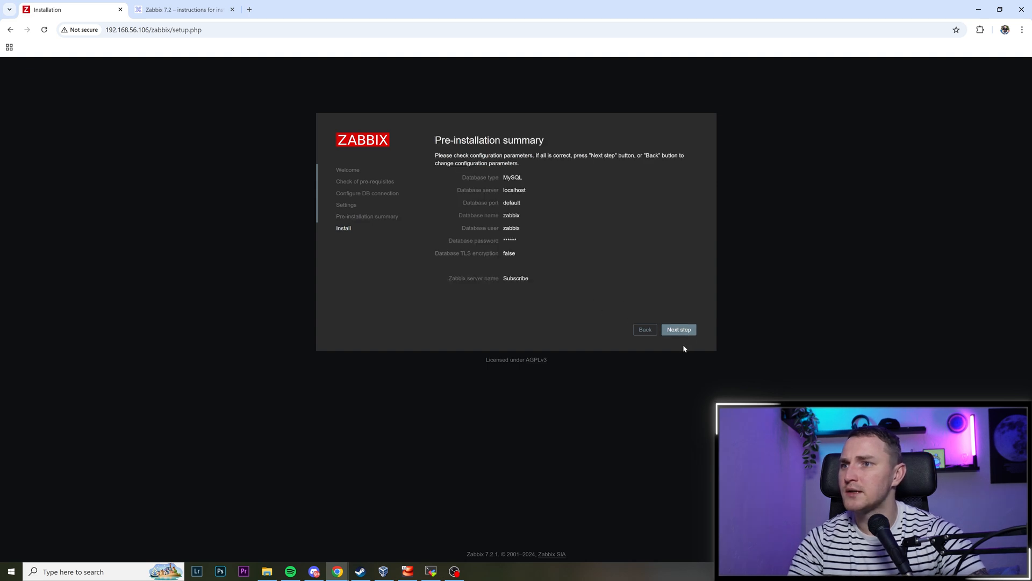
click(678, 329)
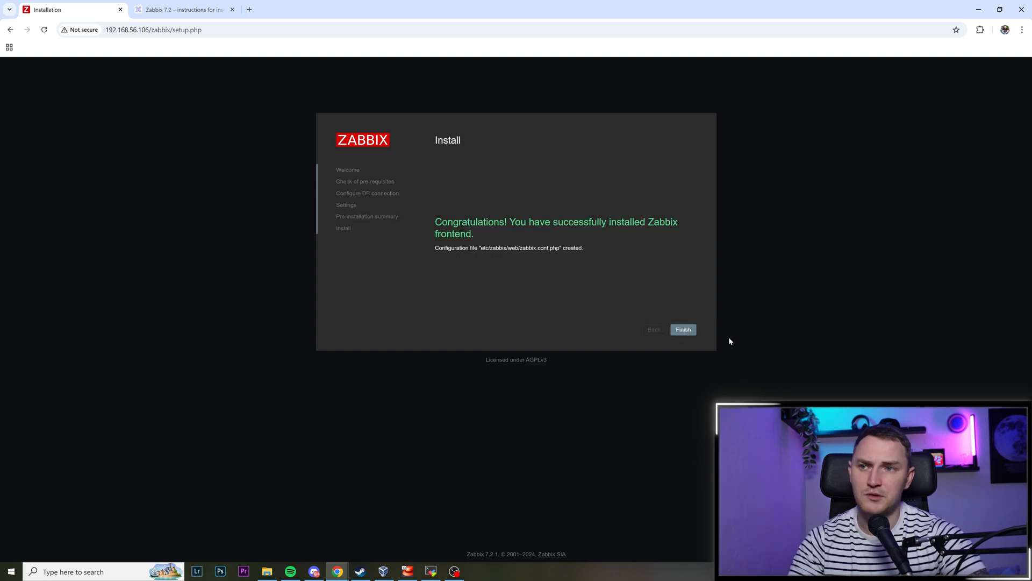
click(683, 329)
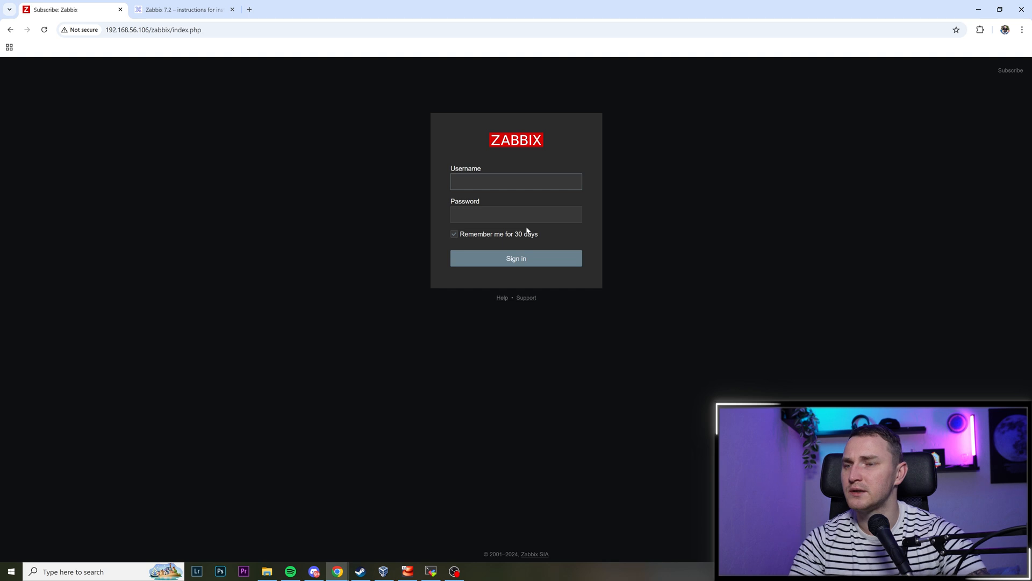
Step: Sign in as Admin and check System information on the Global view dashboard shows the server running
text(Admin)
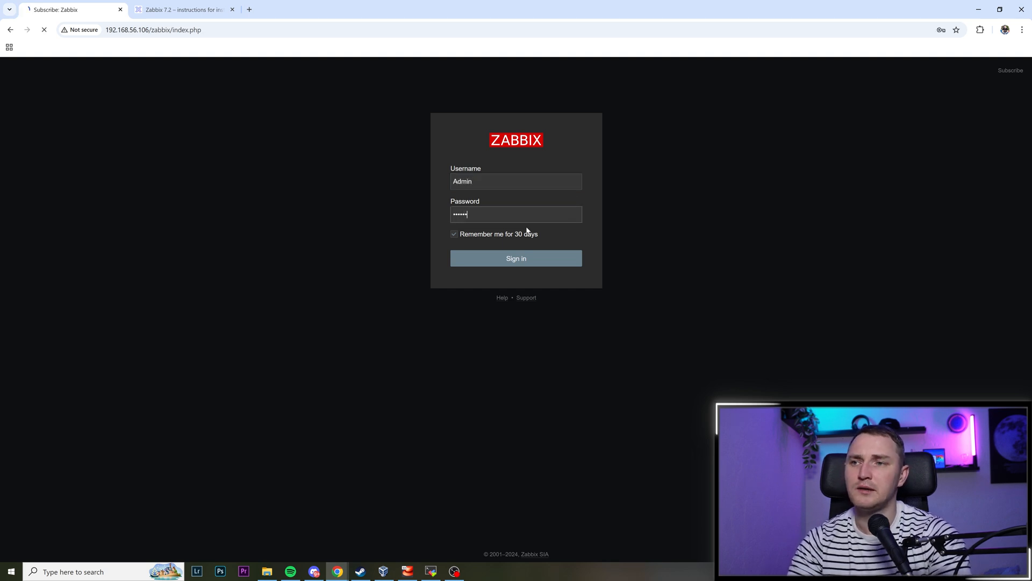
click(516, 258)
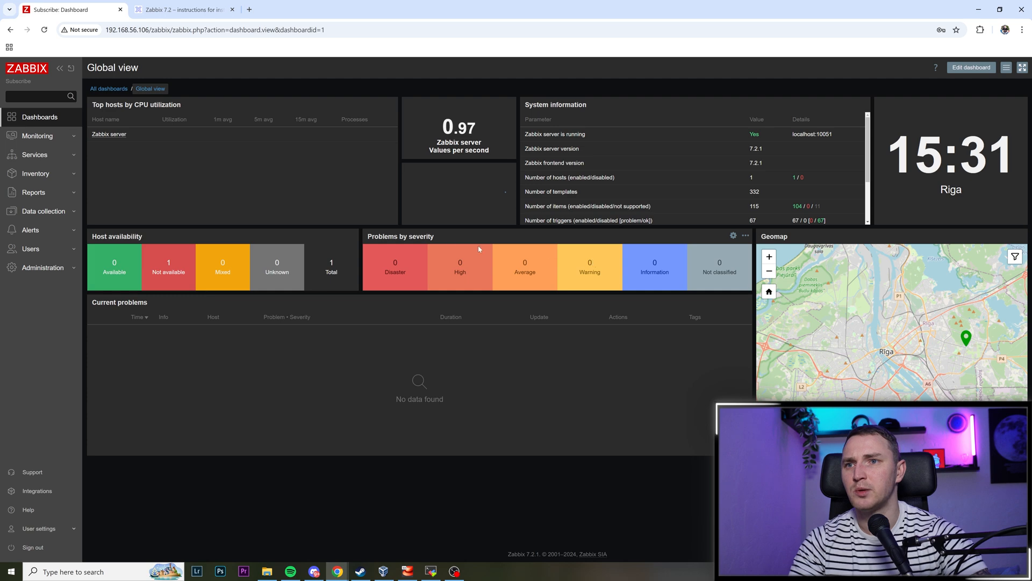
scroll(down, 3)
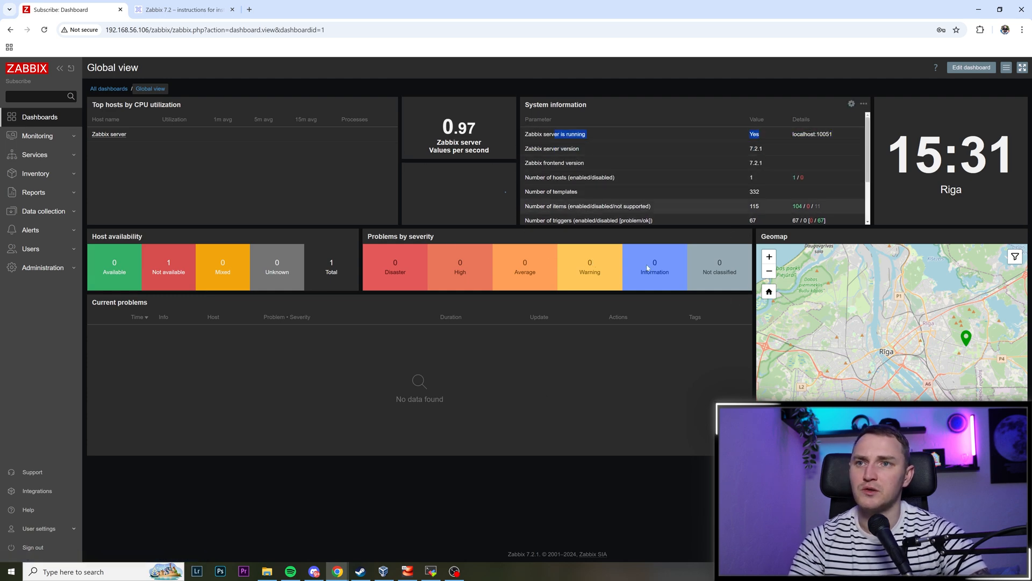
click(430, 570)
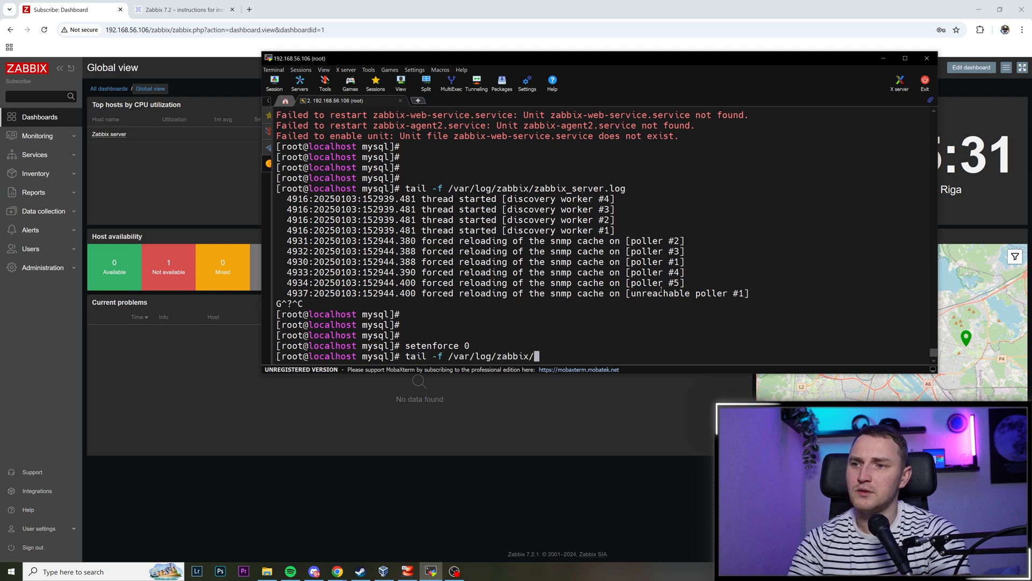
Step: Run tail -f /var/log/zabbix/zabbix_server.log to follow the server log again
text(zabbix_)
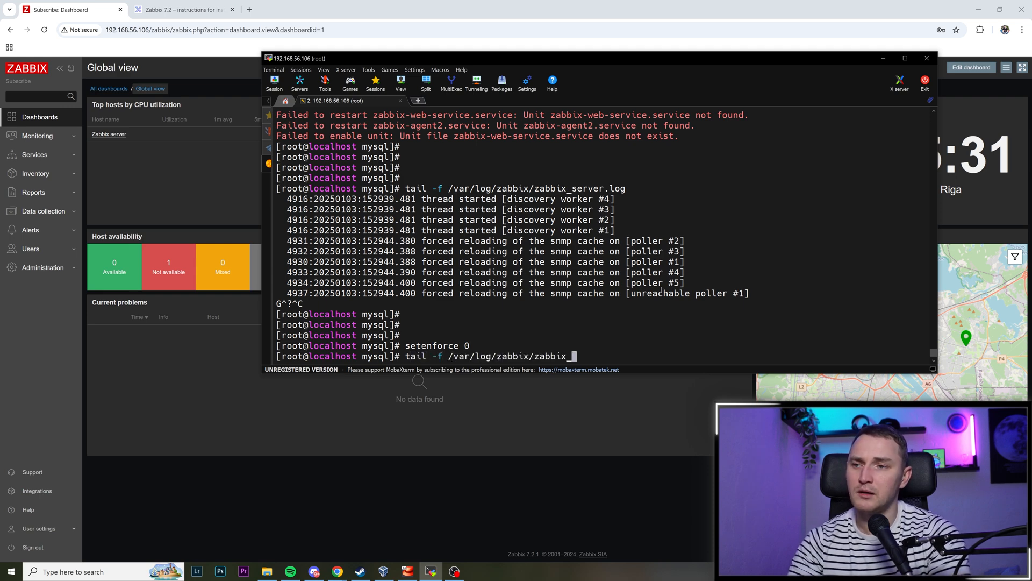
text(_server.log)
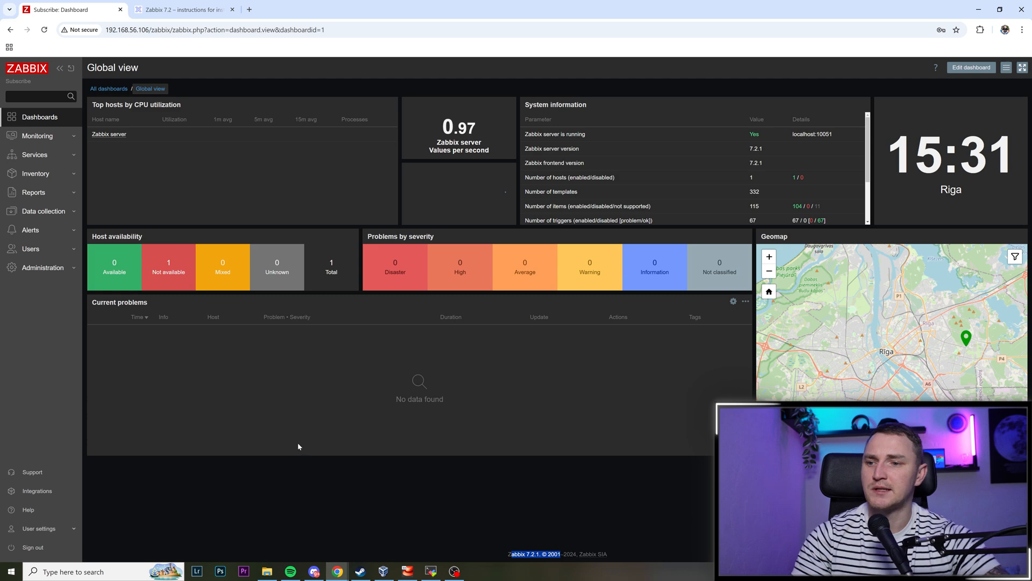
mouse_move(425, 301)
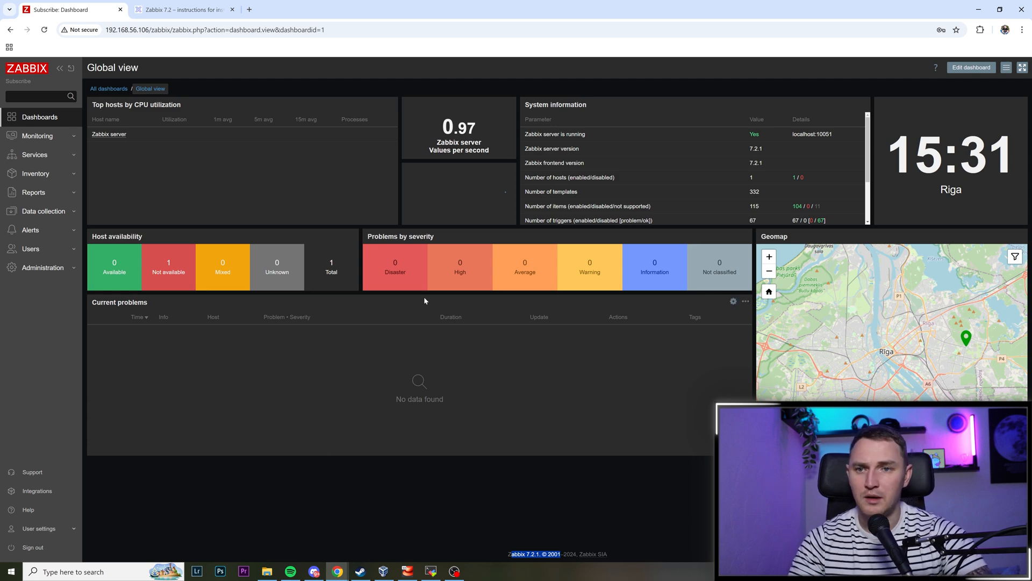
mouse_move(481, 299)
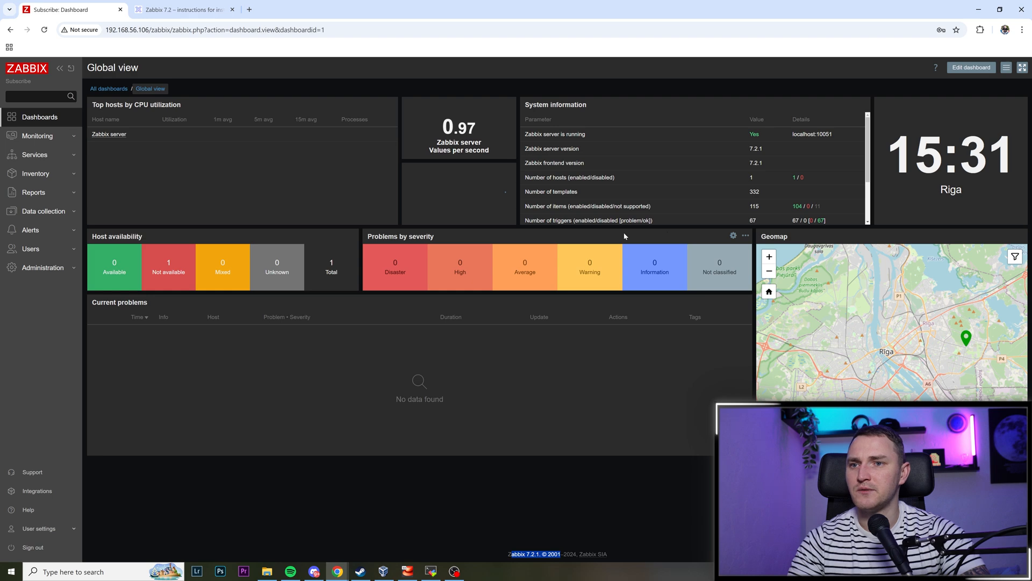
mouse_move(597, 316)
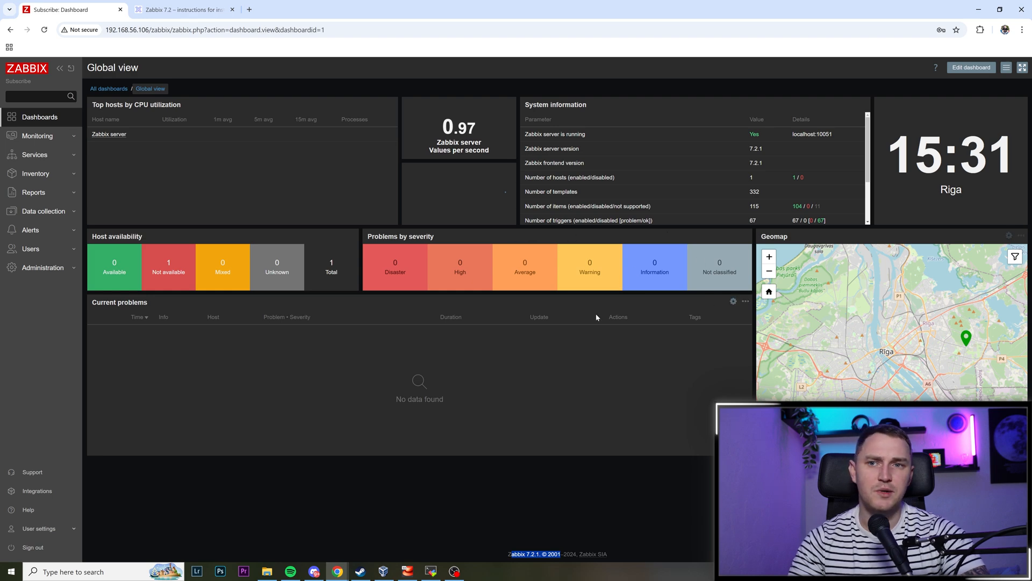